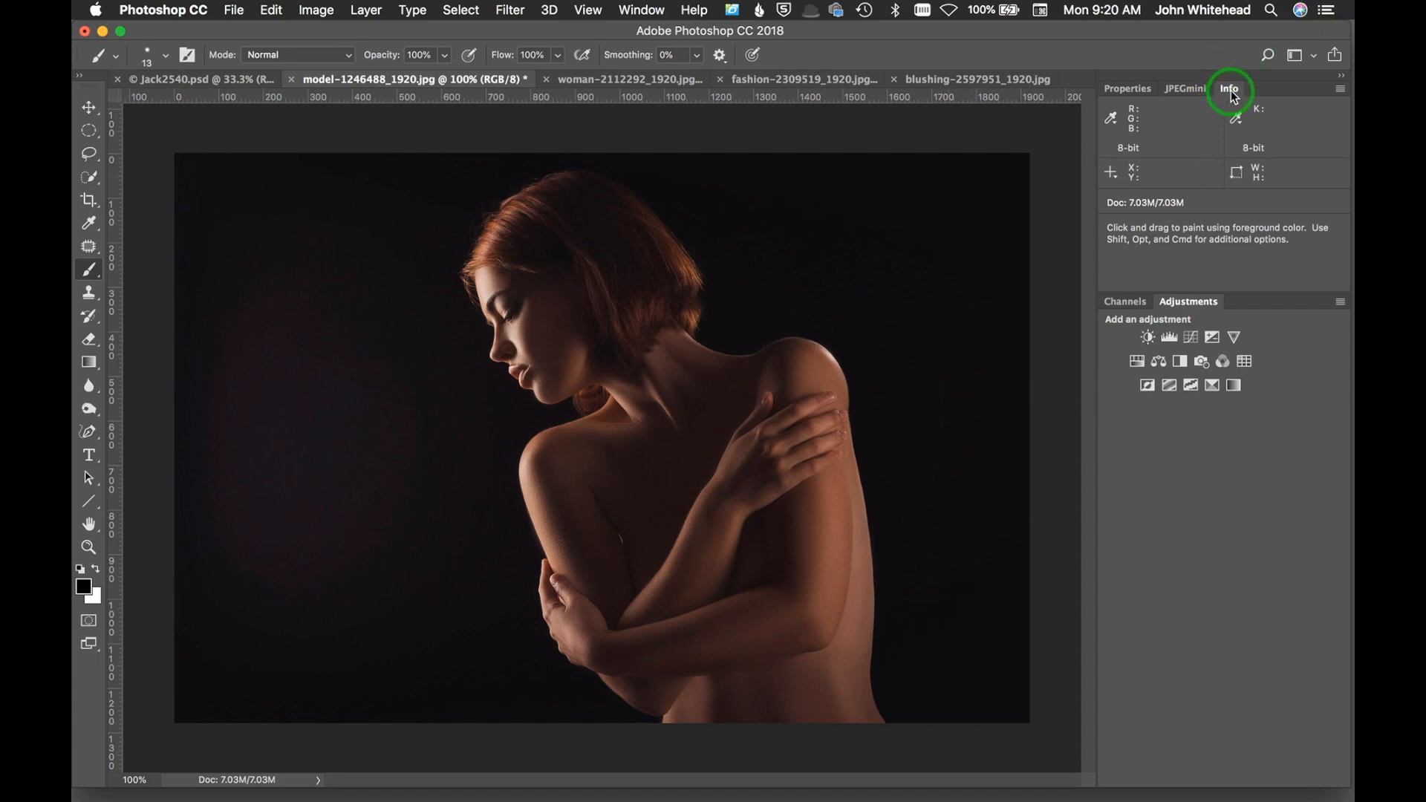
mouse_move(1238, 104)
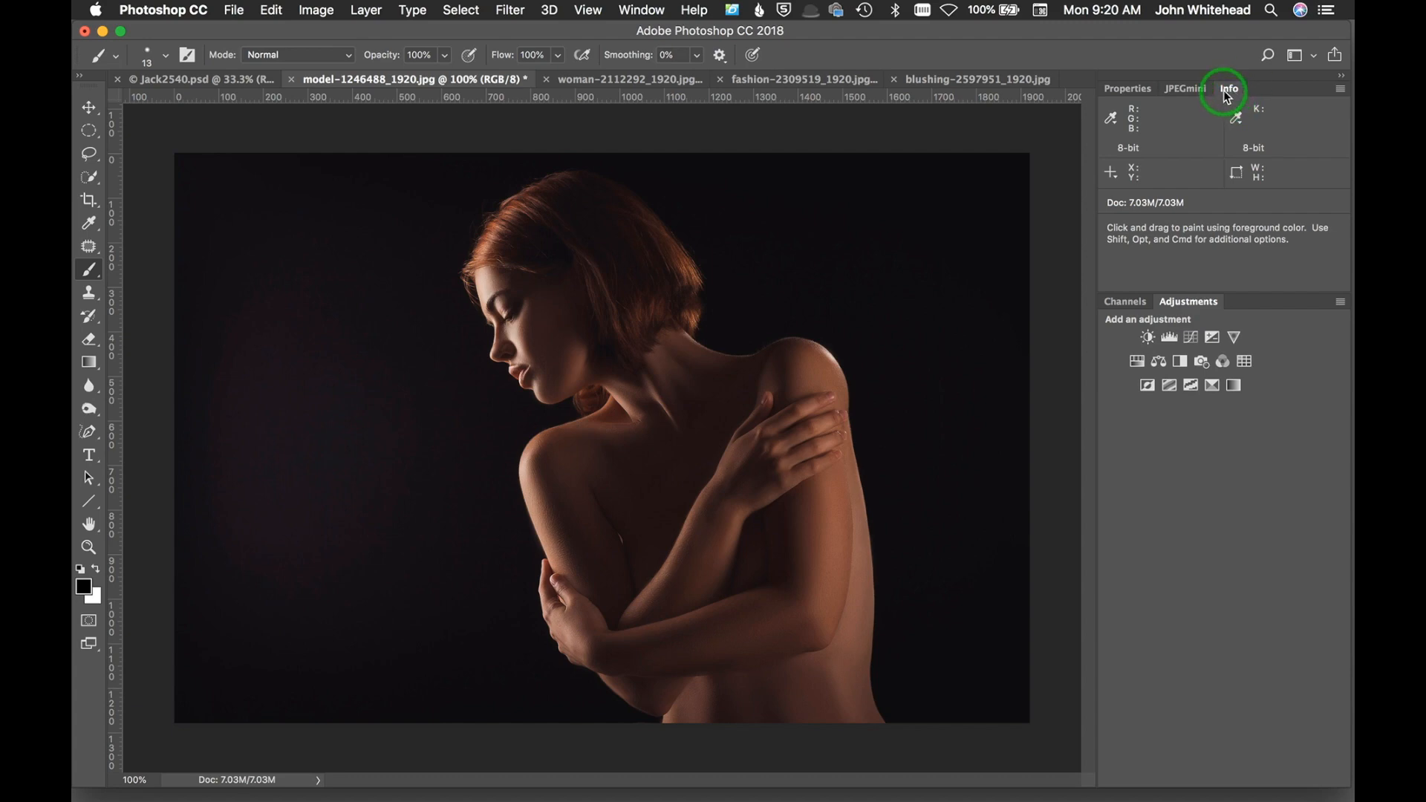
mouse_move(1226, 95)
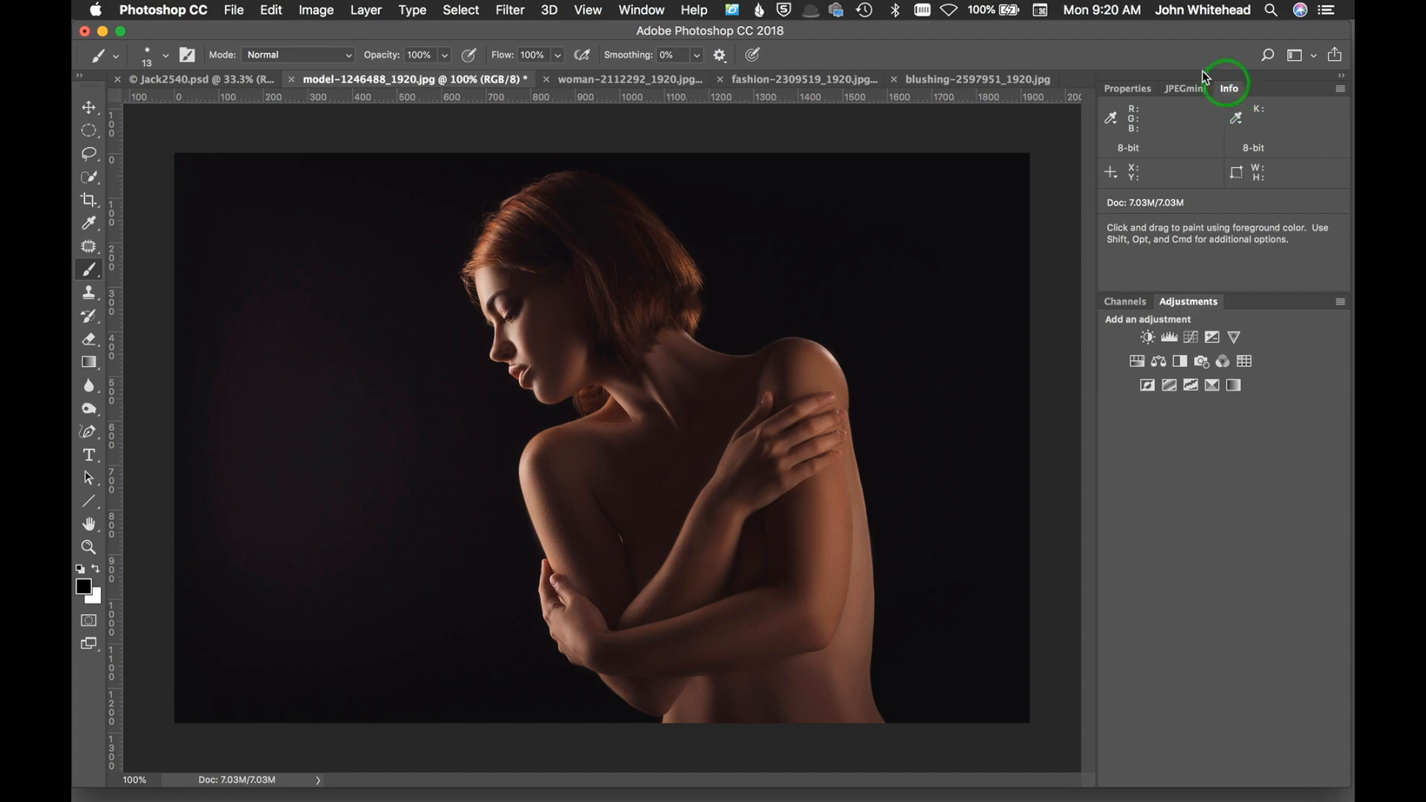
Show the panel list, then make woman-2112292_1920.jpg the active document for sampling.
left_click(642, 10)
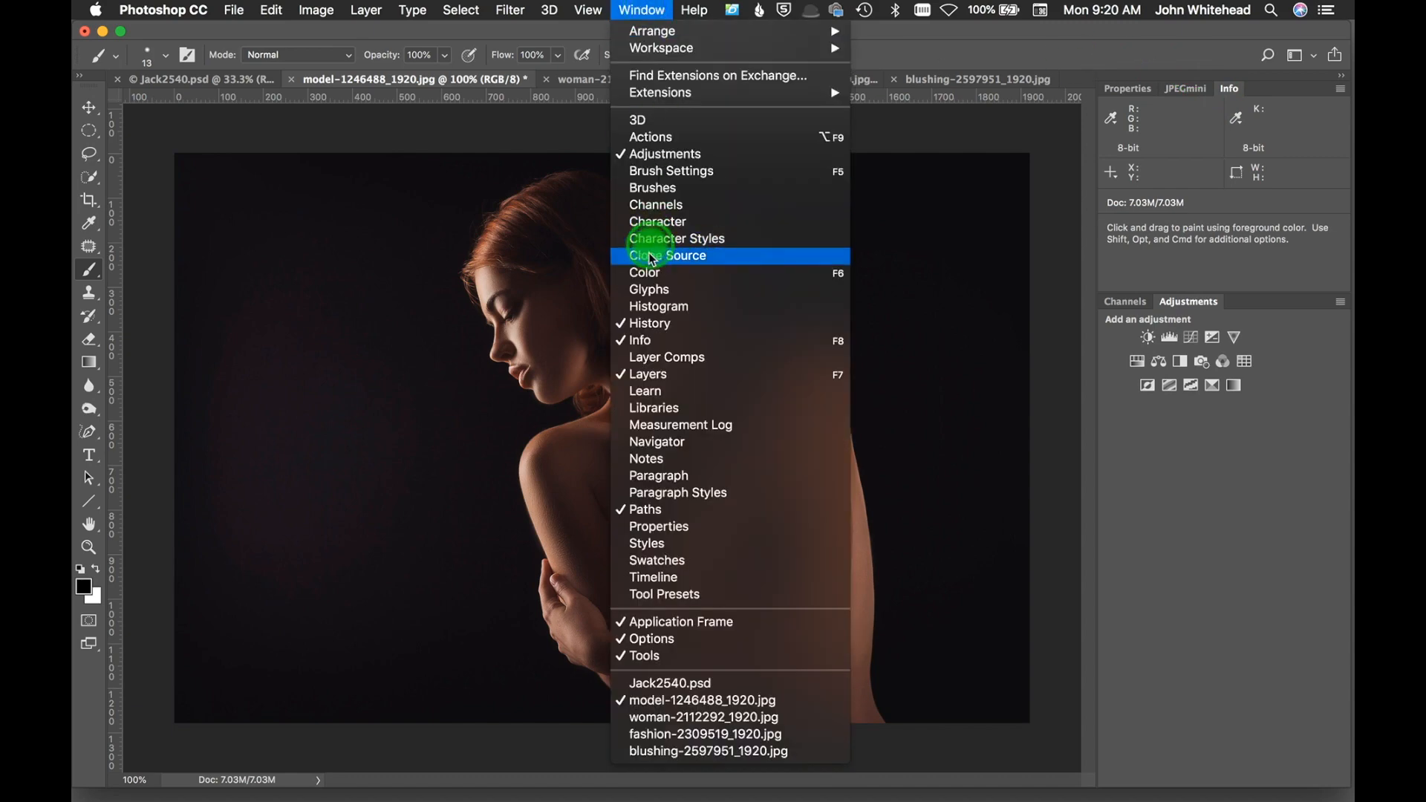
mouse_move(665, 340)
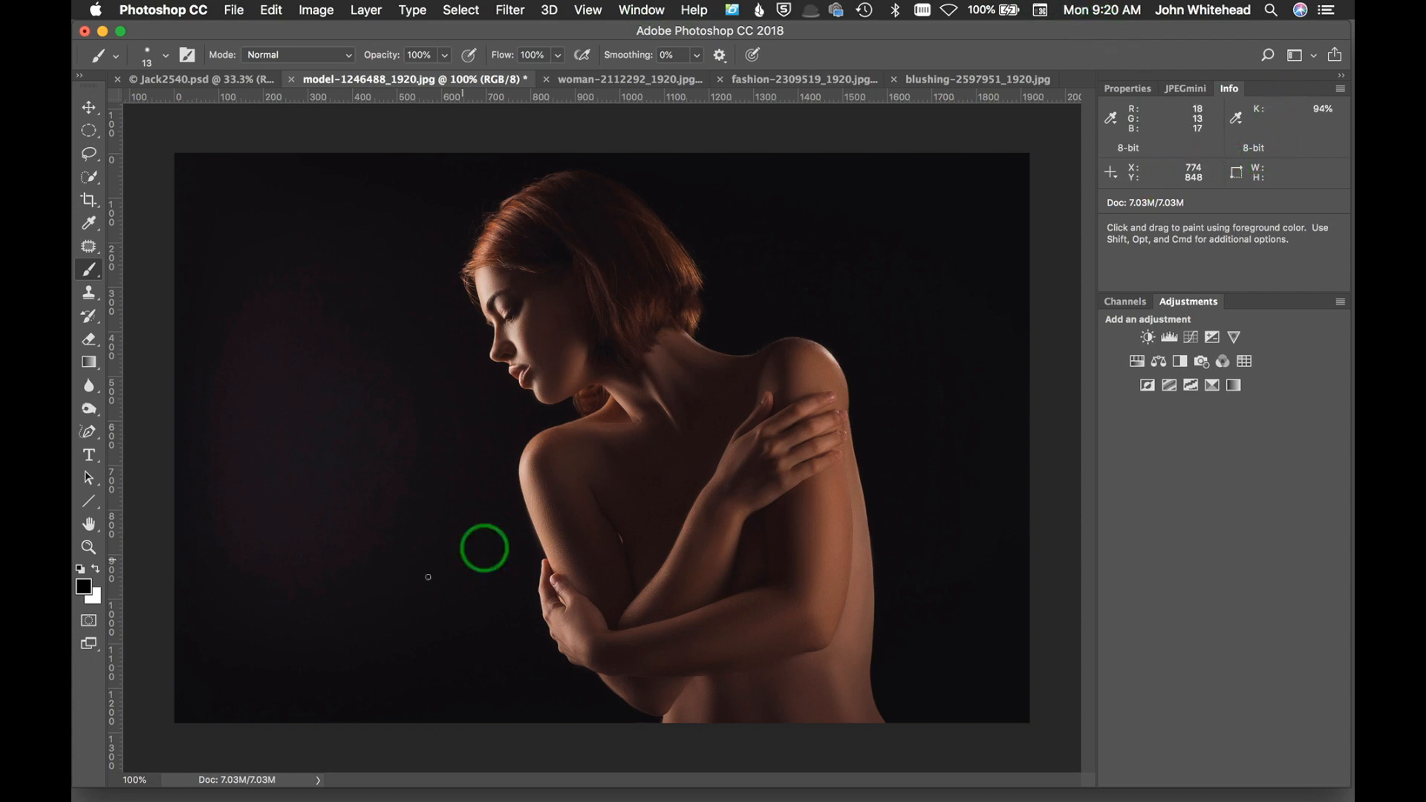
mouse_move(887, 330)
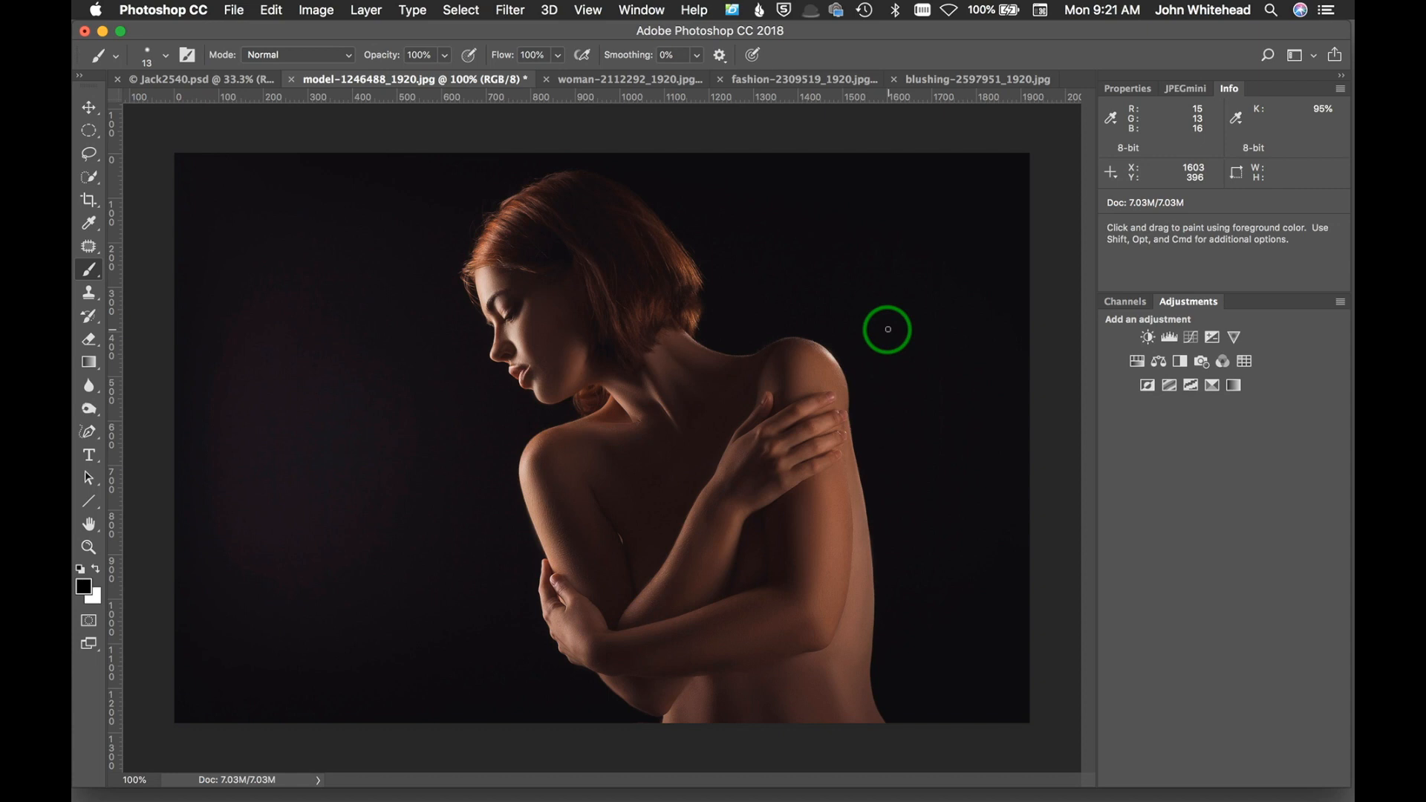
mouse_move(908, 298)
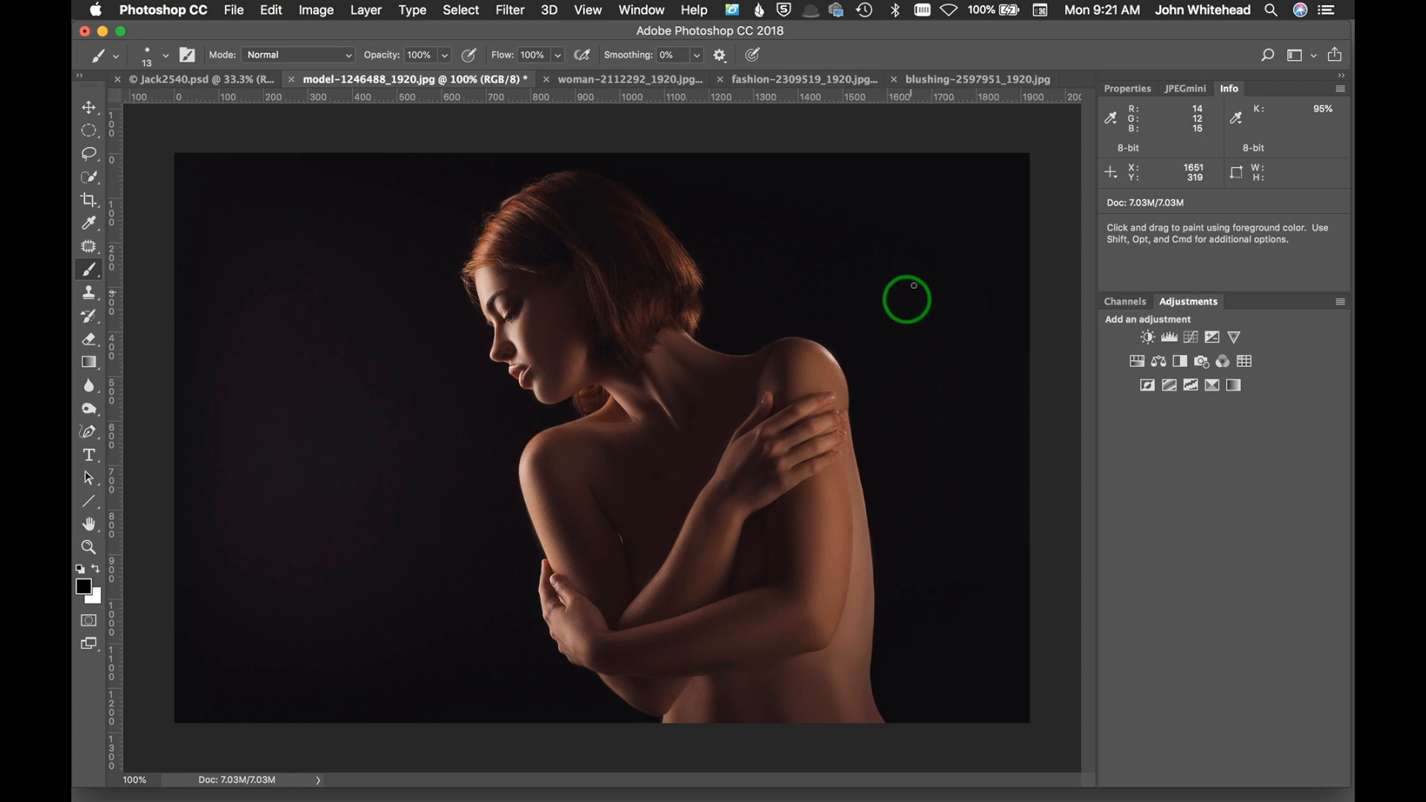
mouse_move(688, 393)
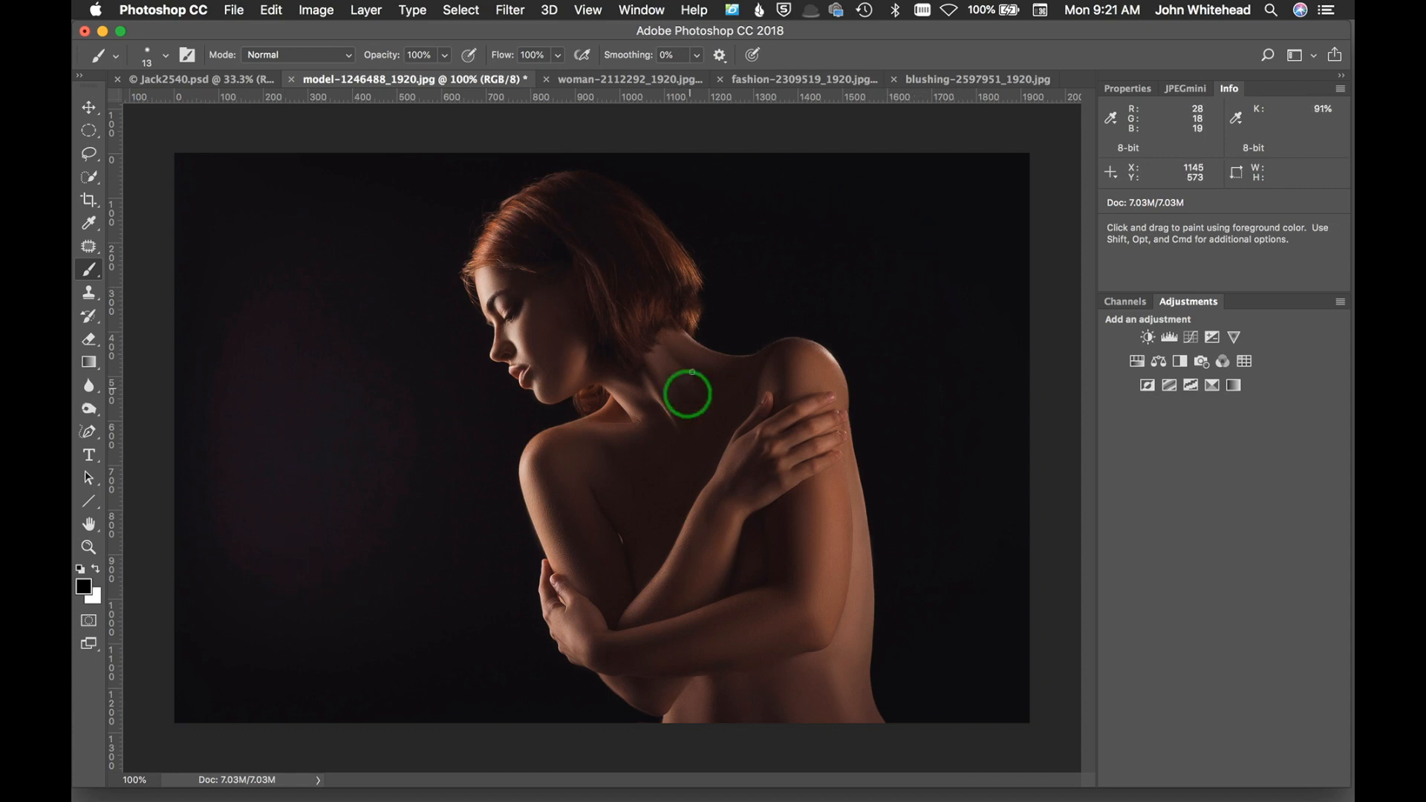
mouse_move(445, 304)
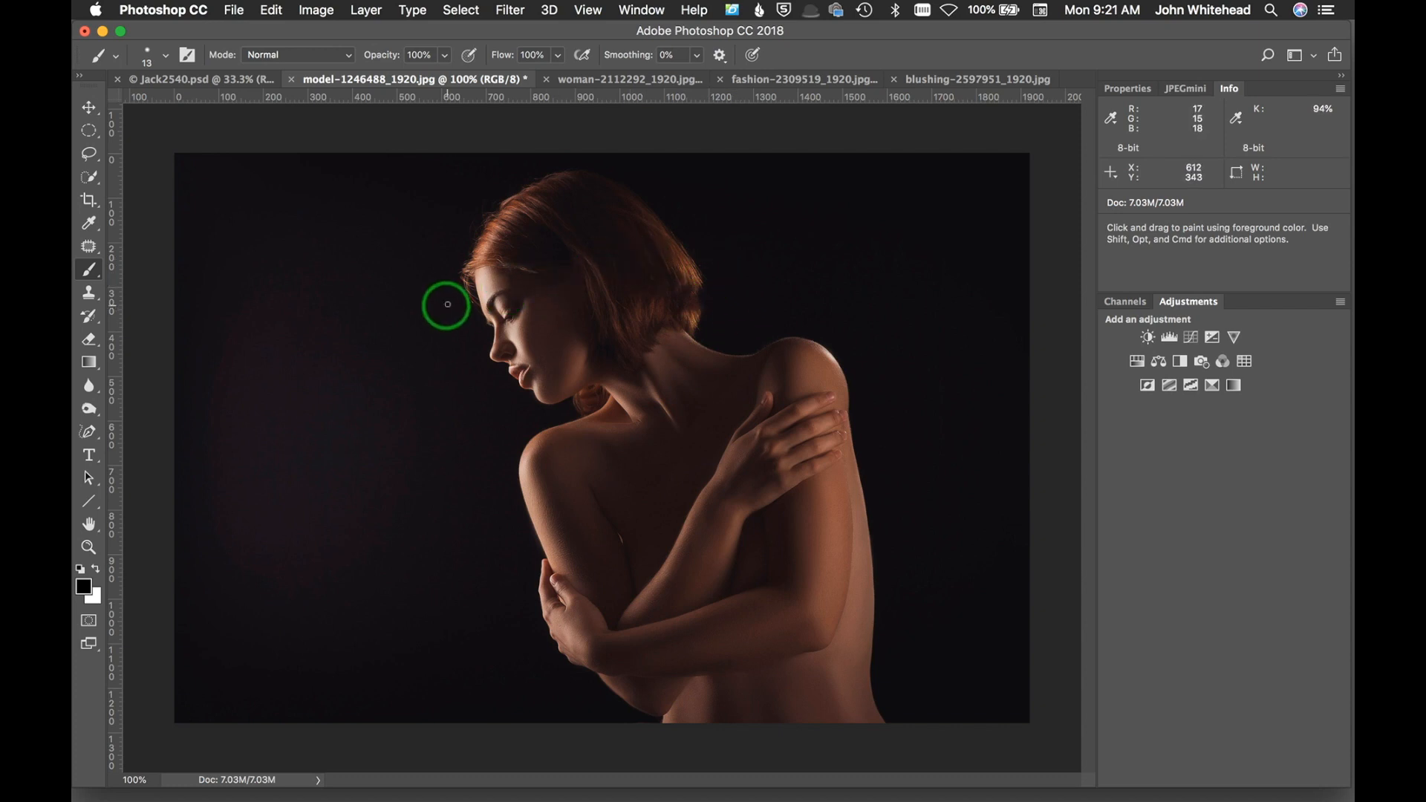
mouse_move(480, 293)
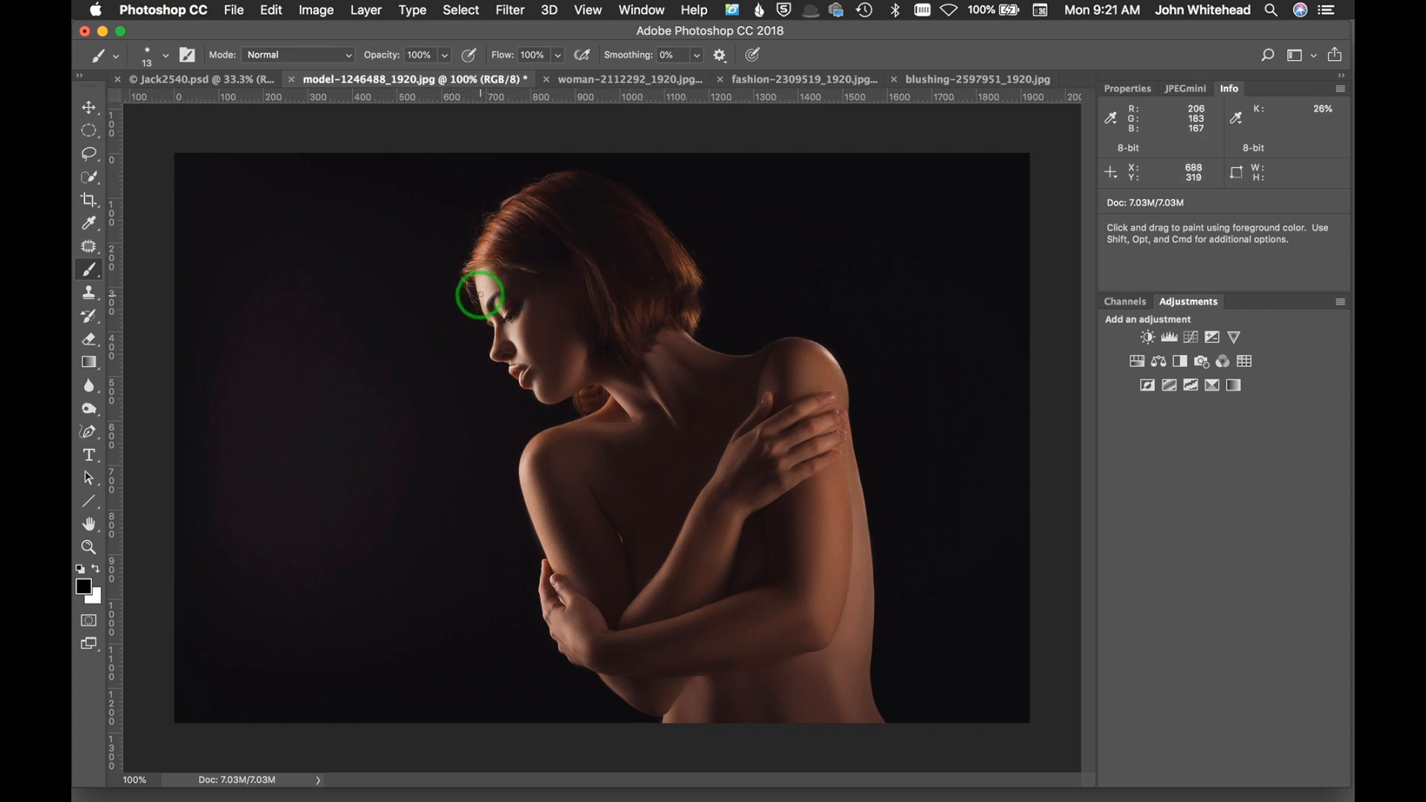
mouse_move(481, 290)
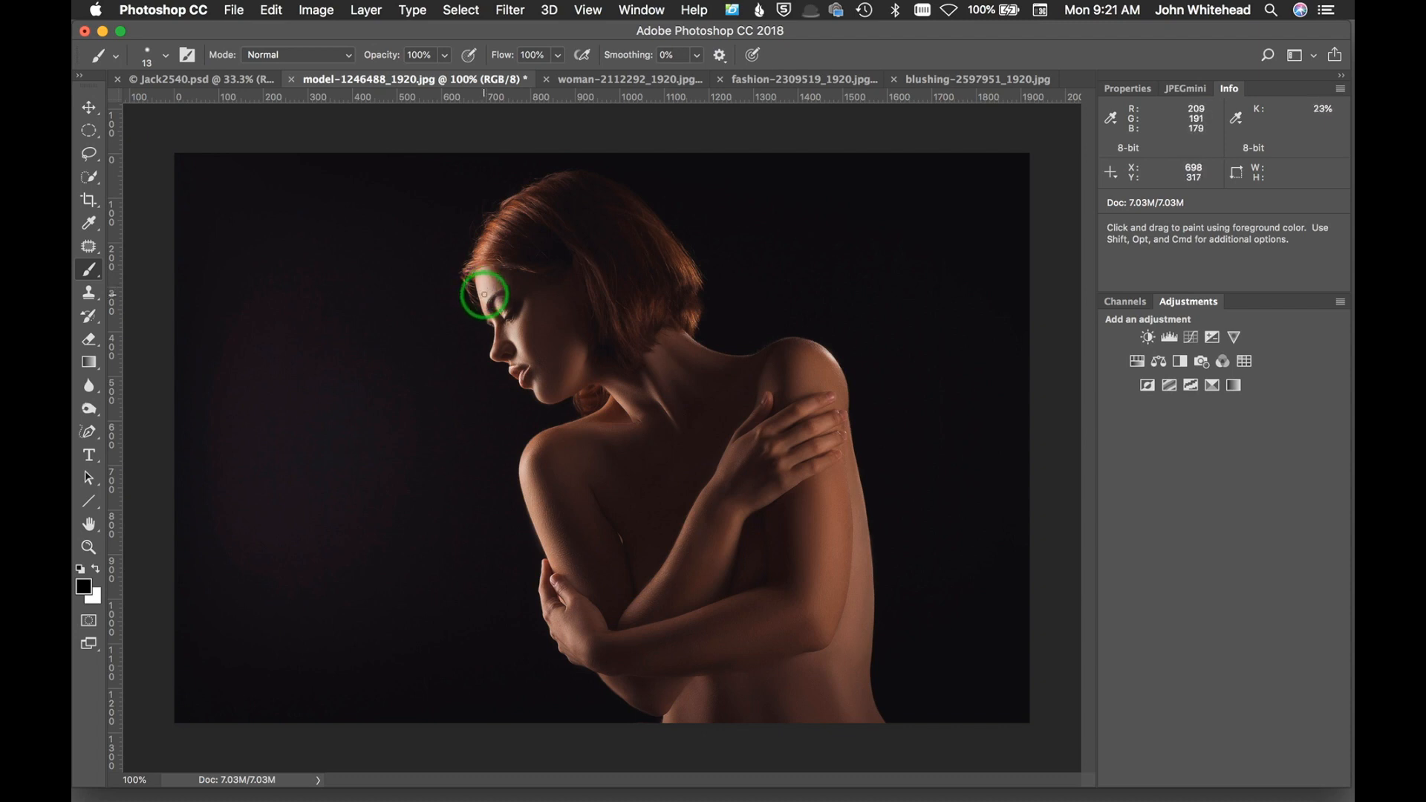
mouse_move(483, 297)
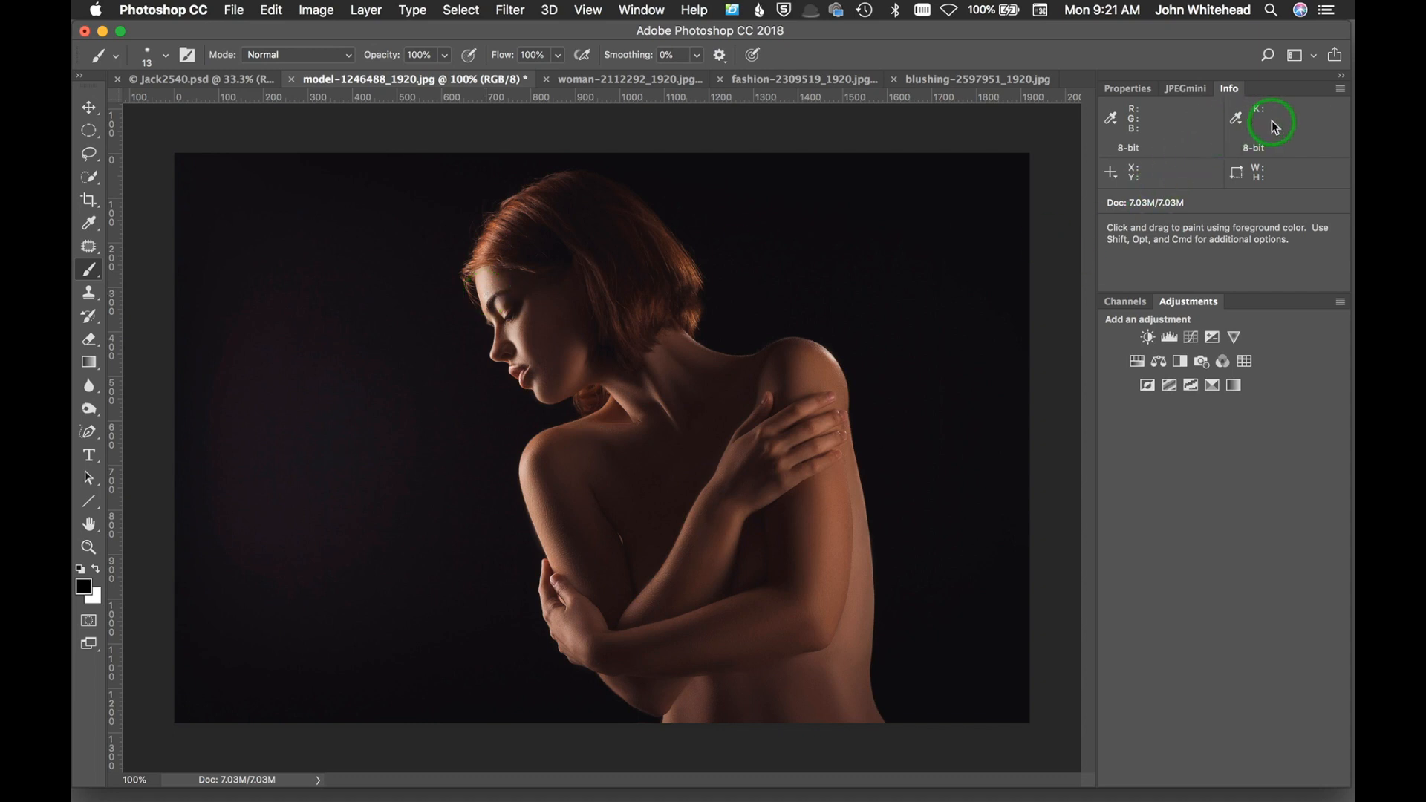
mouse_move(1096, 136)
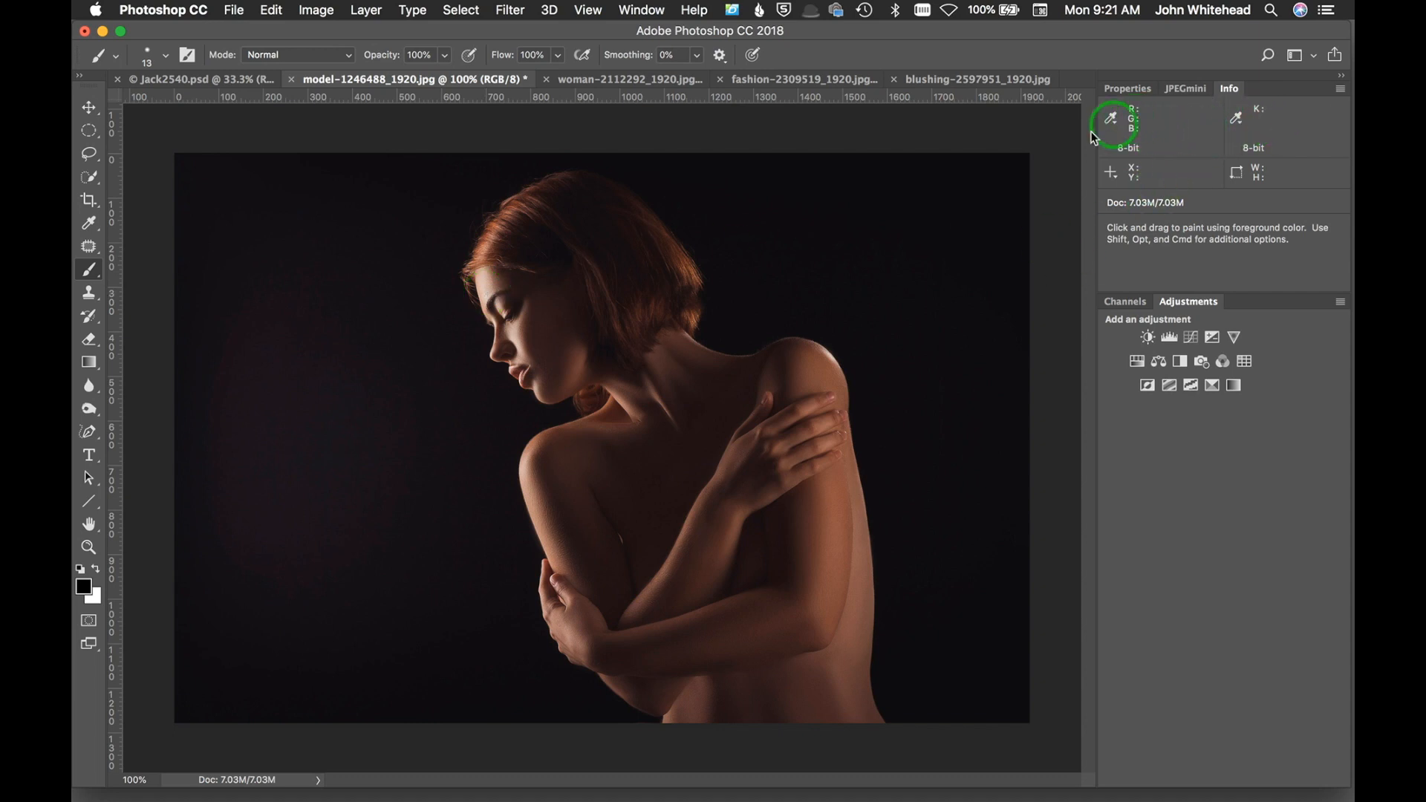
mouse_move(912, 217)
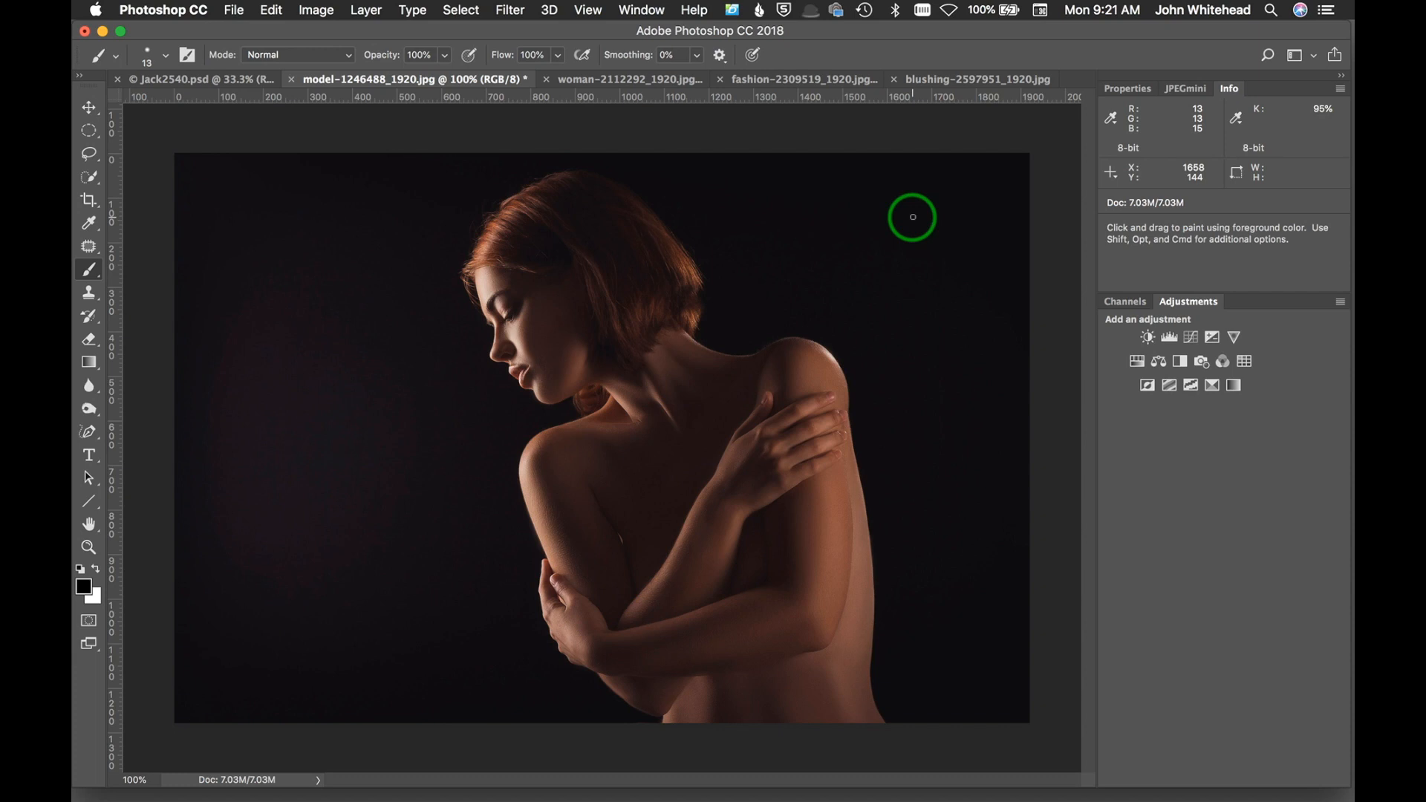
mouse_move(489, 280)
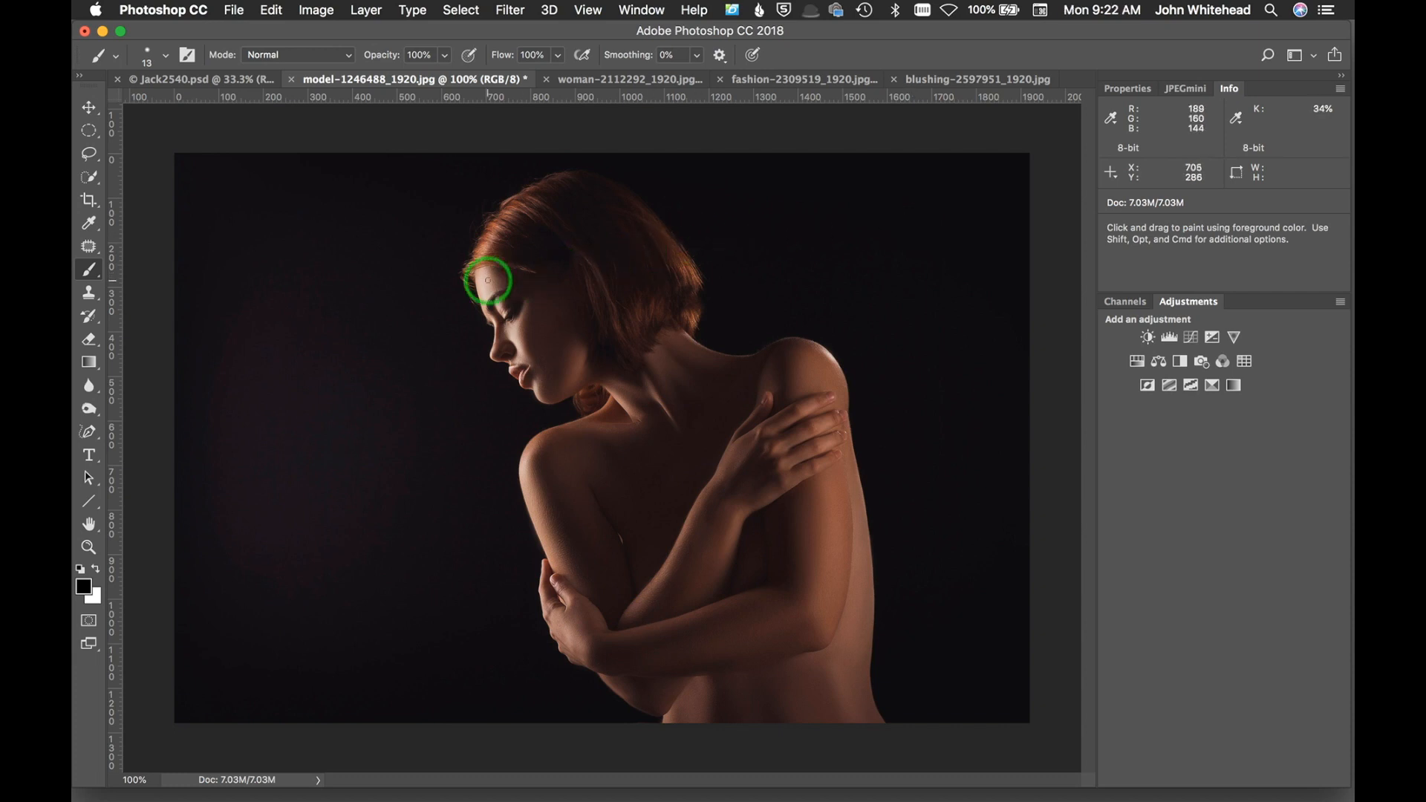
mouse_move(485, 290)
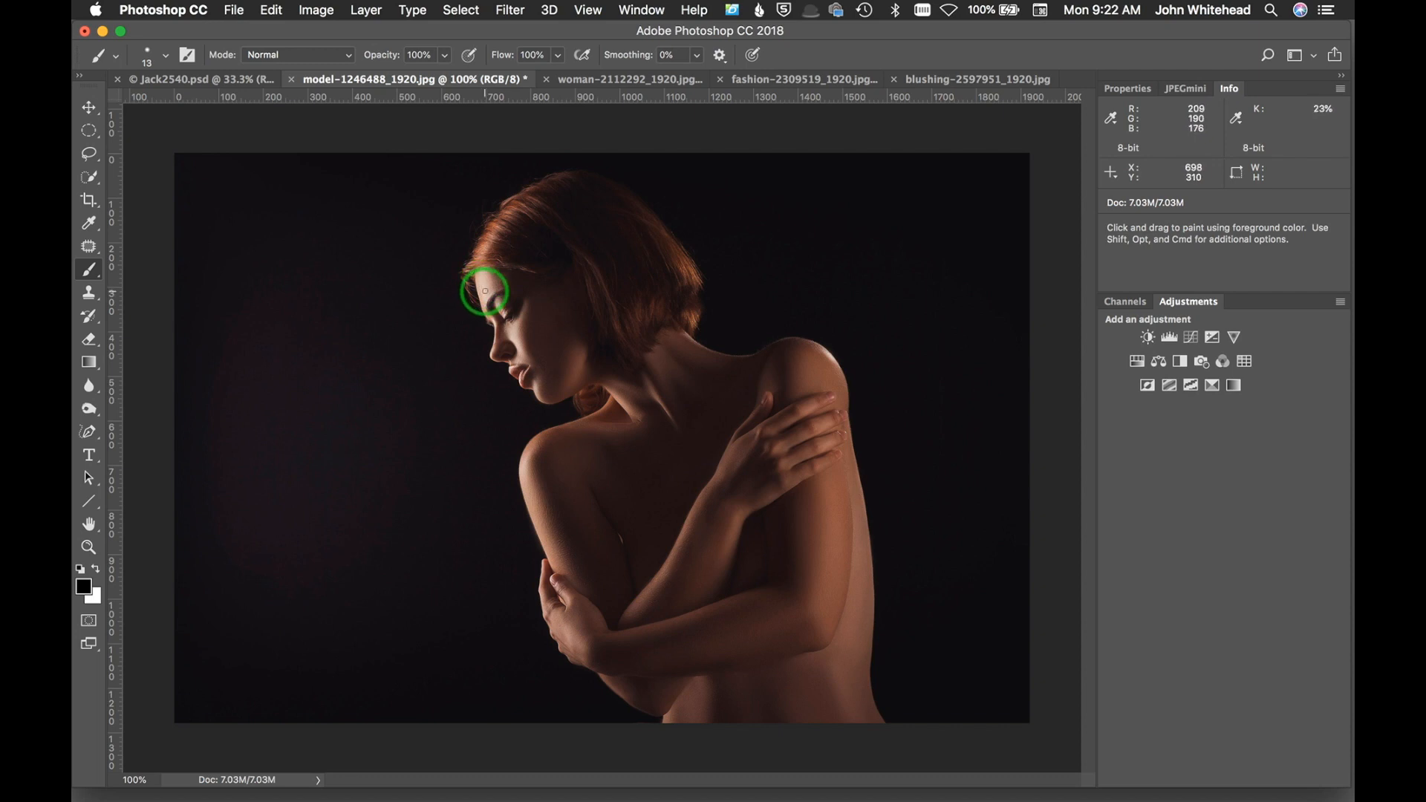
mouse_move(484, 294)
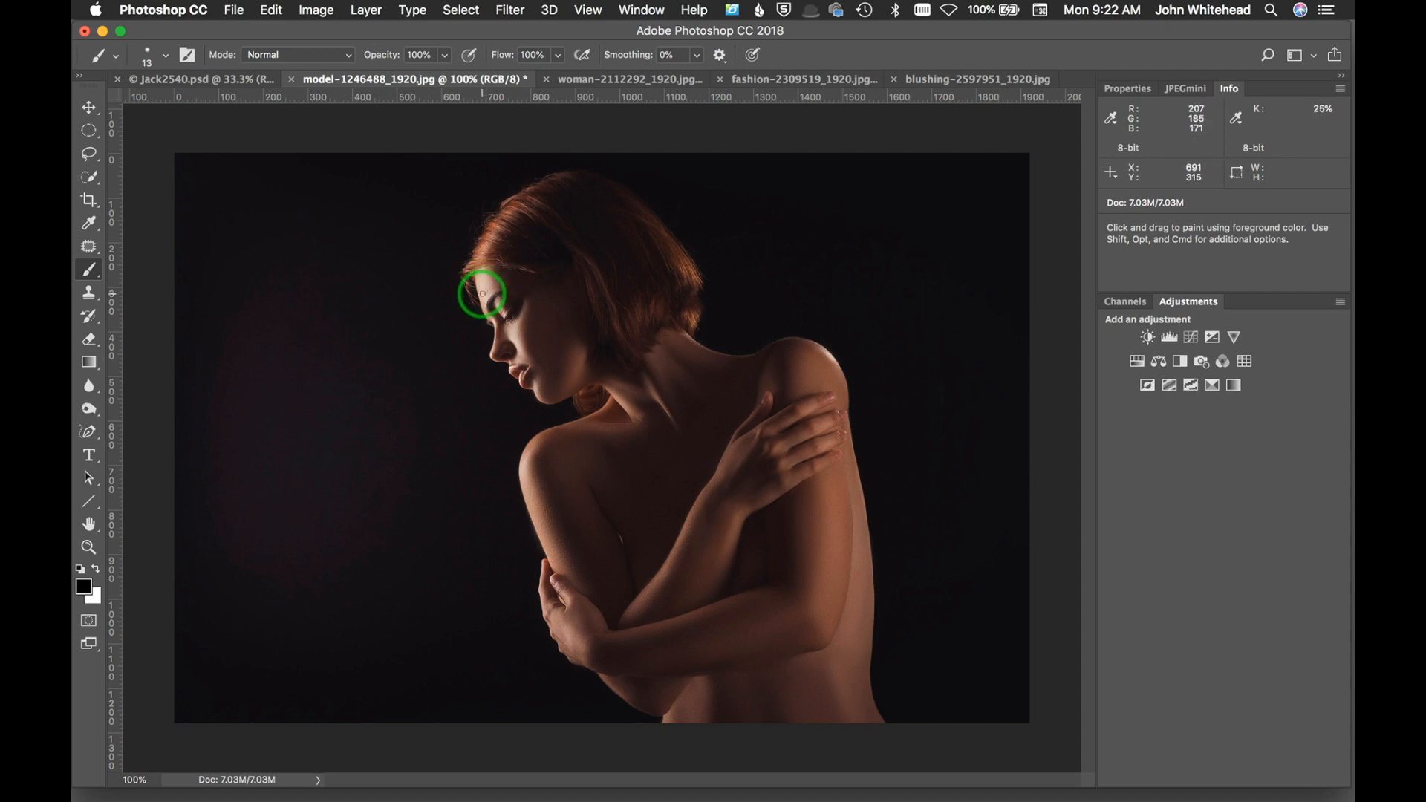
mouse_move(1298, 102)
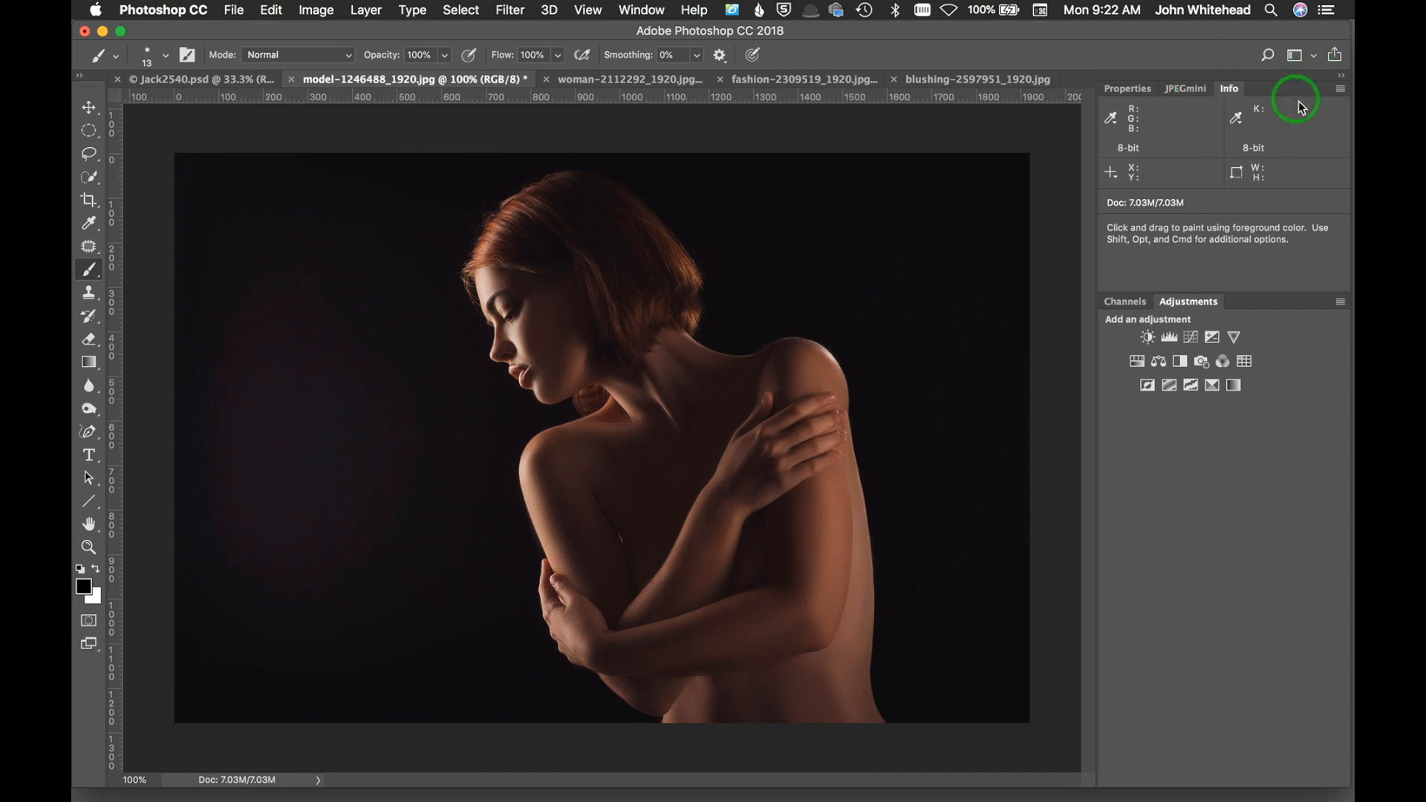
mouse_move(488, 294)
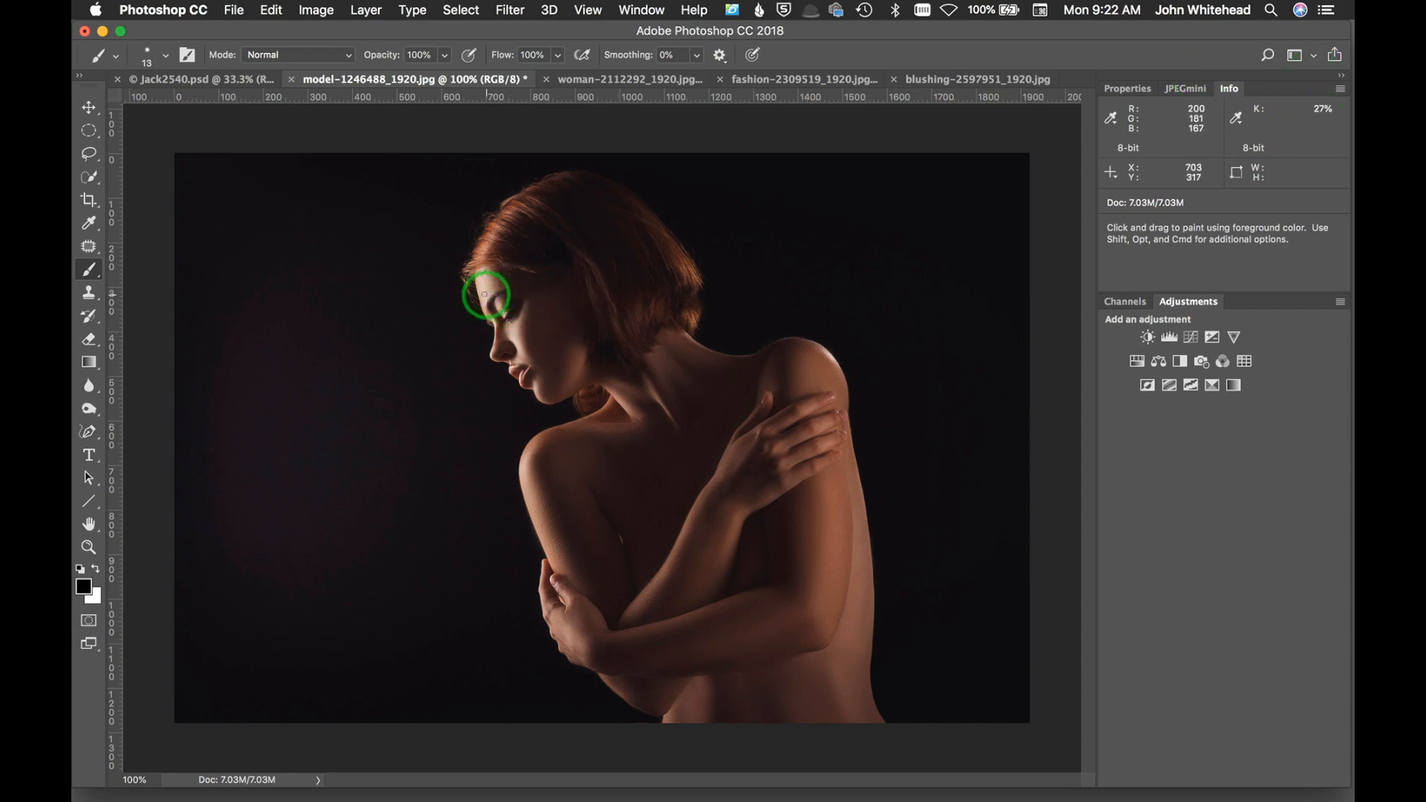
mouse_move(487, 293)
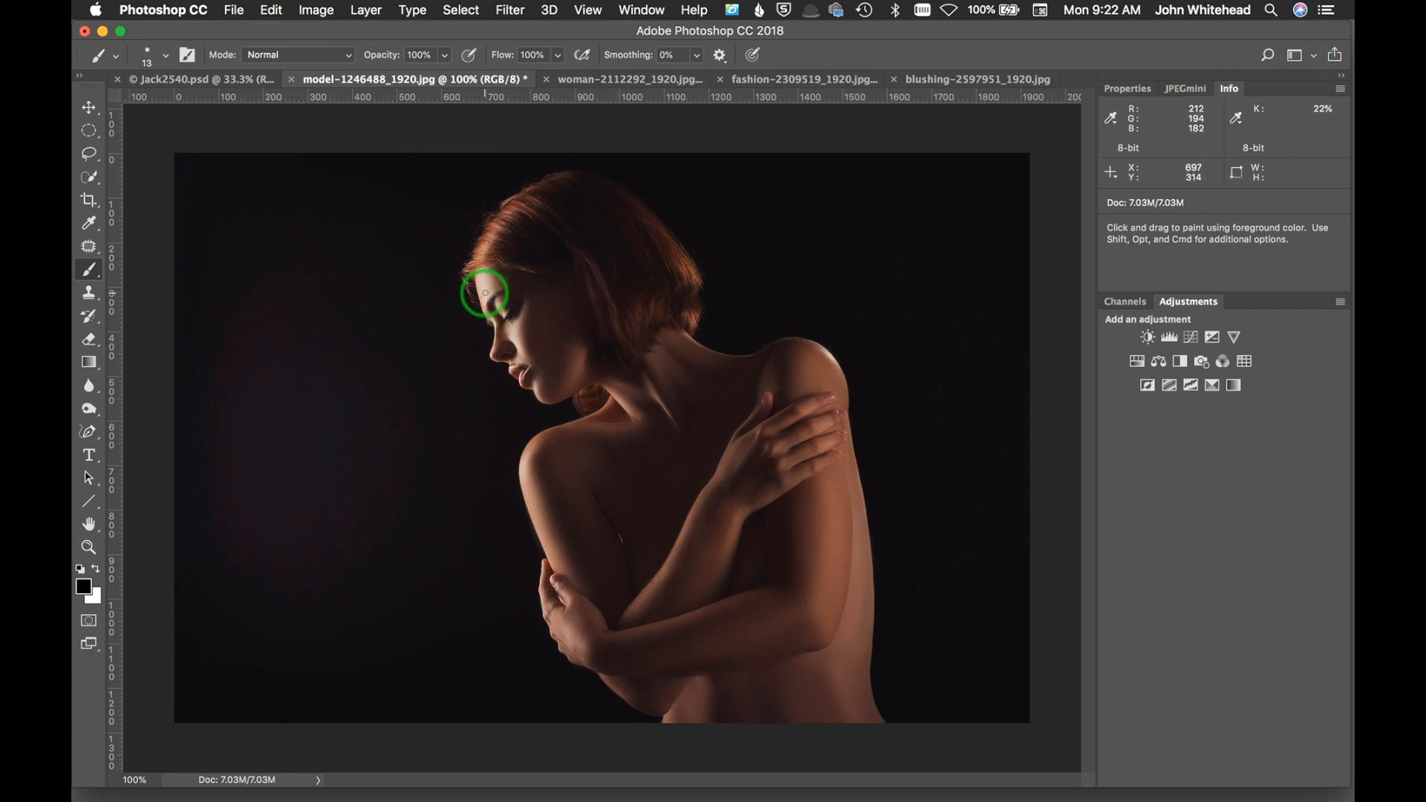
mouse_move(487, 290)
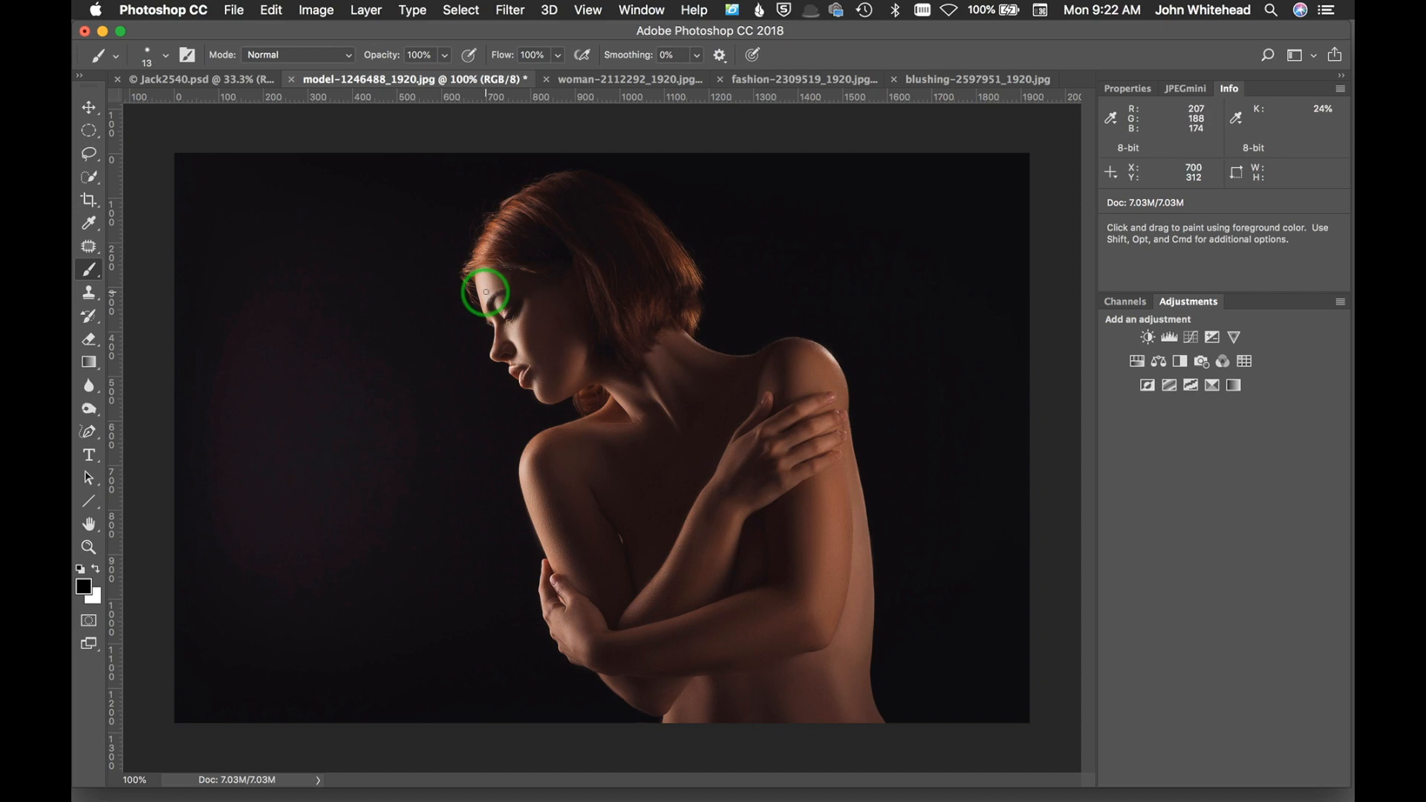
mouse_move(487, 294)
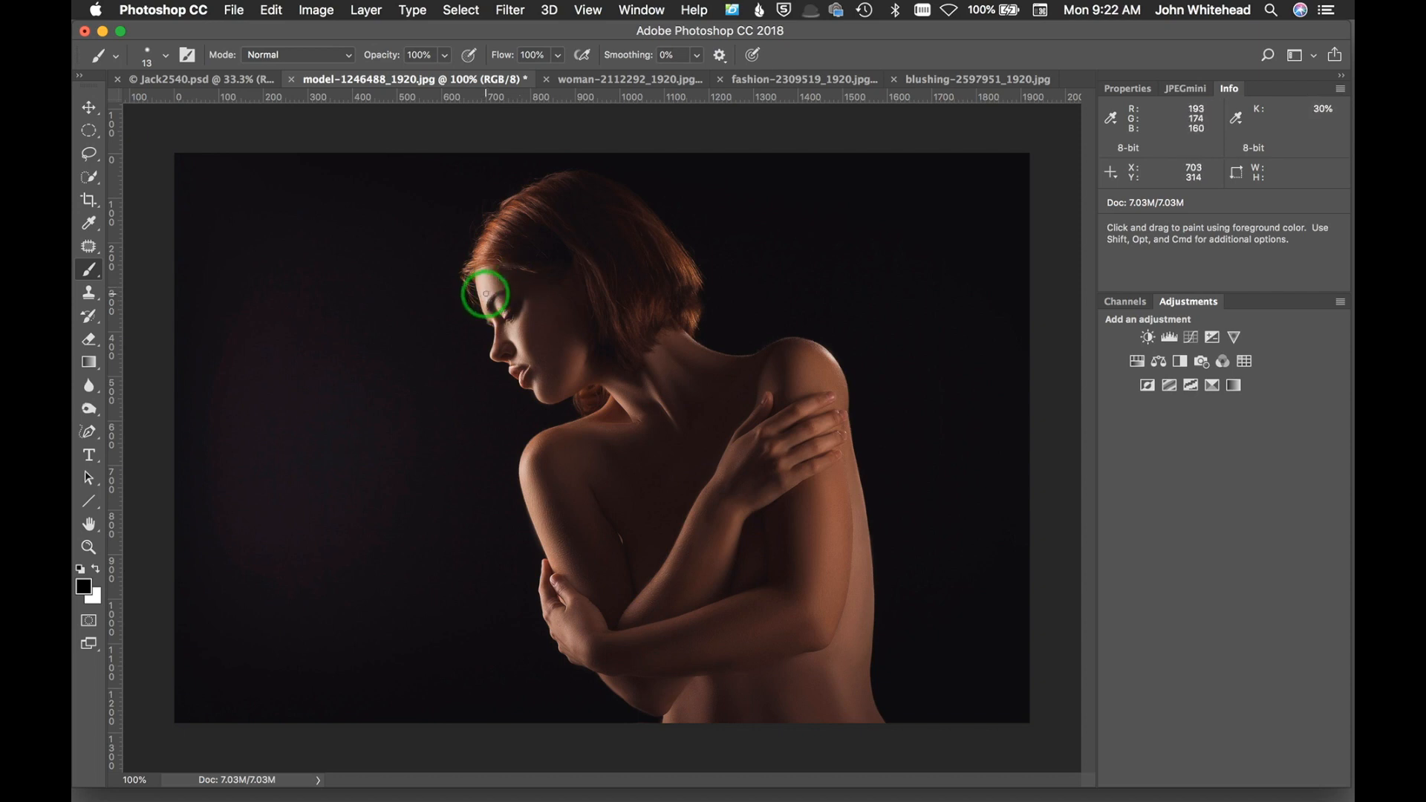
mouse_move(481, 273)
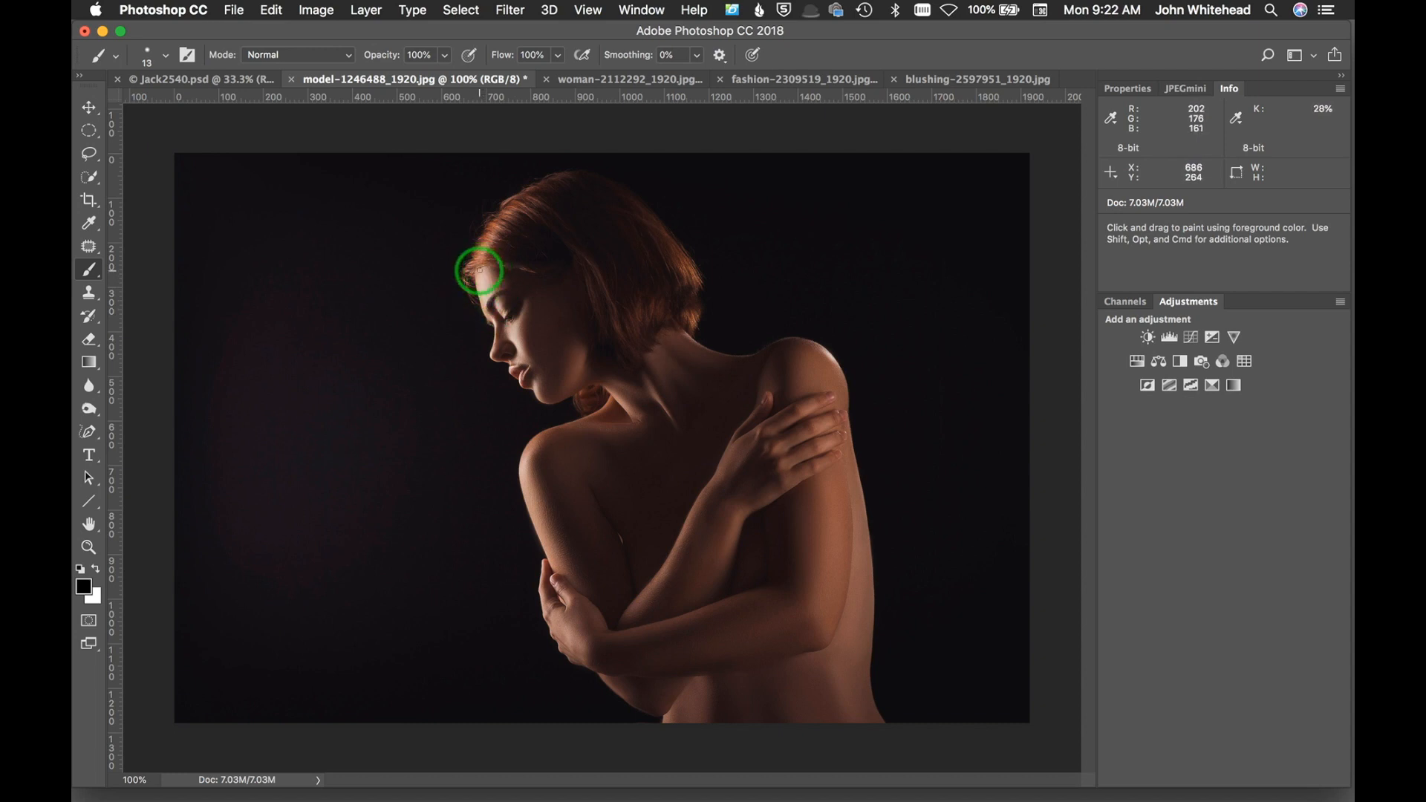
mouse_move(503, 346)
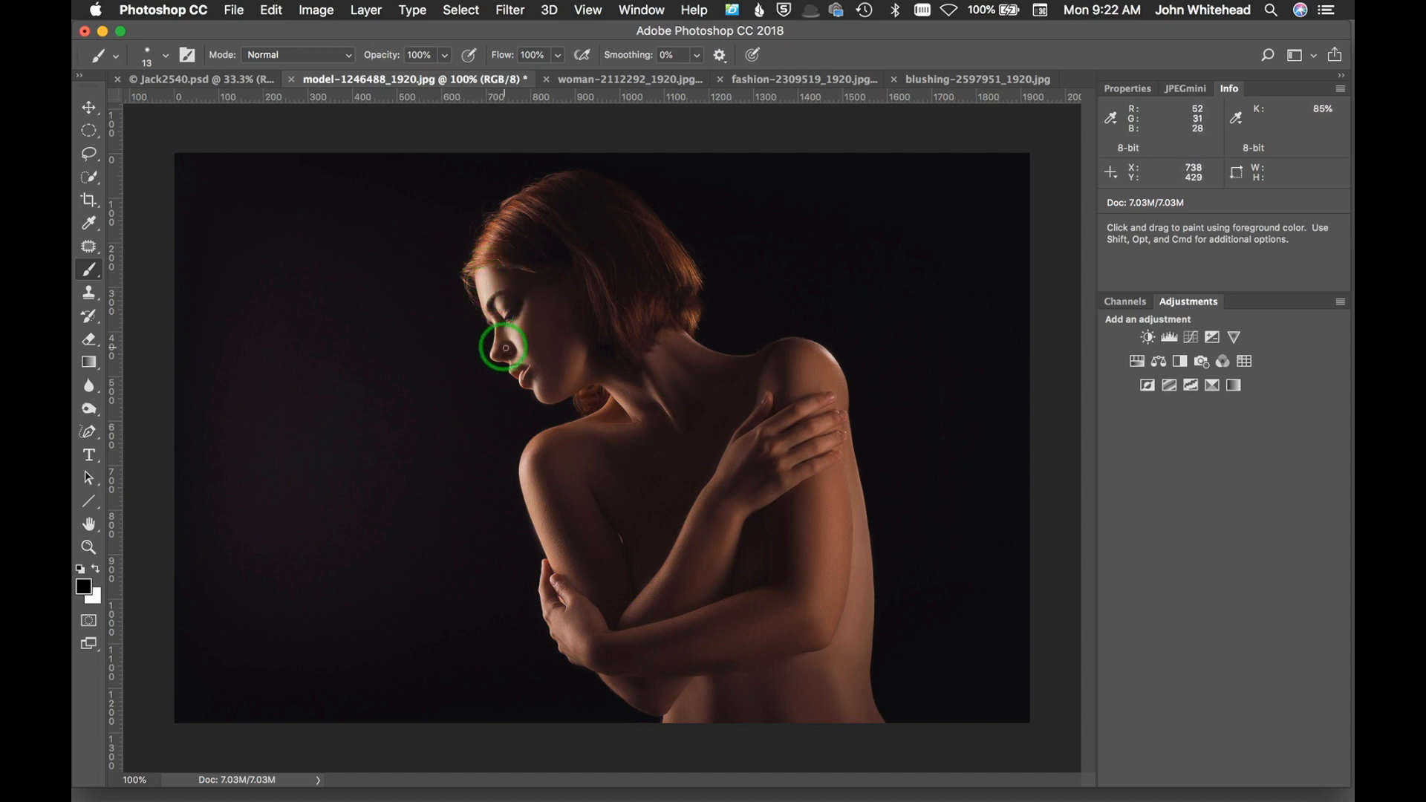
mouse_move(531, 298)
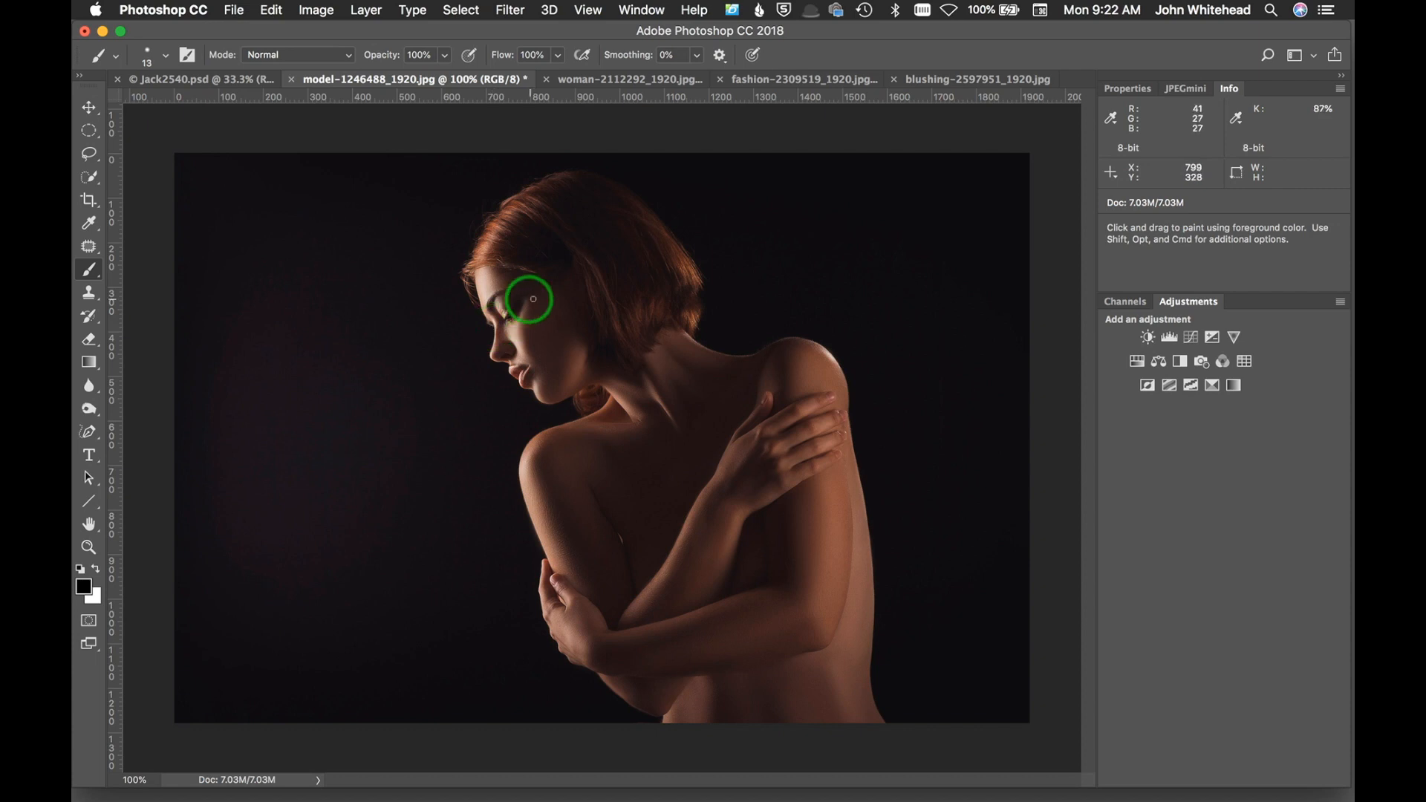
mouse_move(526, 234)
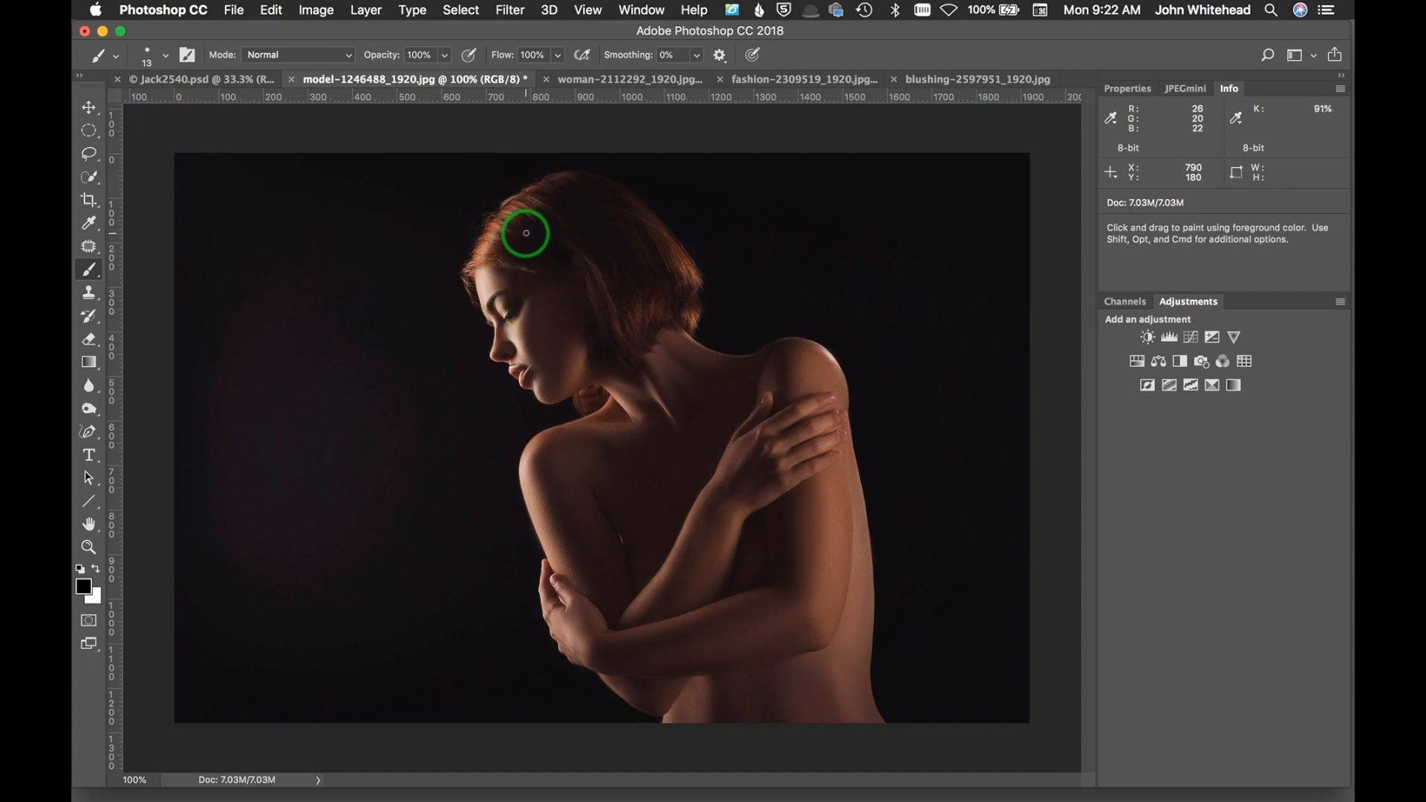
mouse_move(575, 72)
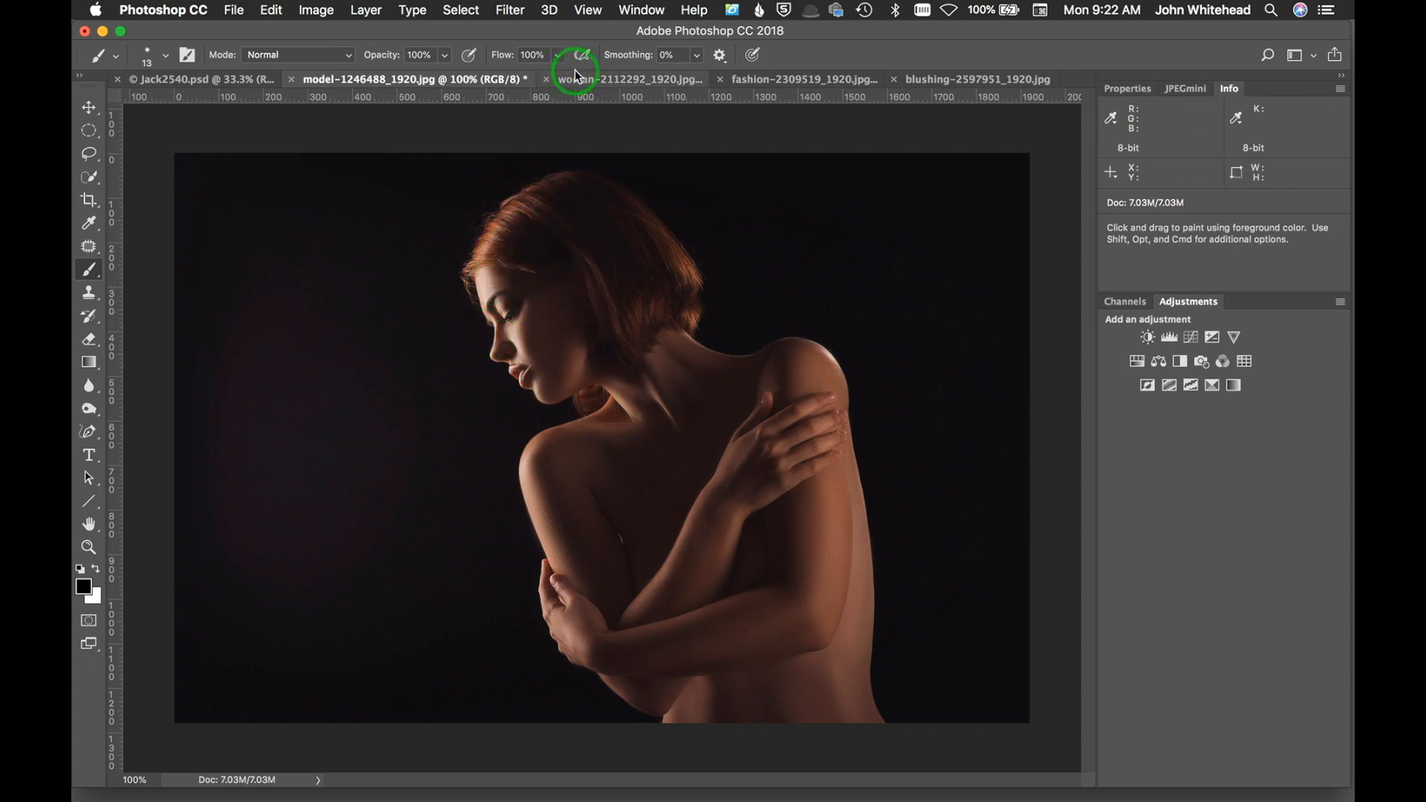
left_click(627, 79)
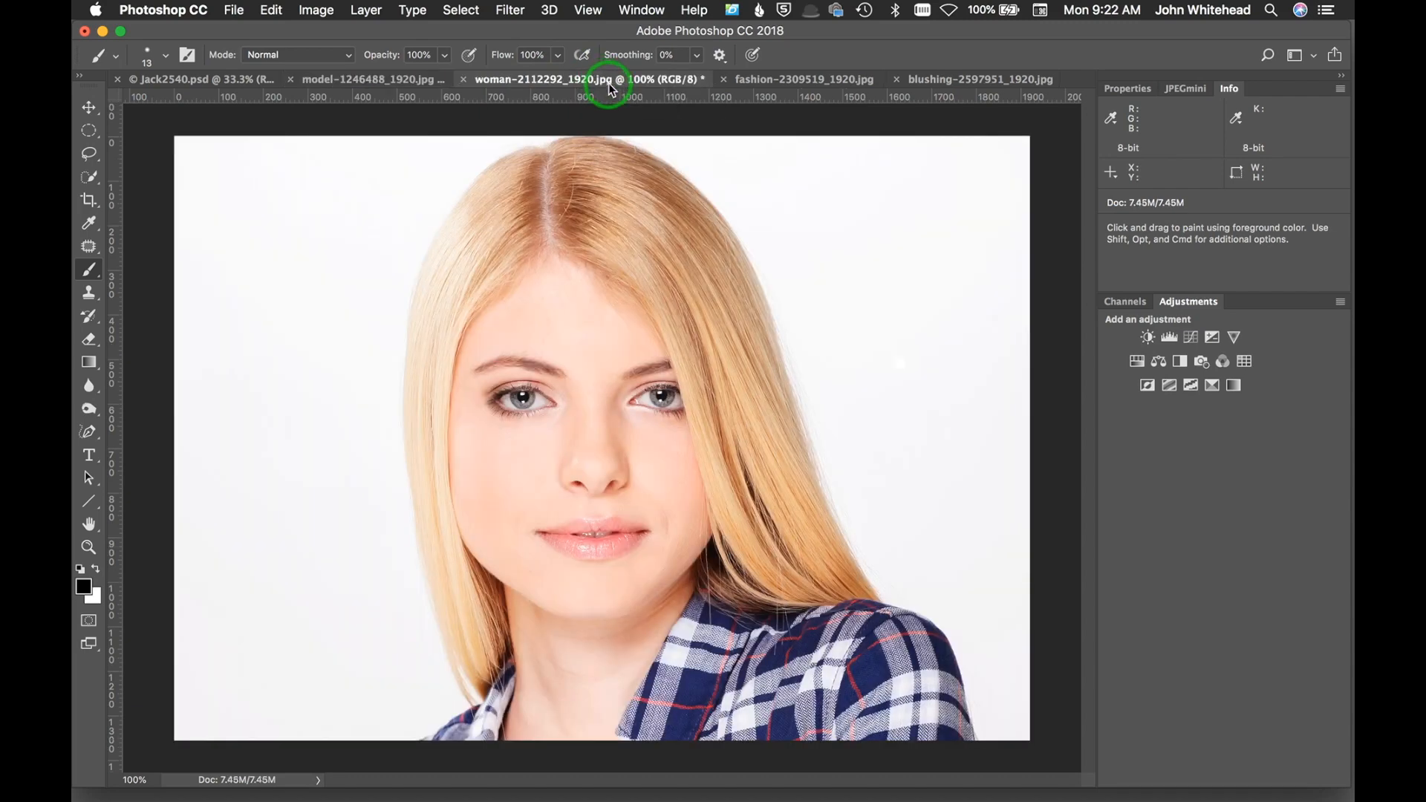
mouse_move(586, 386)
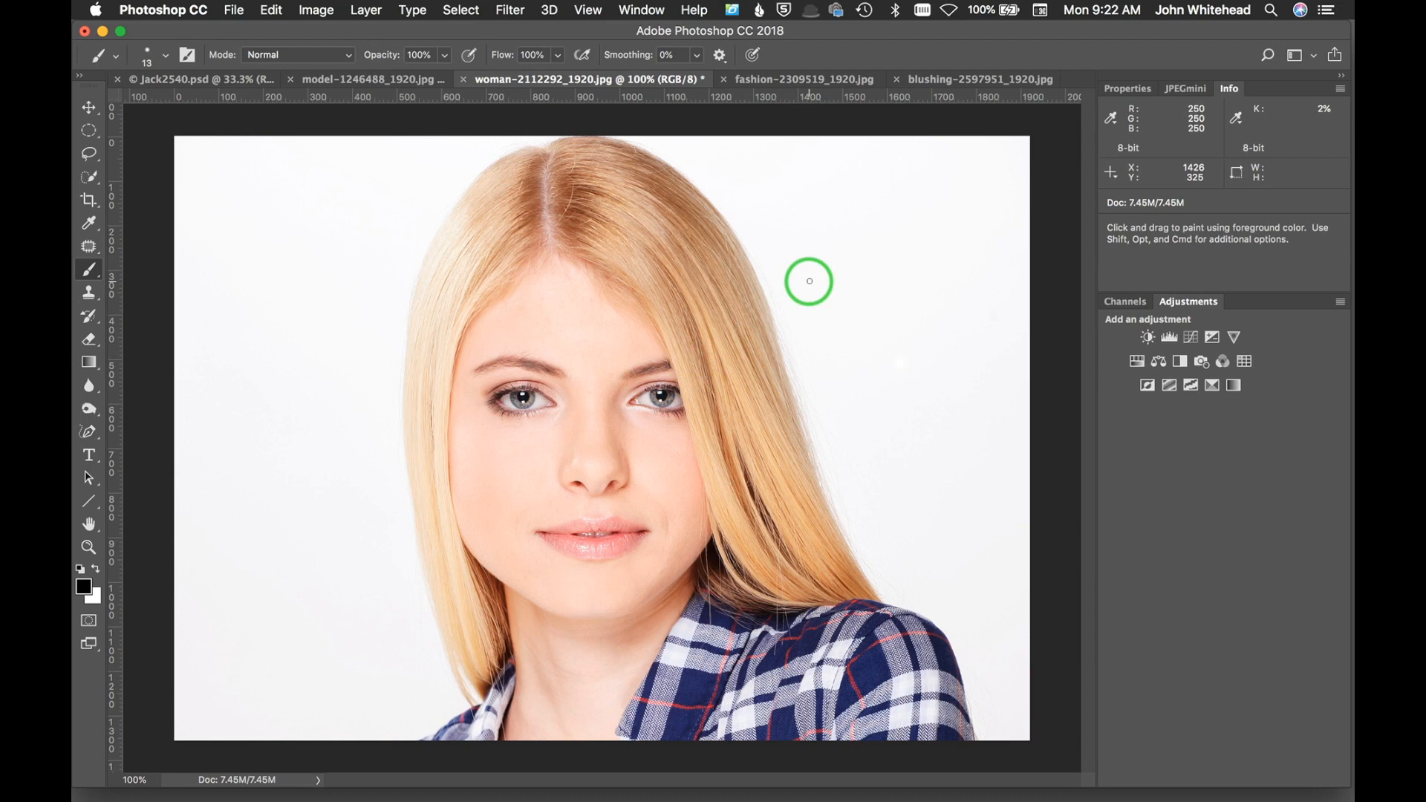
mouse_move(802, 282)
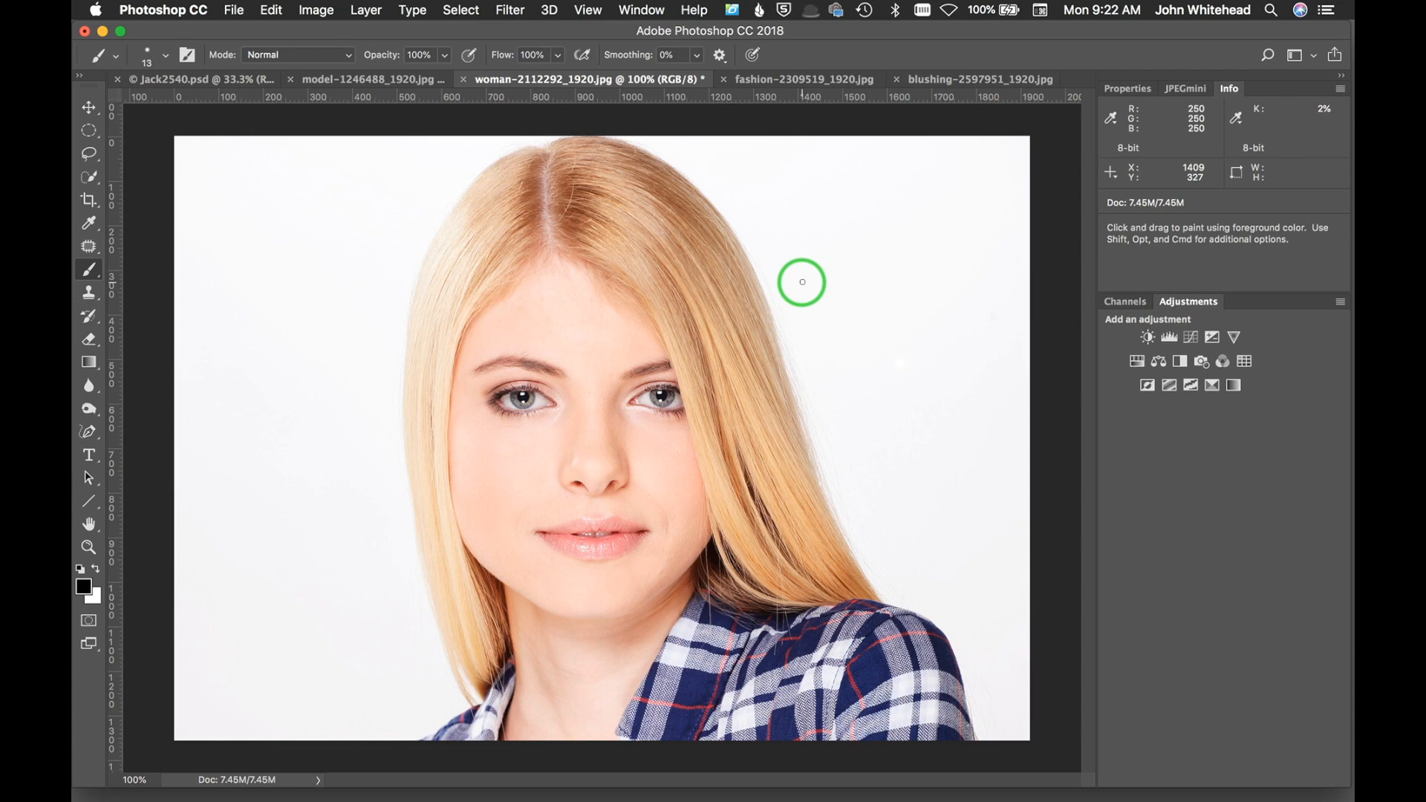
mouse_move(868, 229)
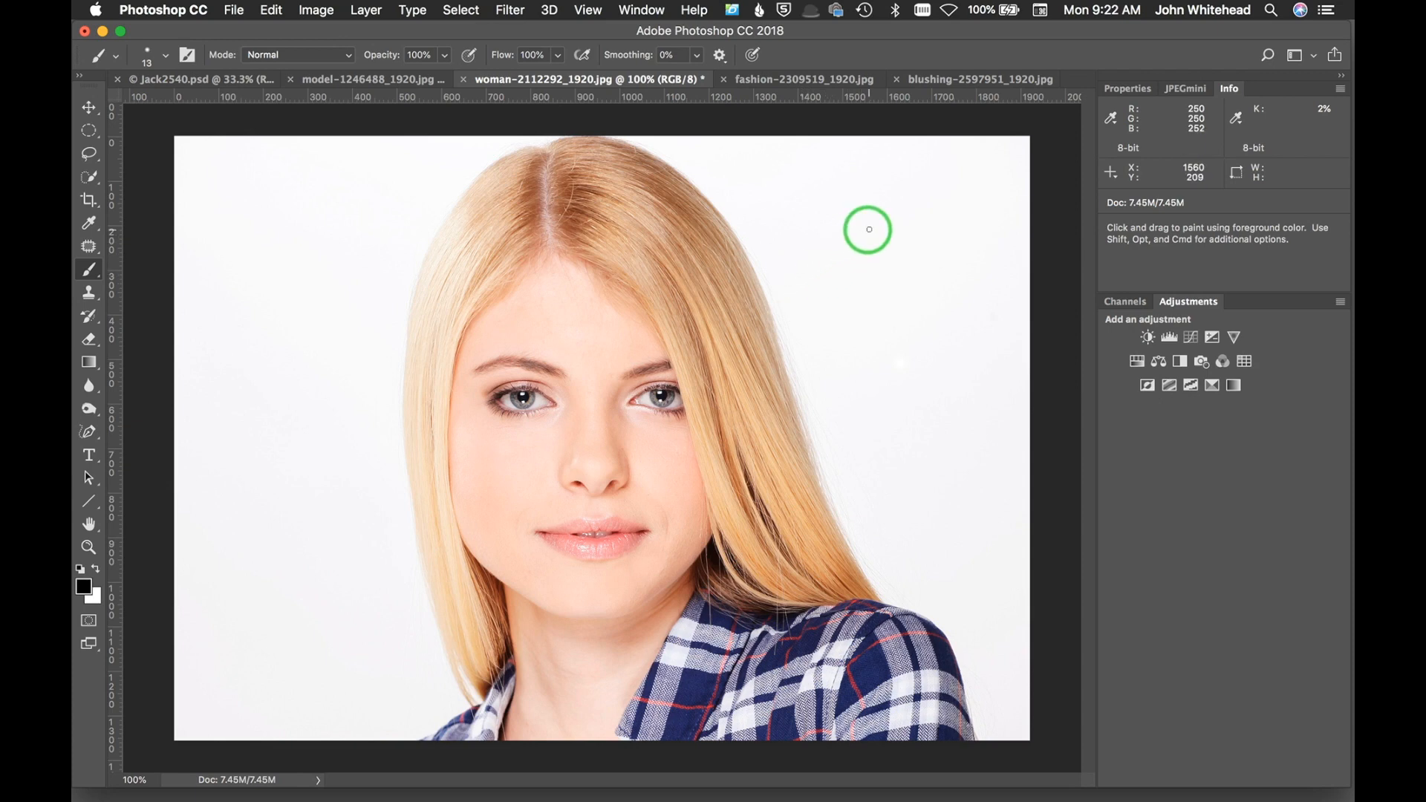
mouse_move(1006, 489)
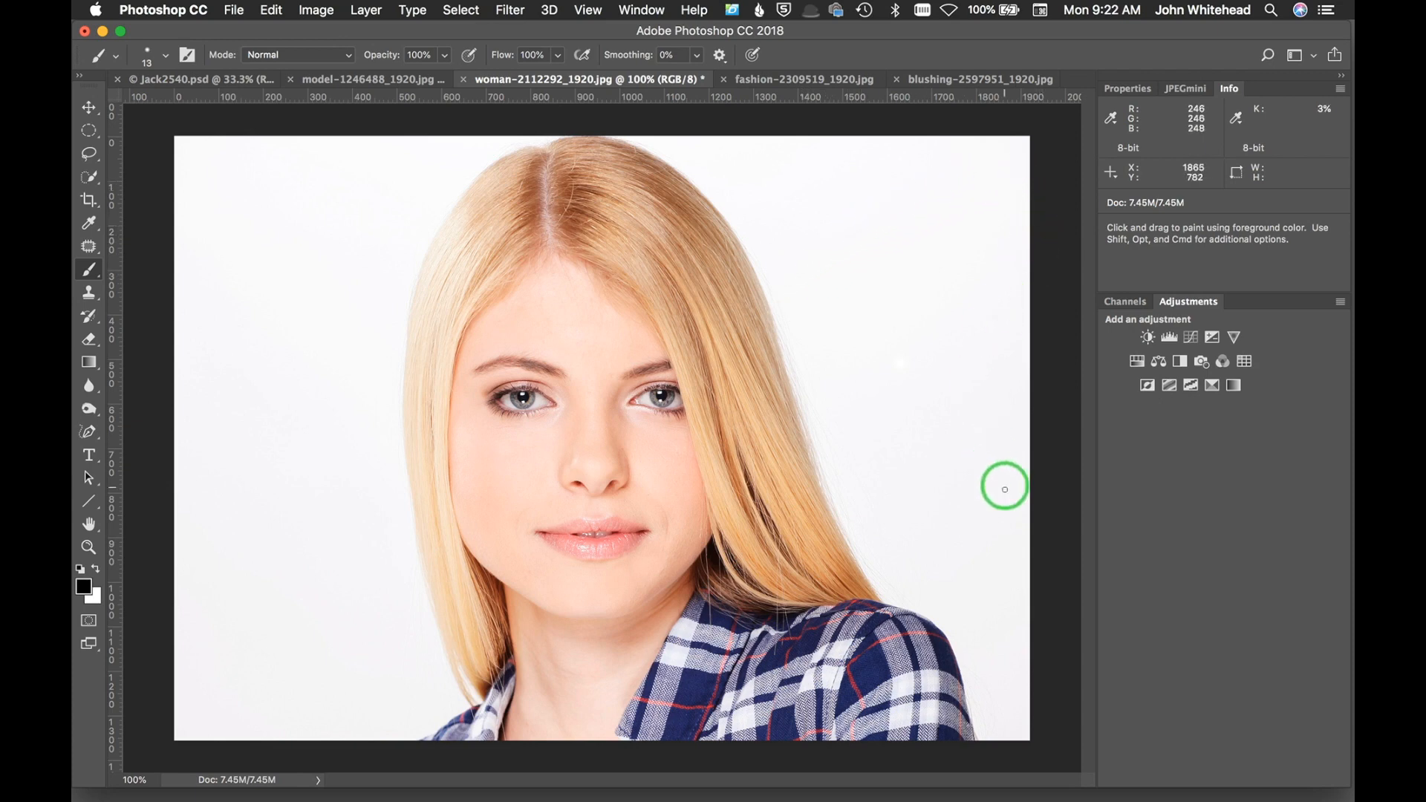
mouse_move(964, 582)
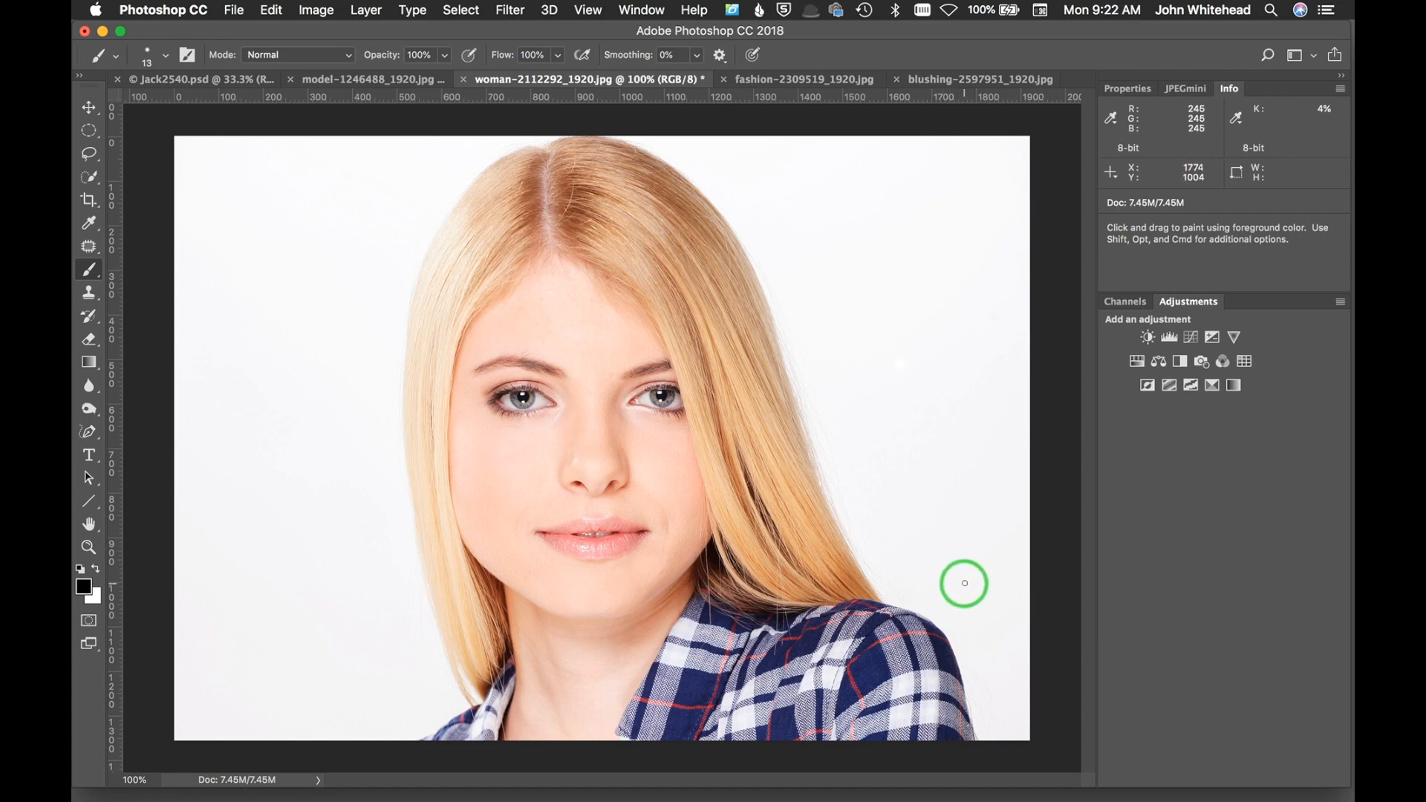
mouse_move(383, 508)
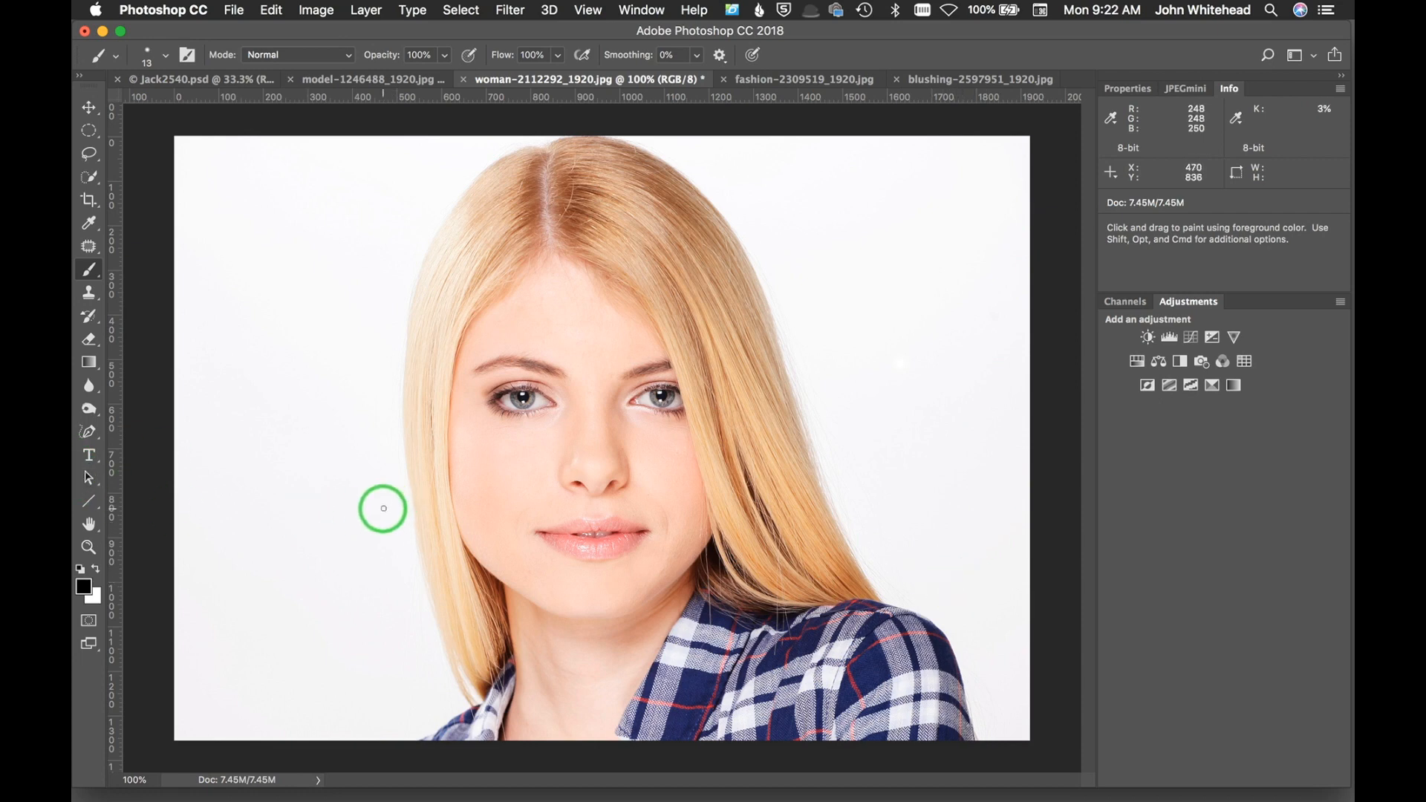
mouse_move(330, 232)
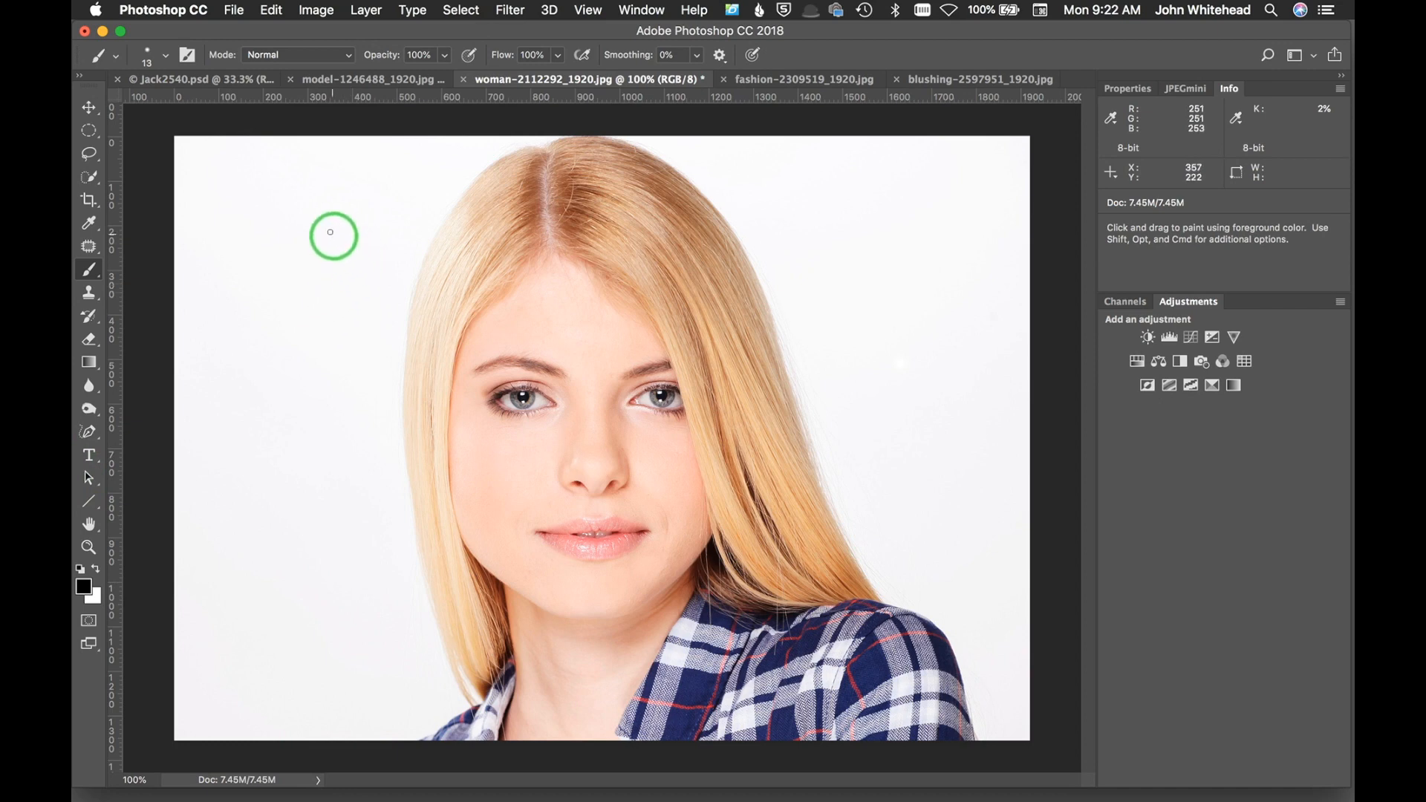
mouse_move(281, 228)
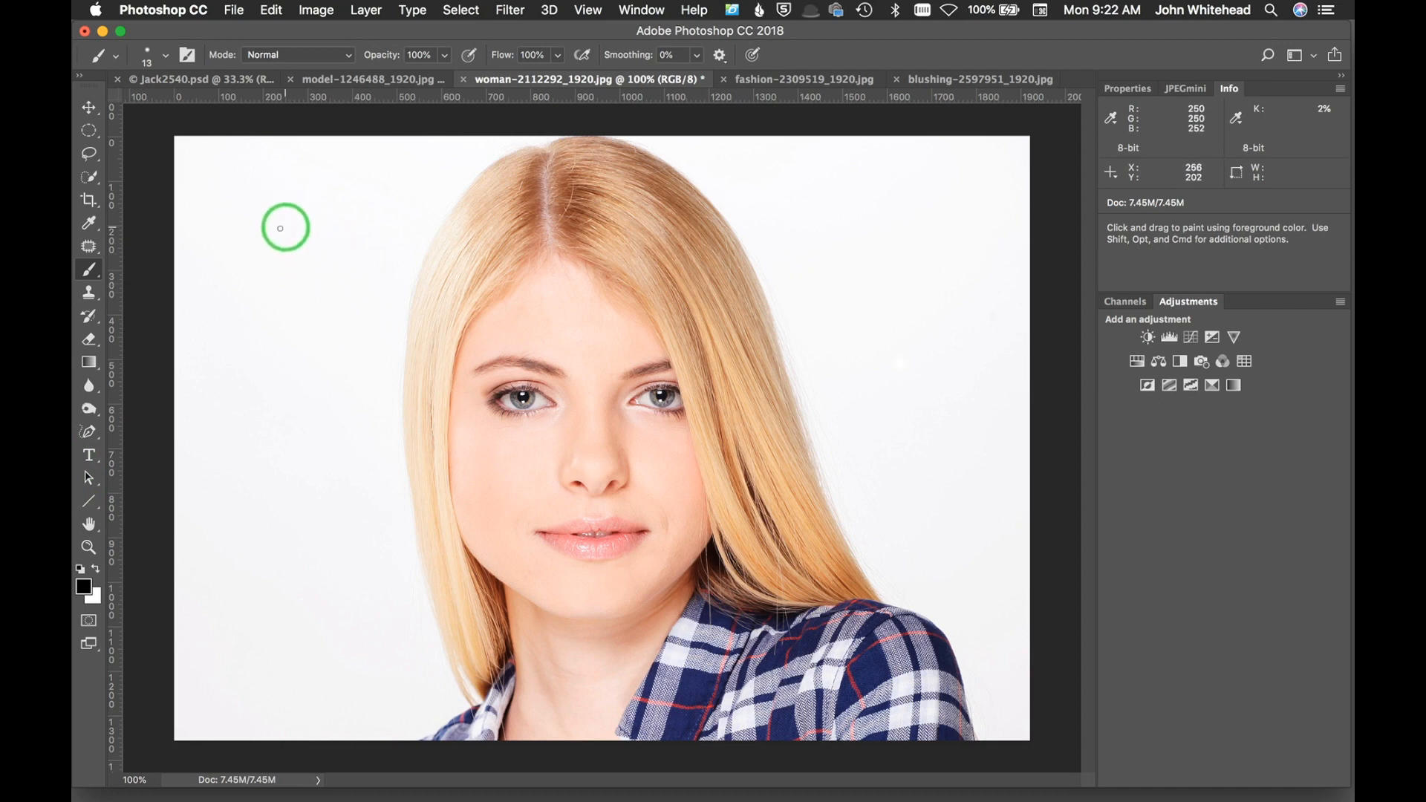
mouse_move(255, 339)
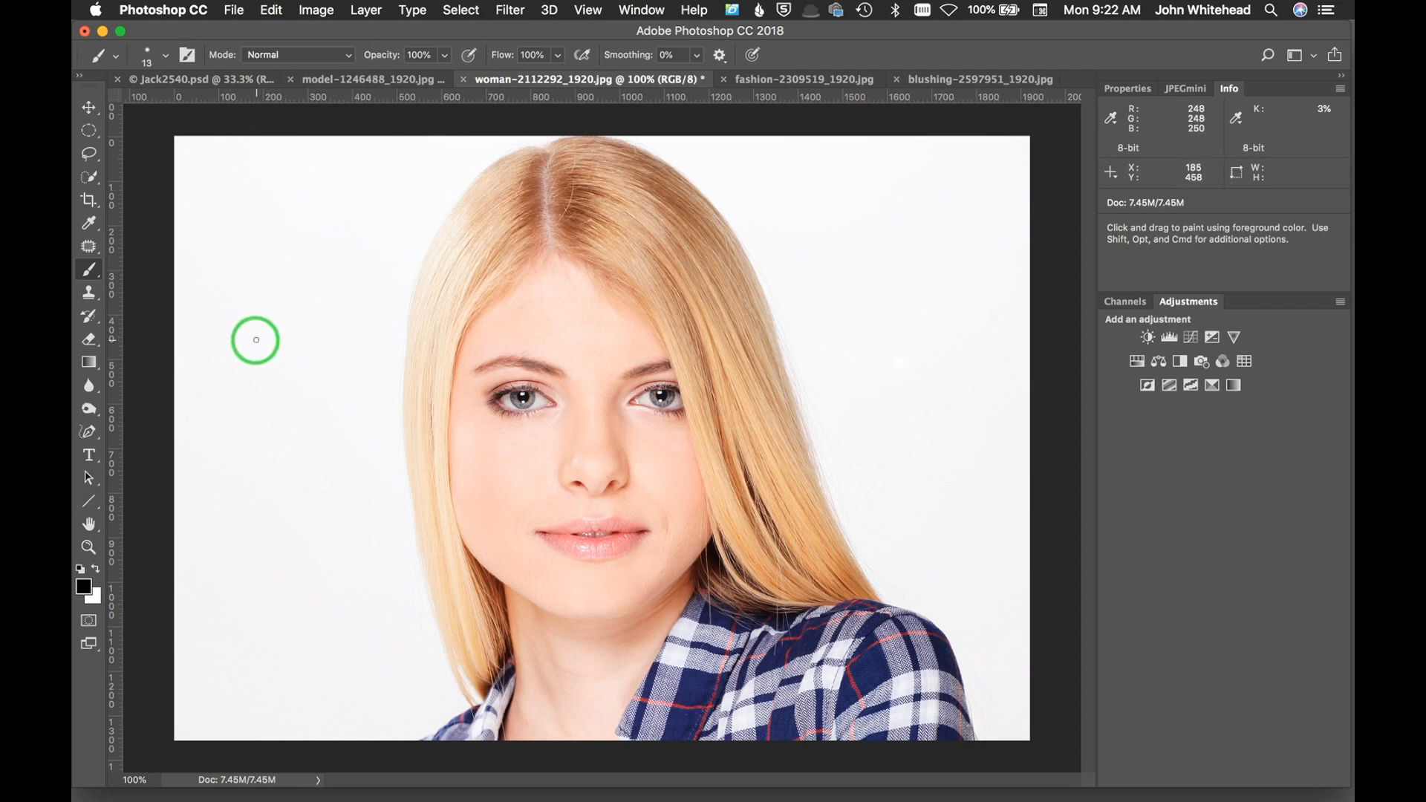
mouse_move(274, 269)
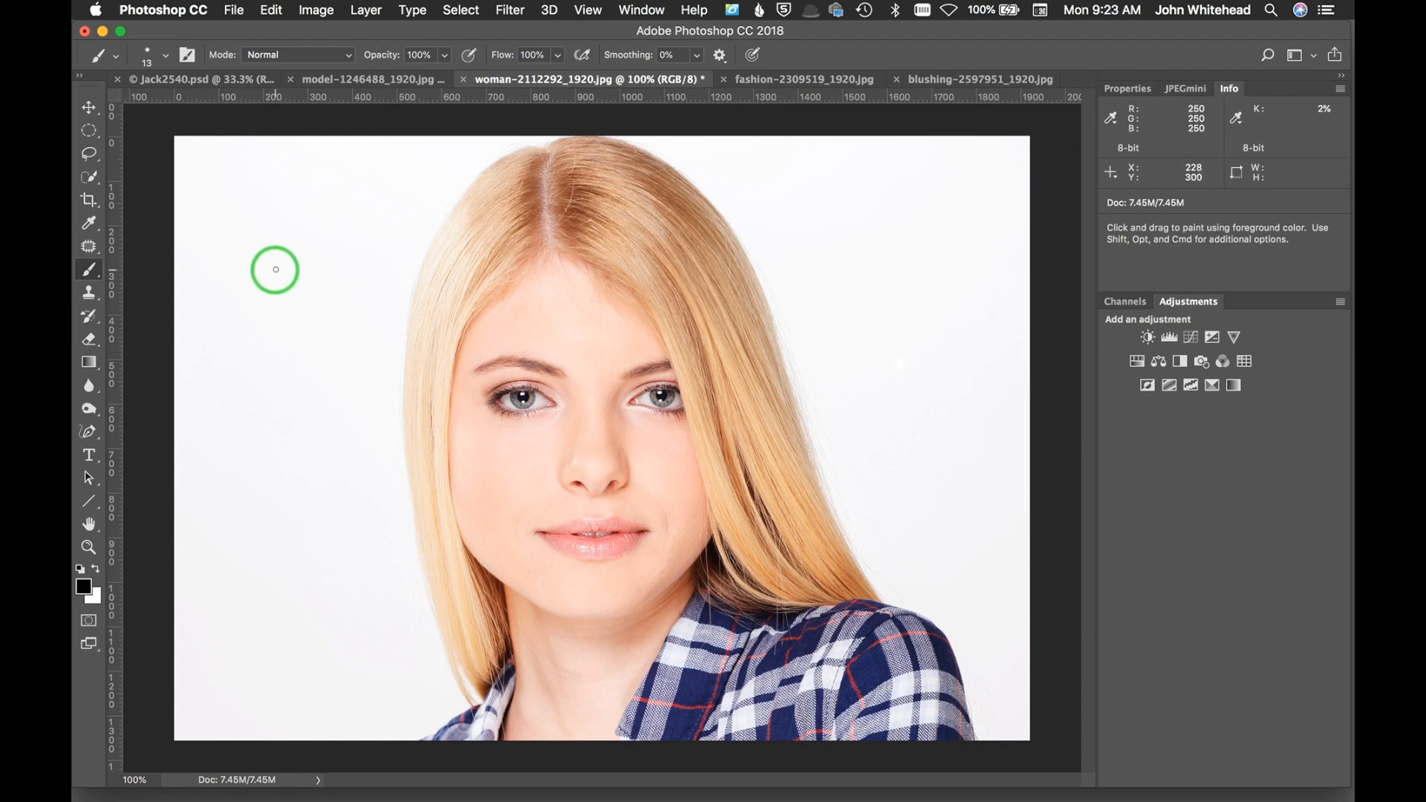
mouse_move(270, 248)
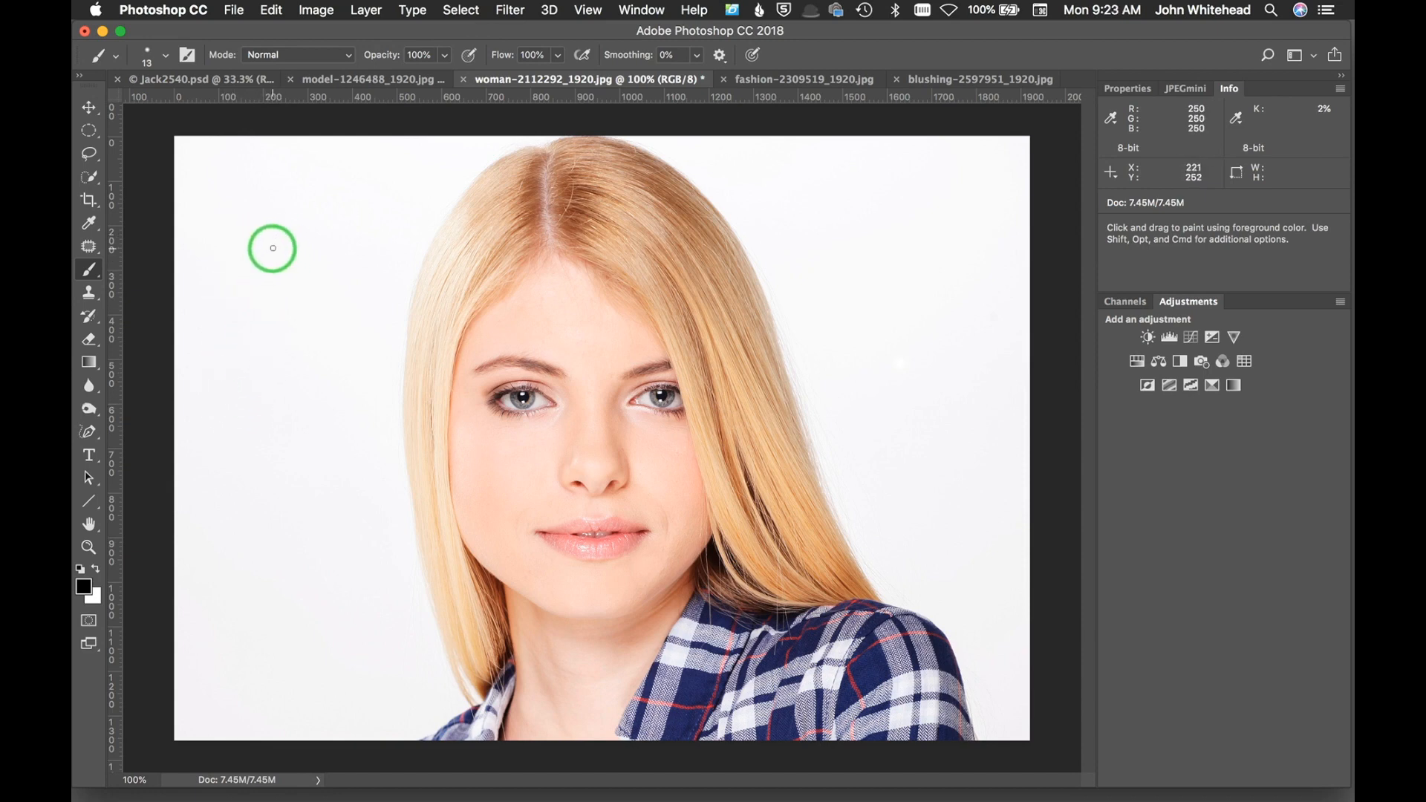
mouse_move(274, 383)
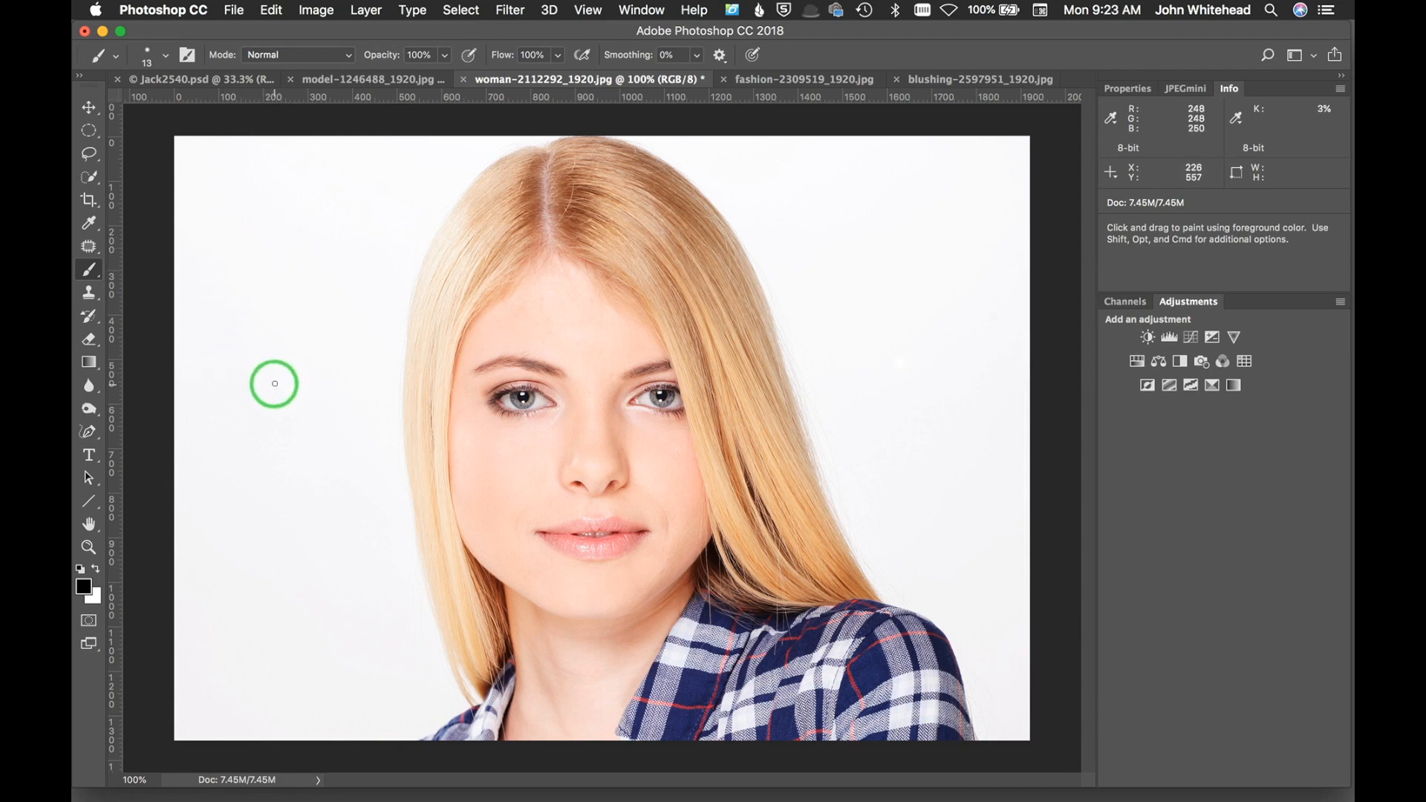
mouse_move(323, 680)
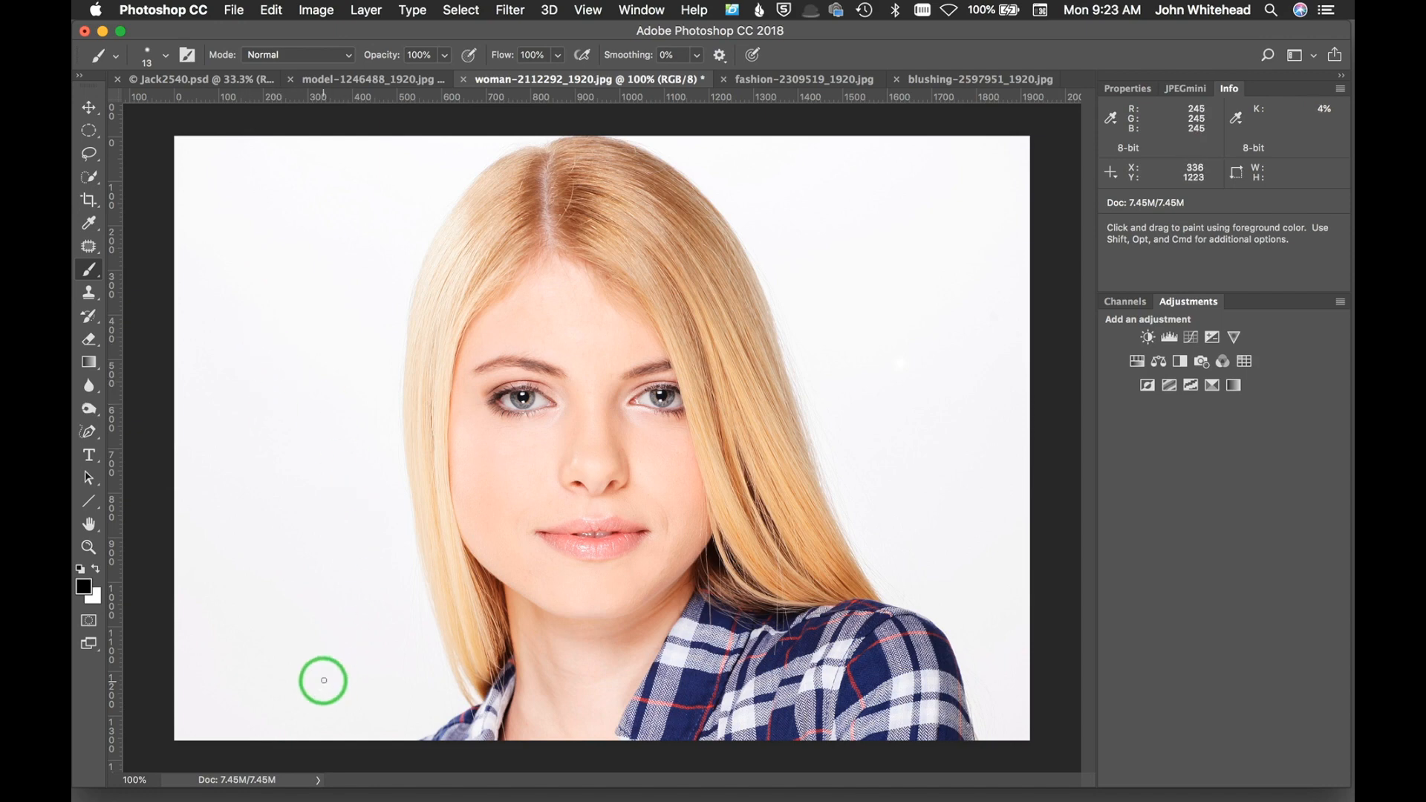
mouse_move(204, 181)
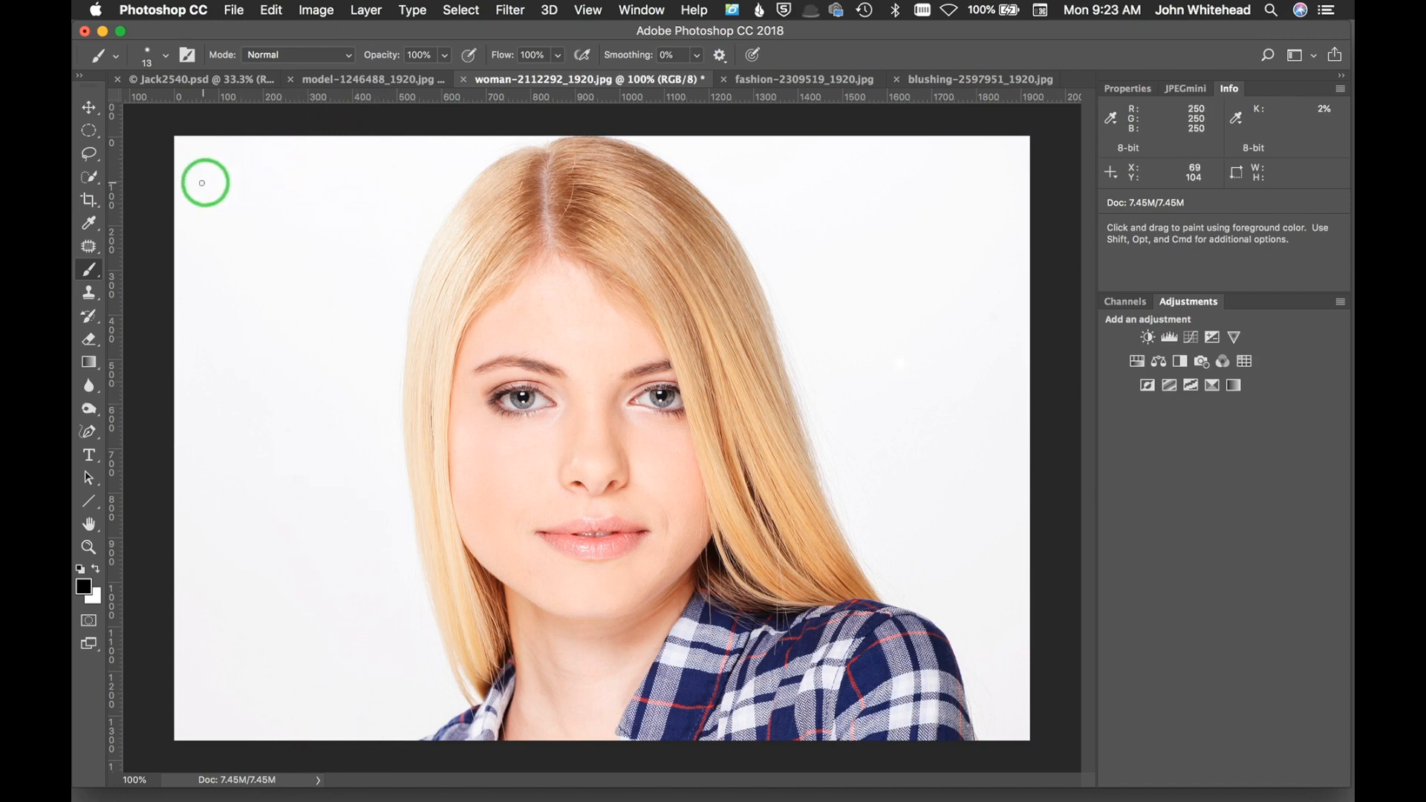
mouse_move(261, 412)
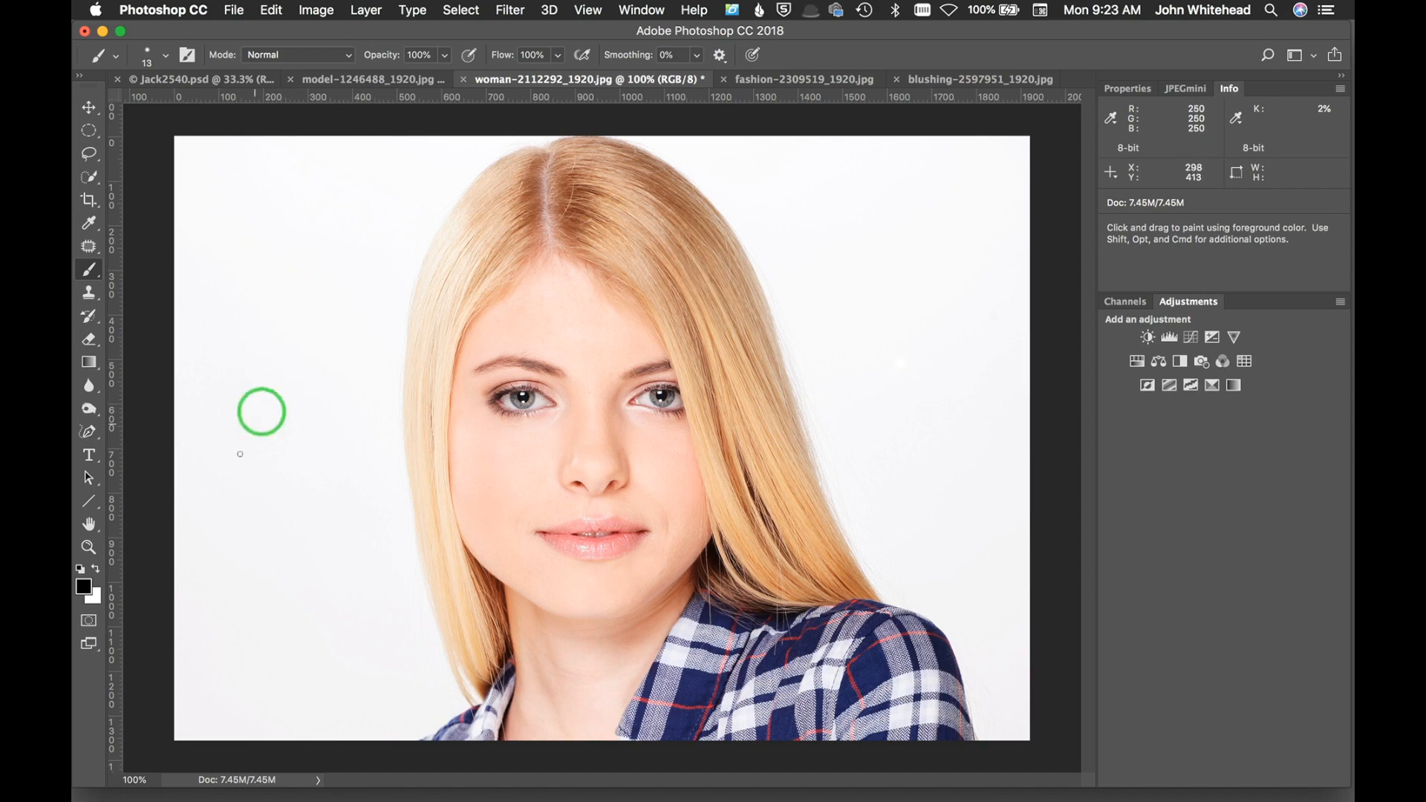
mouse_move(413, 692)
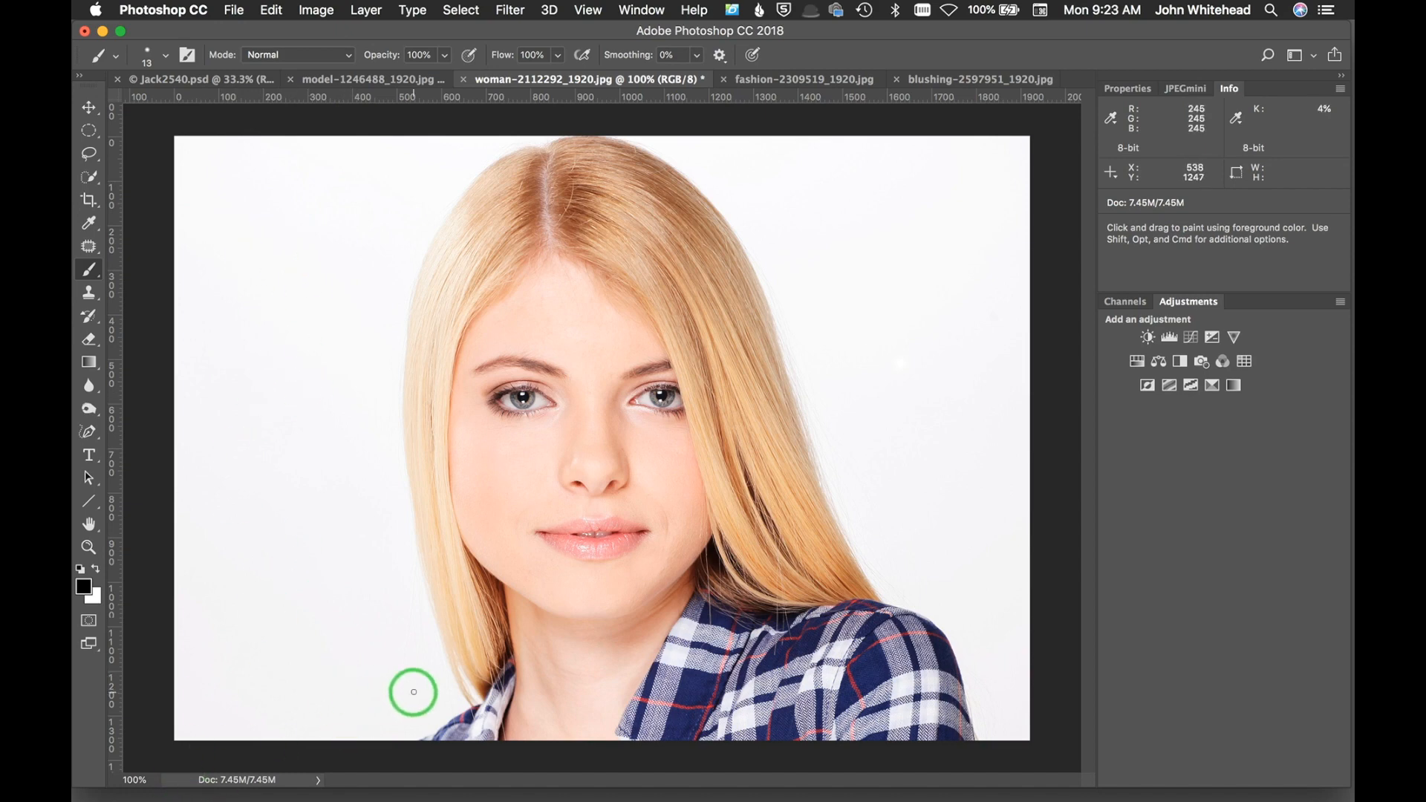
mouse_move(337, 113)
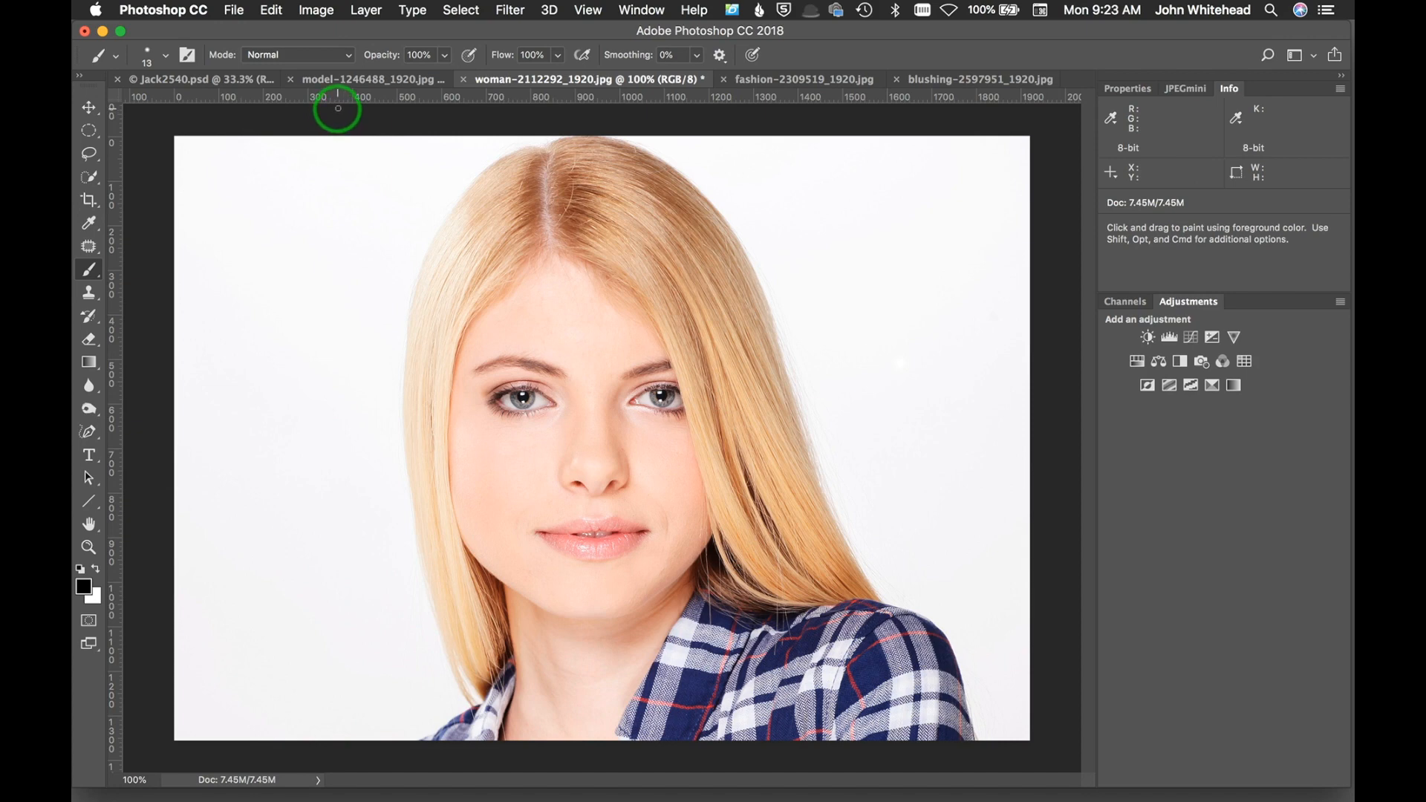
mouse_move(303, 153)
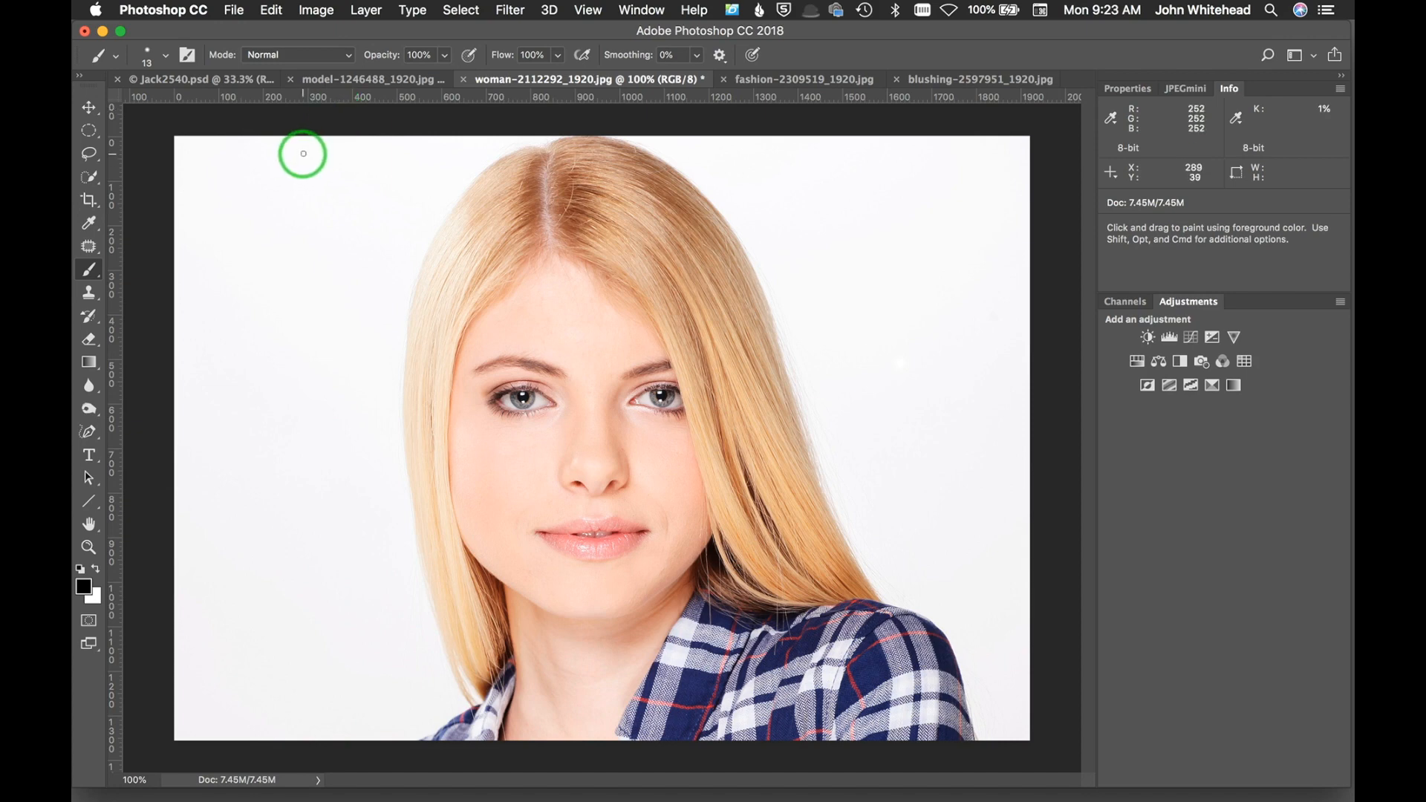
mouse_move(308, 154)
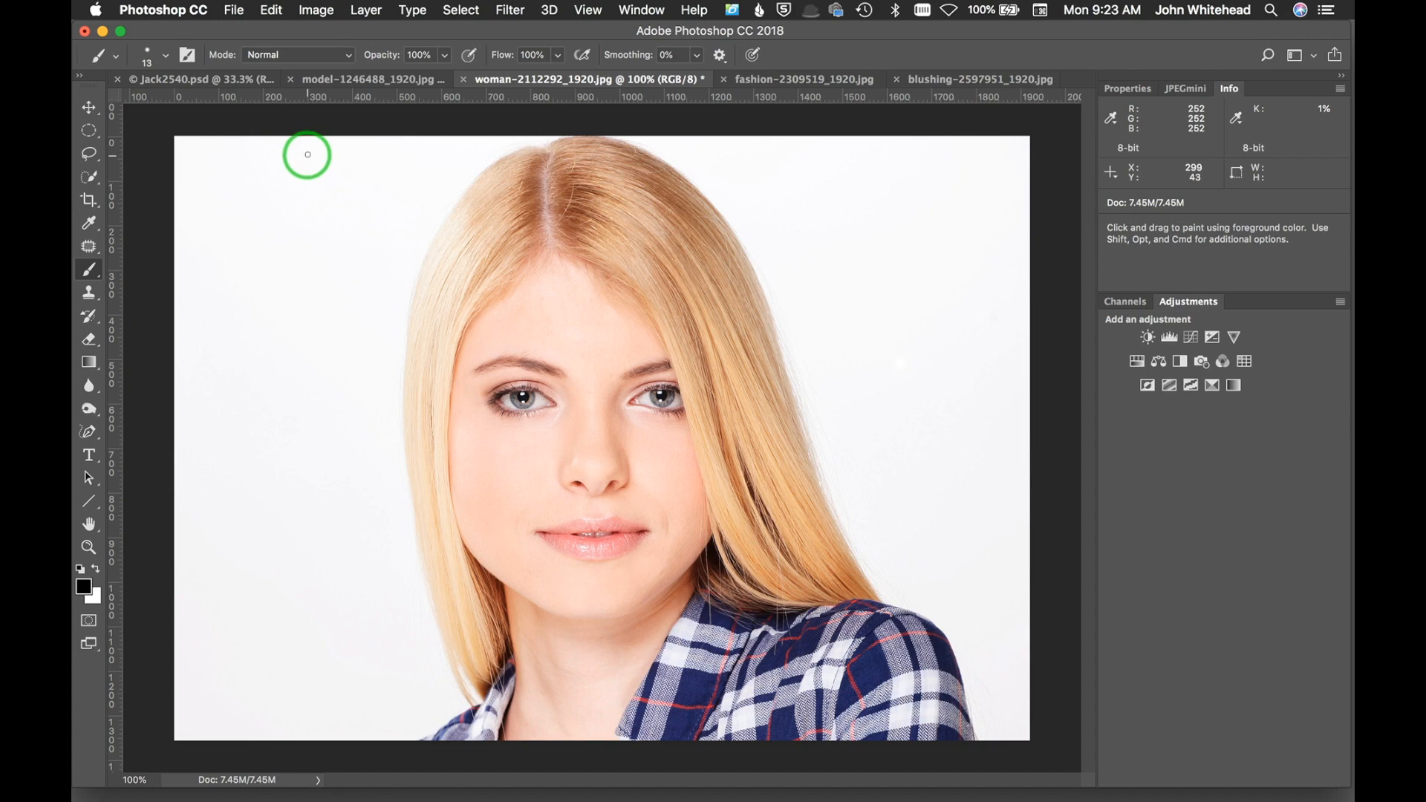
mouse_move(266, 327)
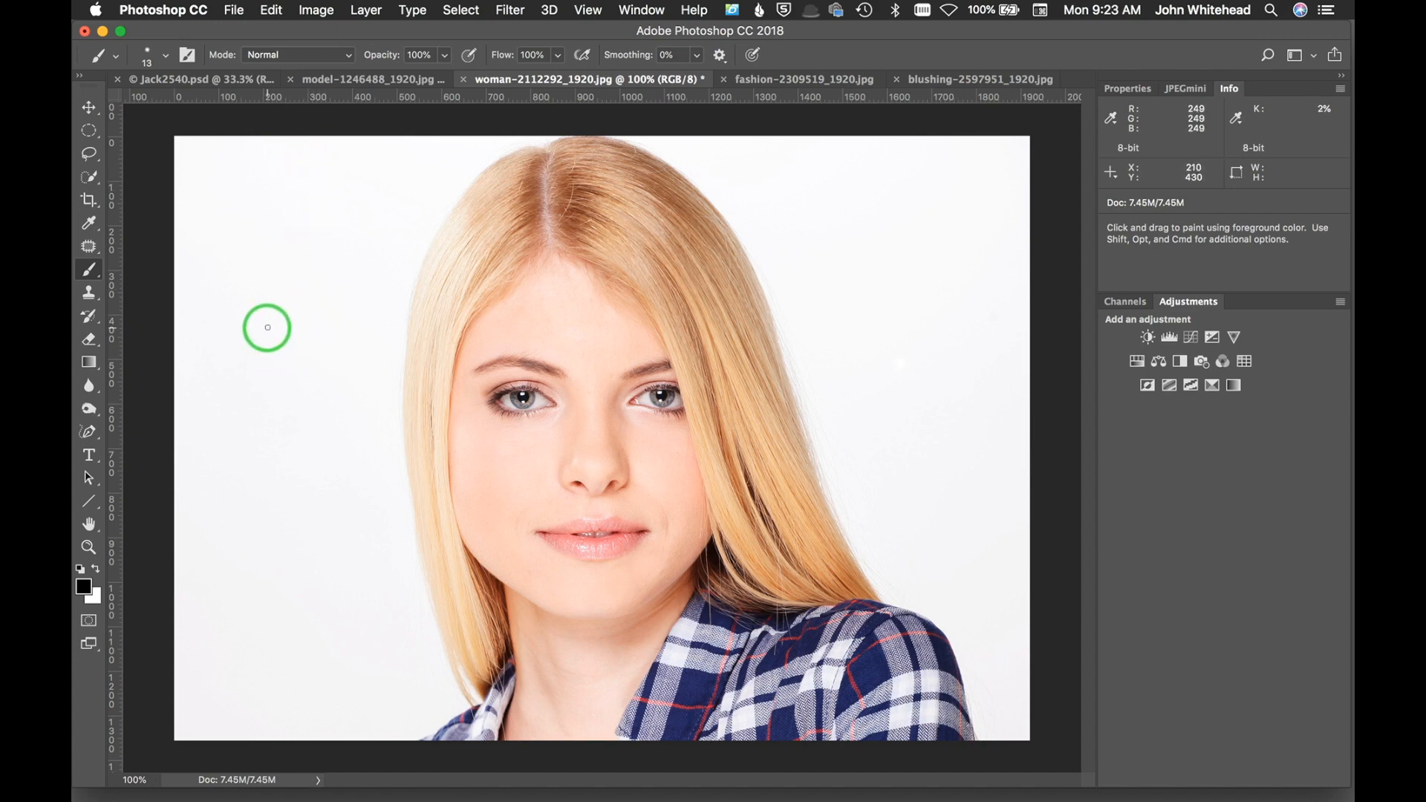
mouse_move(261, 352)
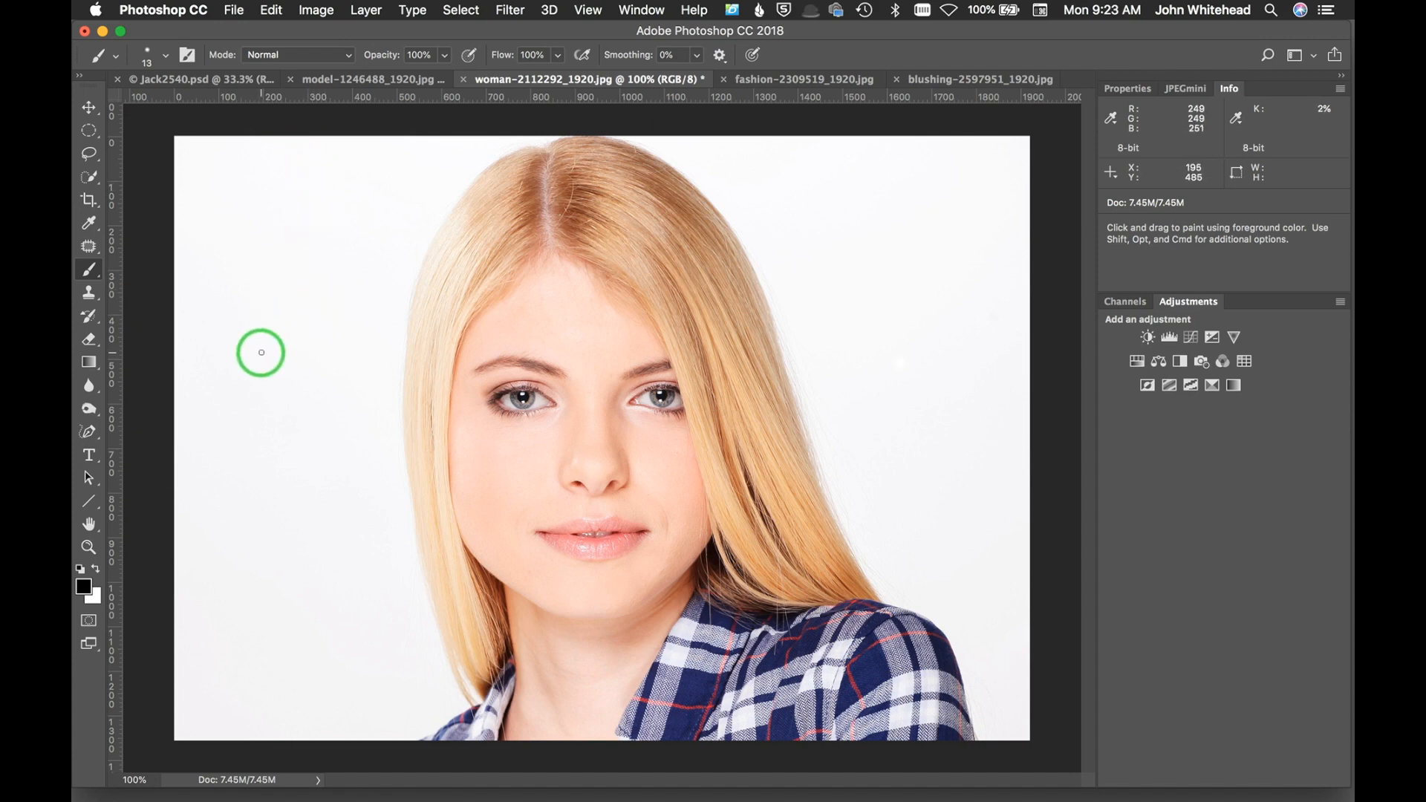
mouse_move(296, 347)
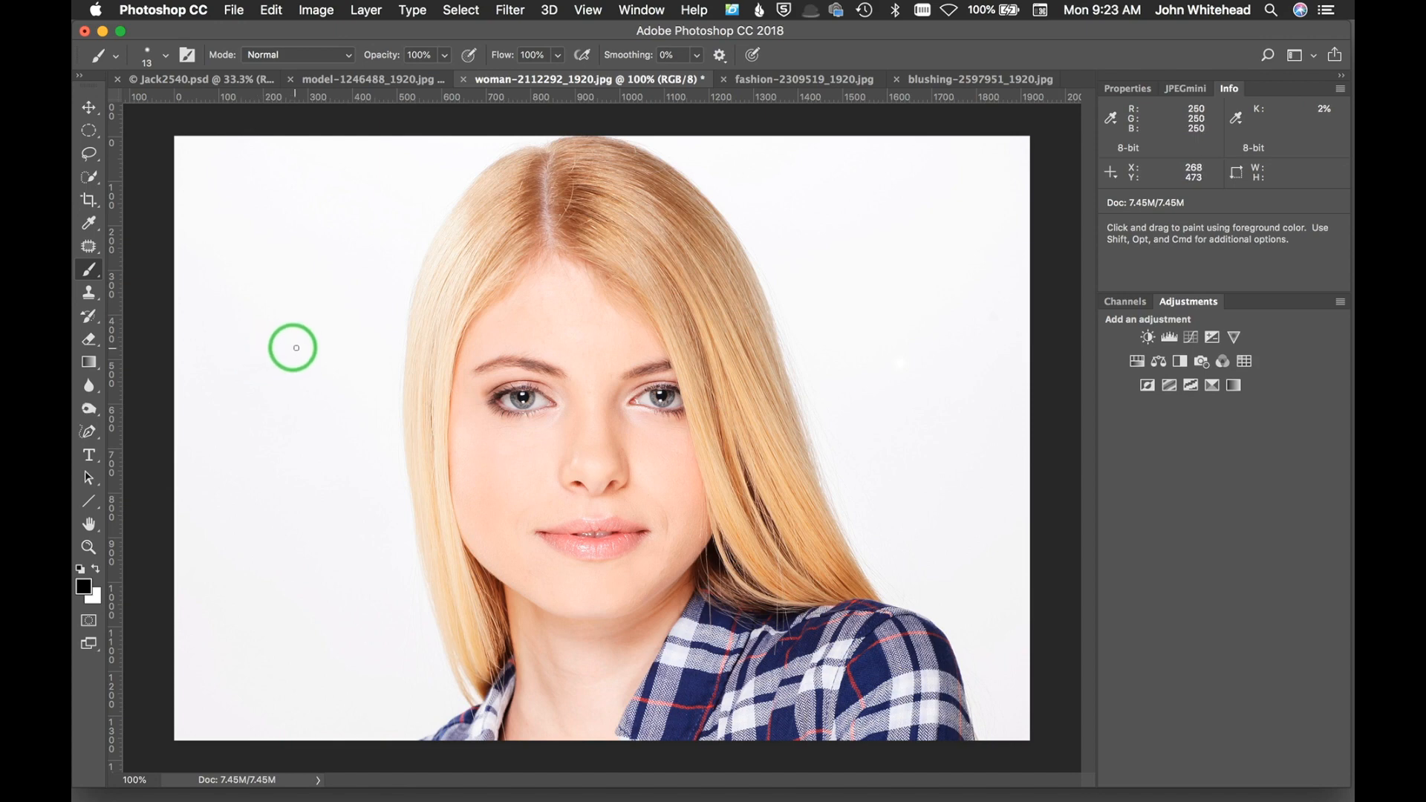
mouse_move(252, 301)
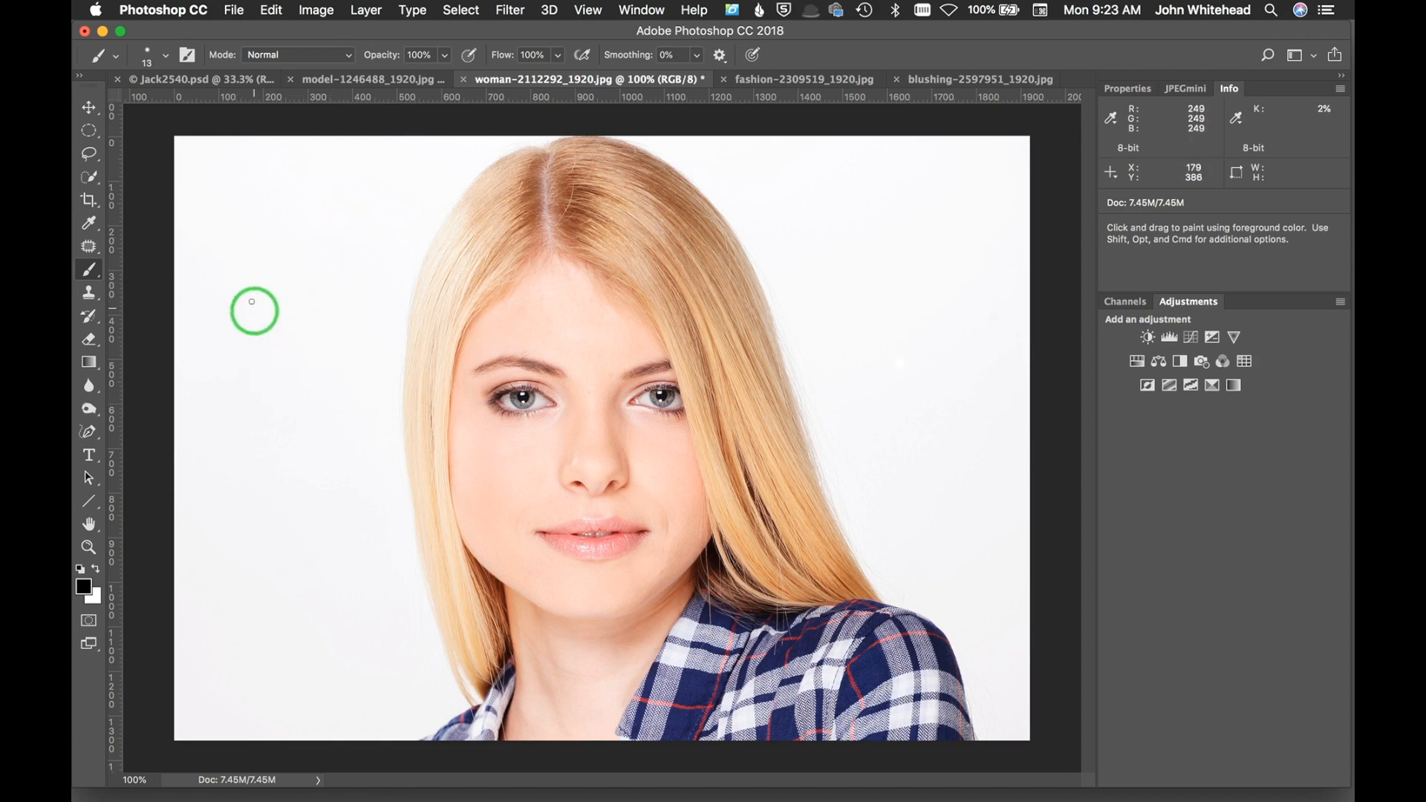
mouse_move(514, 462)
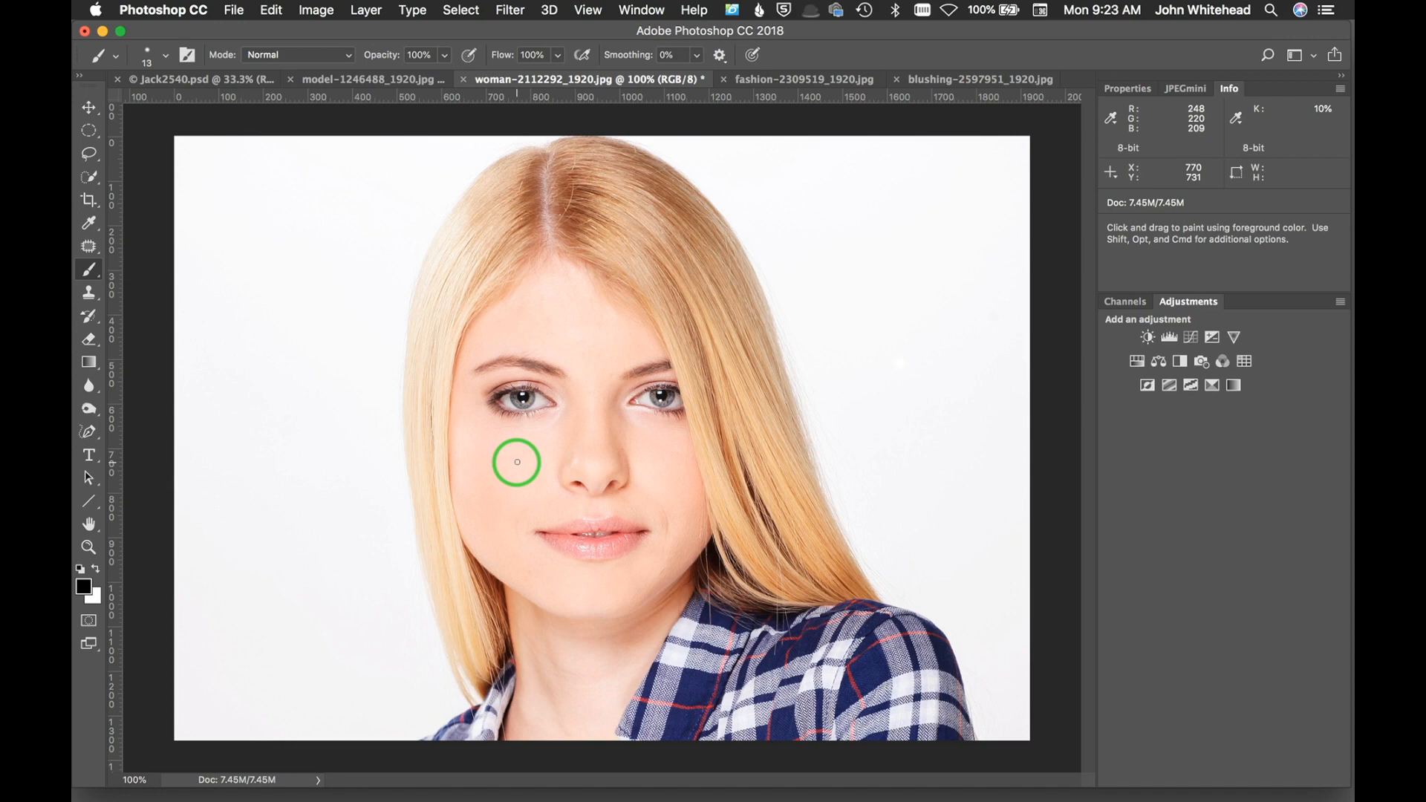
mouse_move(579, 626)
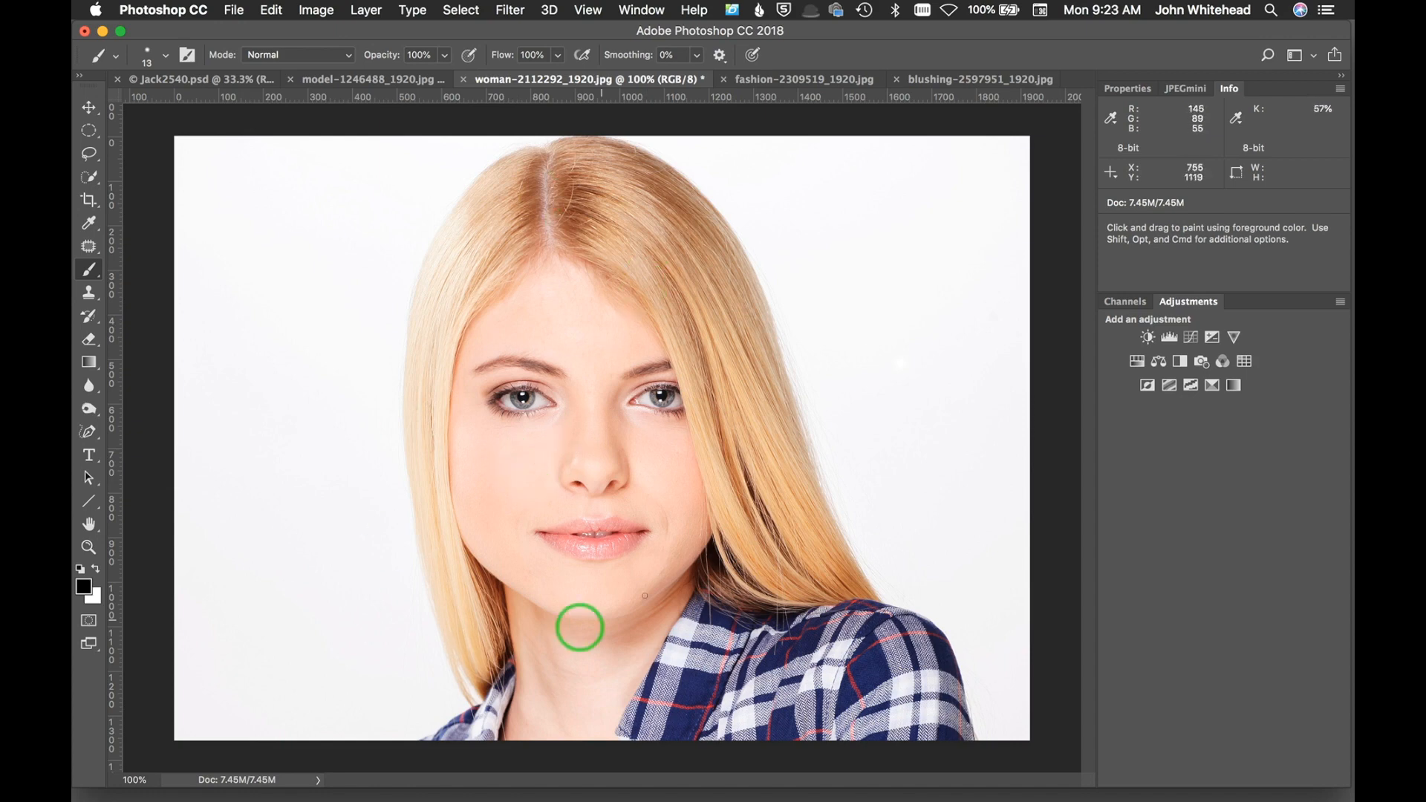
mouse_move(817, 74)
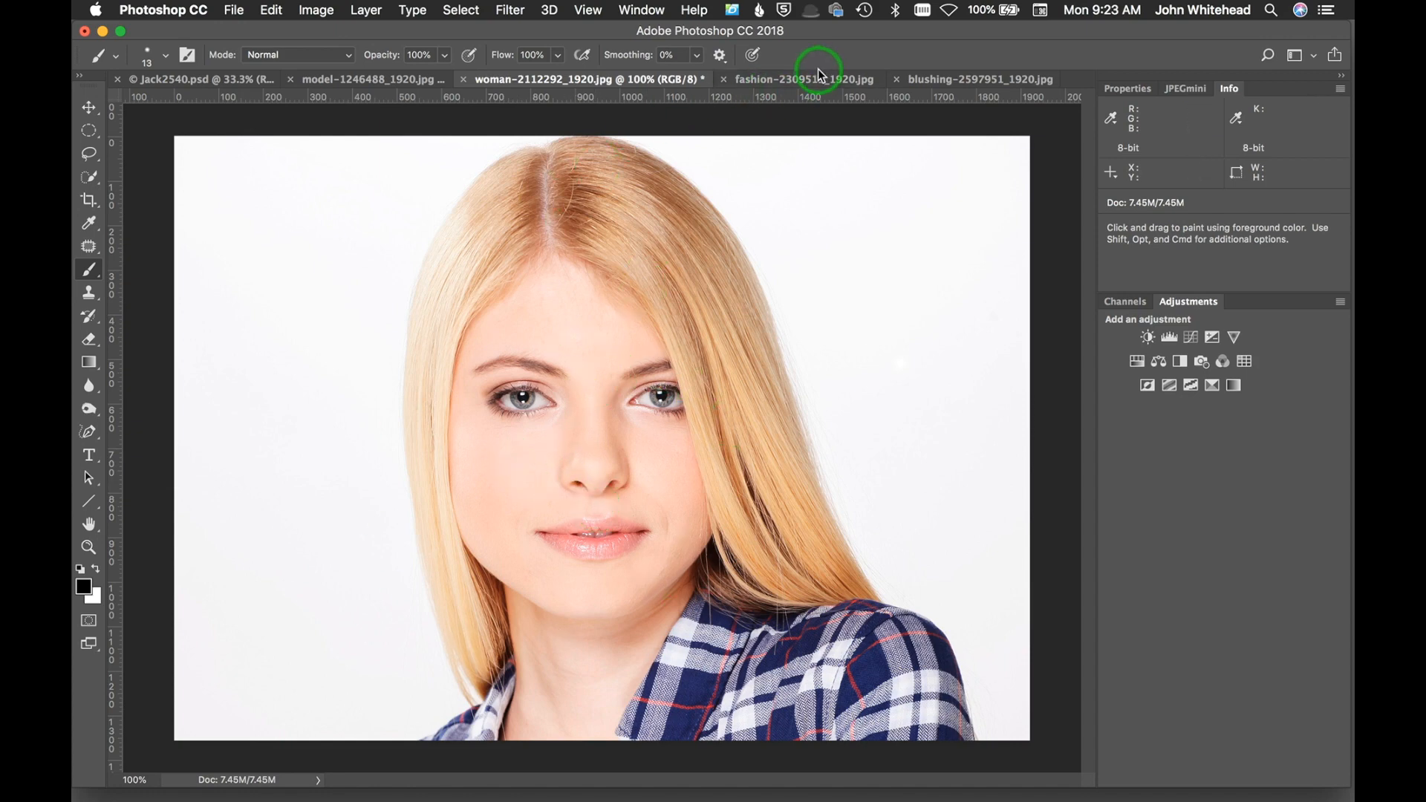
Activate fashion-2309519_1920.jpg, sample its tones in Info, and dismiss the Curves adjustment.
left_click(803, 78)
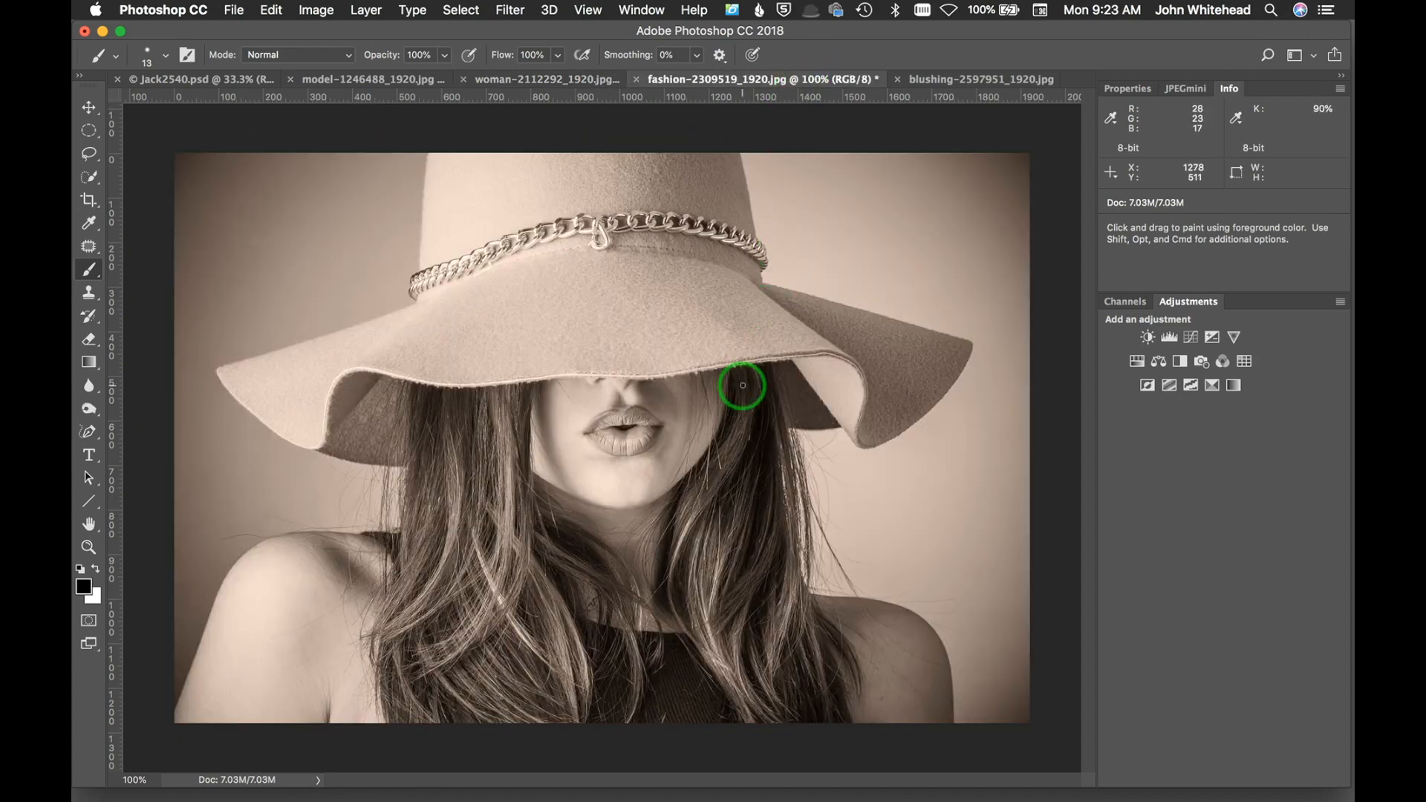
mouse_move(566, 416)
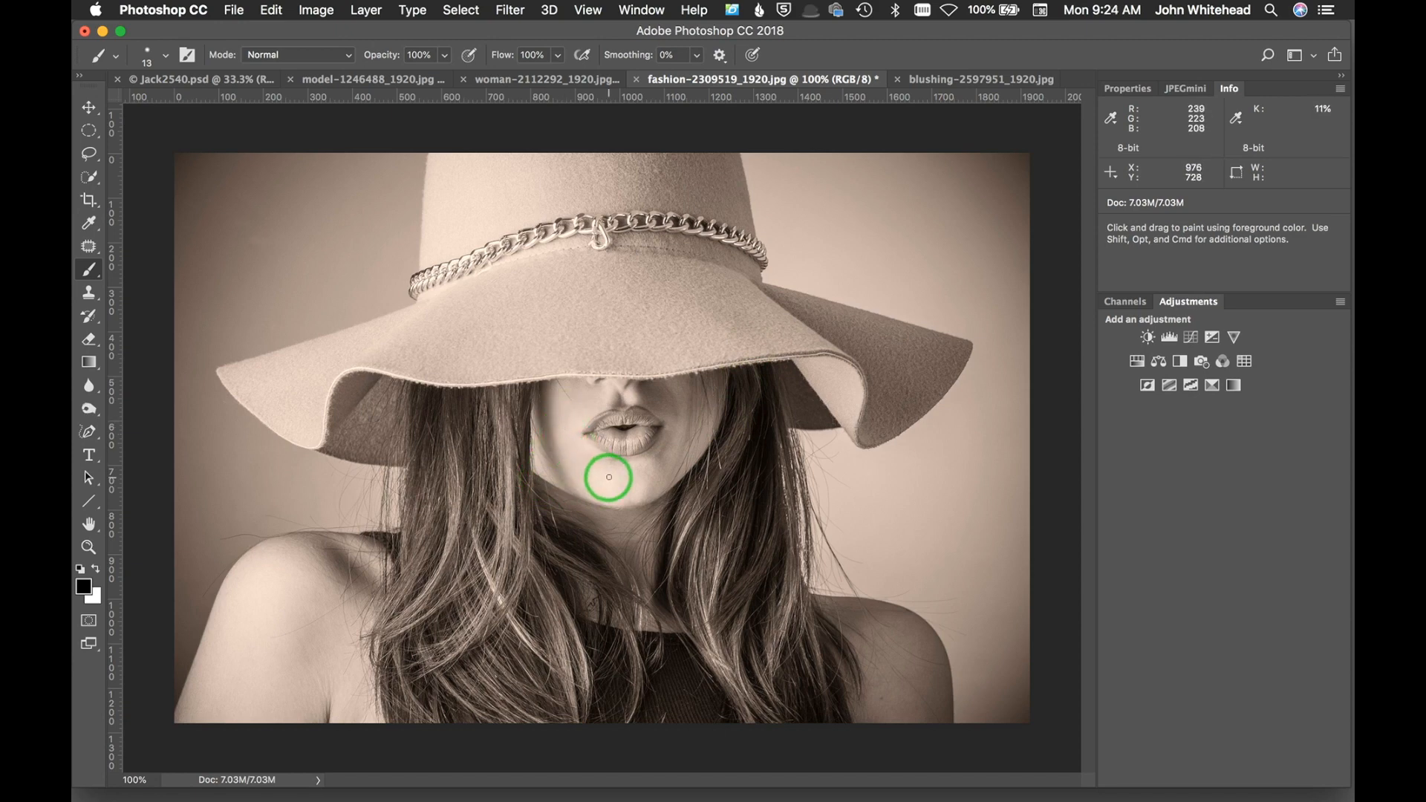
mouse_move(646, 462)
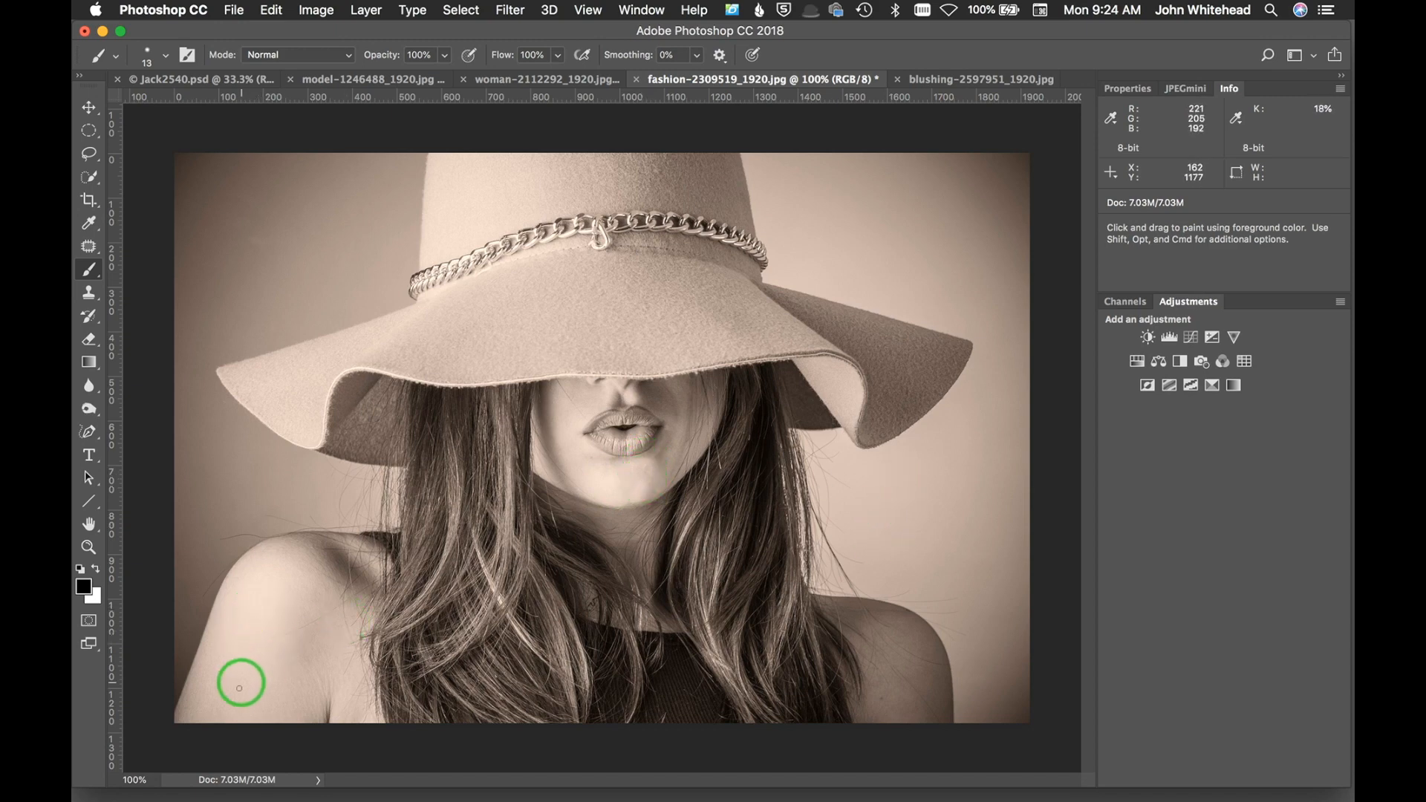
mouse_move(540, 187)
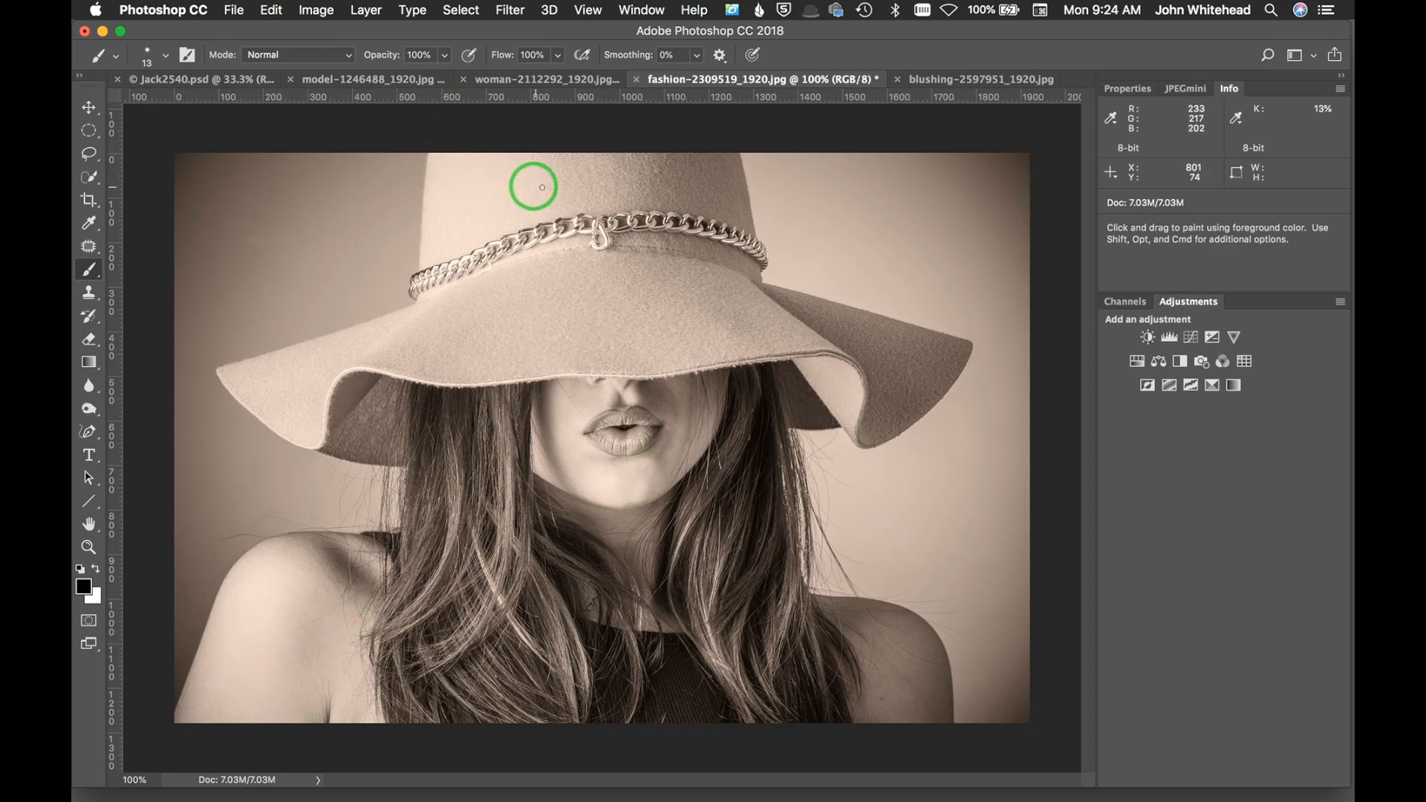
mouse_move(744, 440)
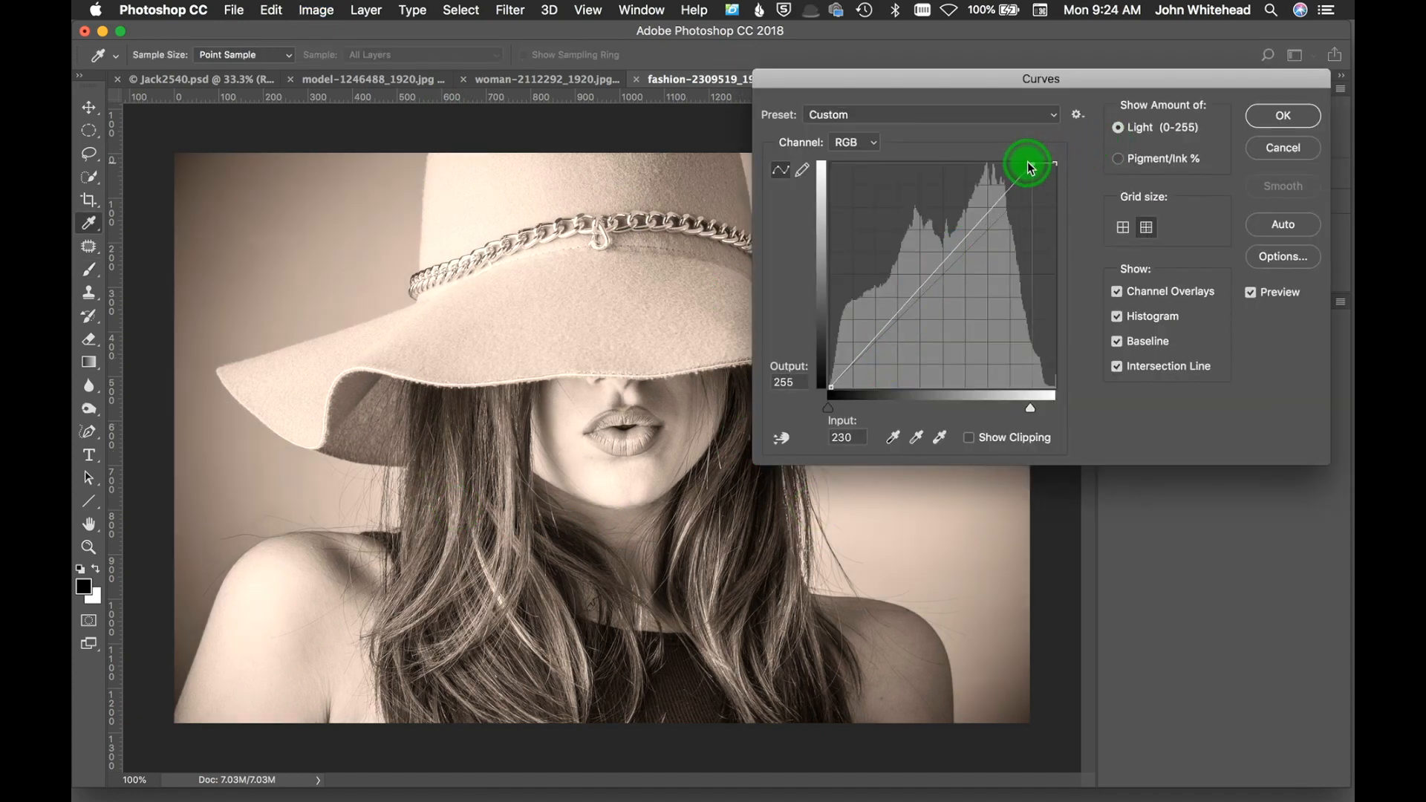
left_click(1282, 115)
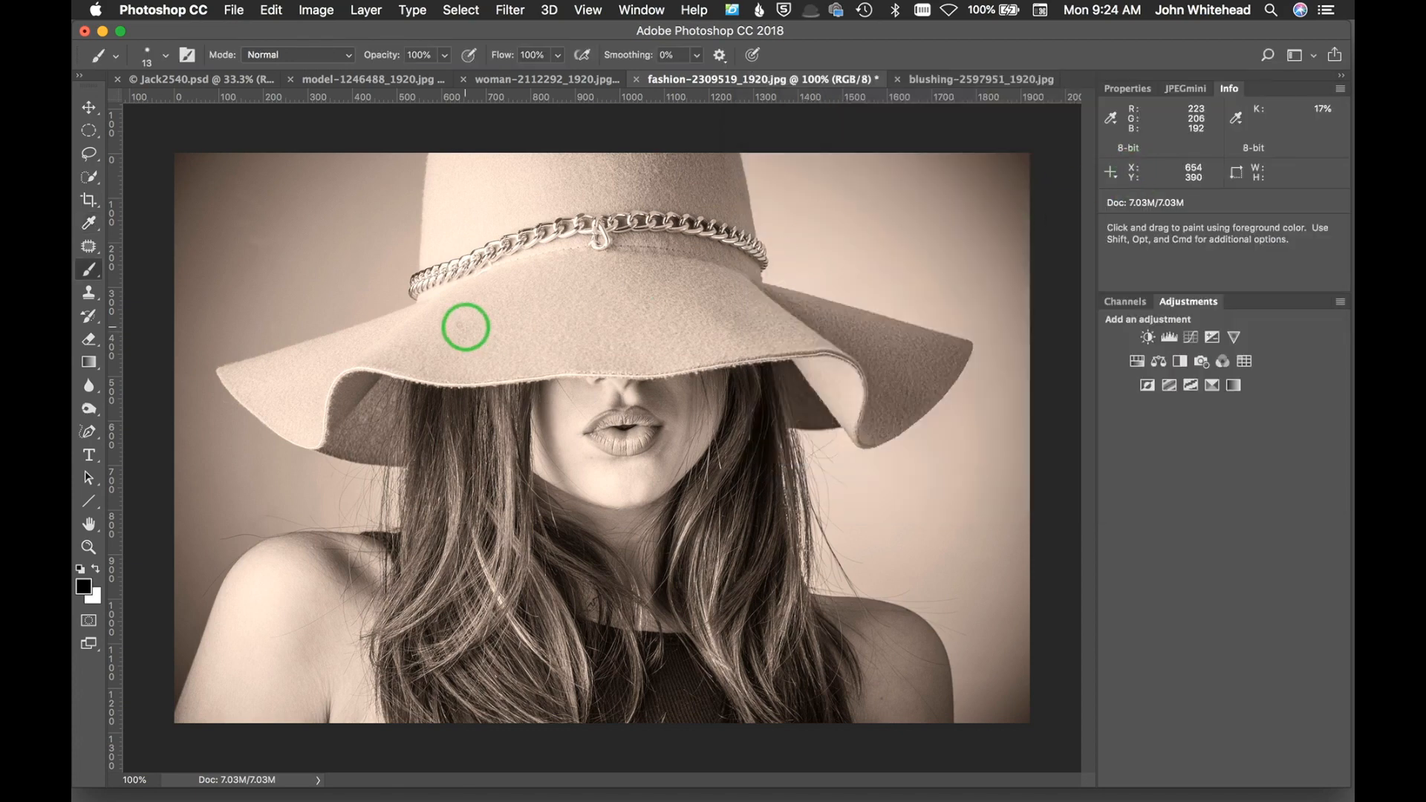
mouse_move(441, 265)
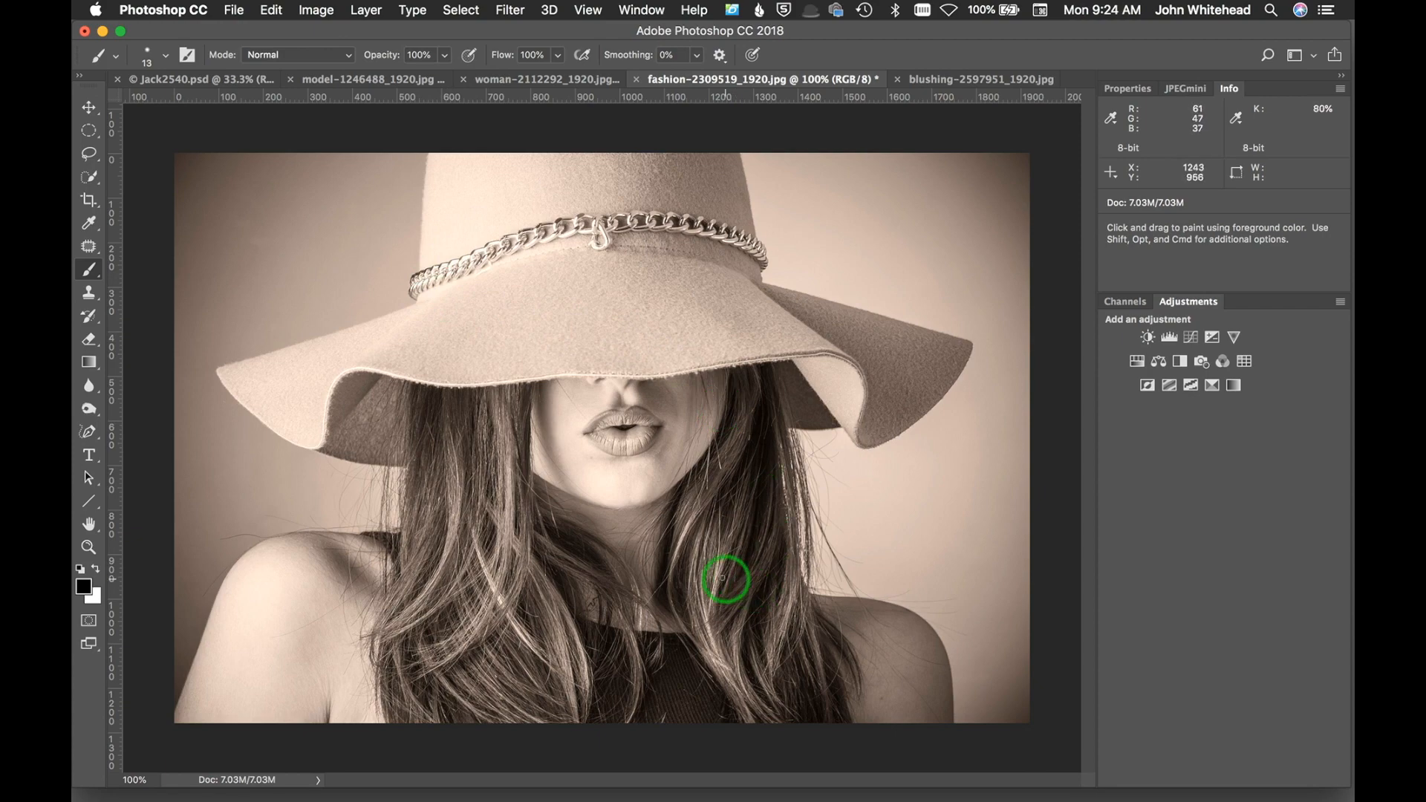
mouse_move(971, 79)
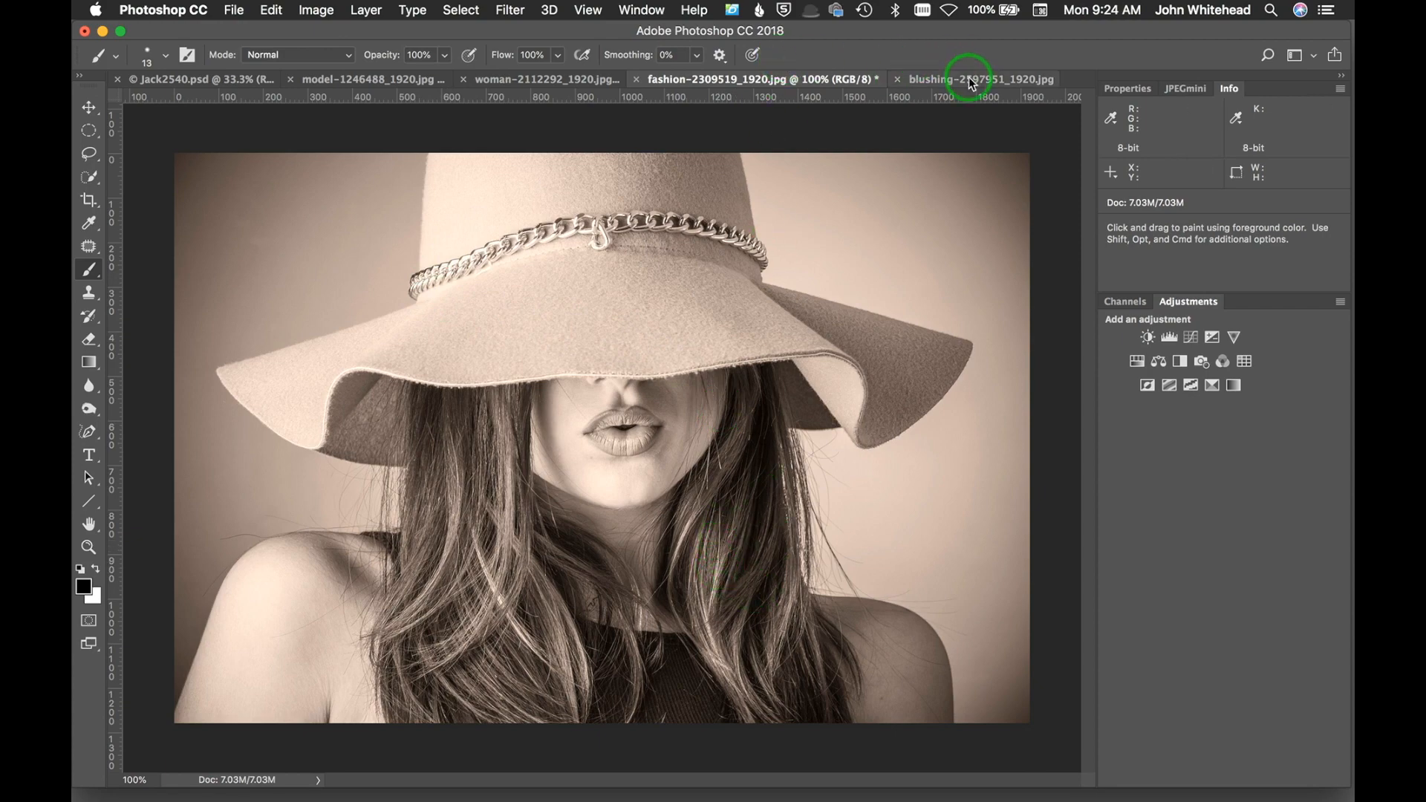
Read the white dress colours in the blushing photo, then make Jack2540.psd active.
left_click(980, 79)
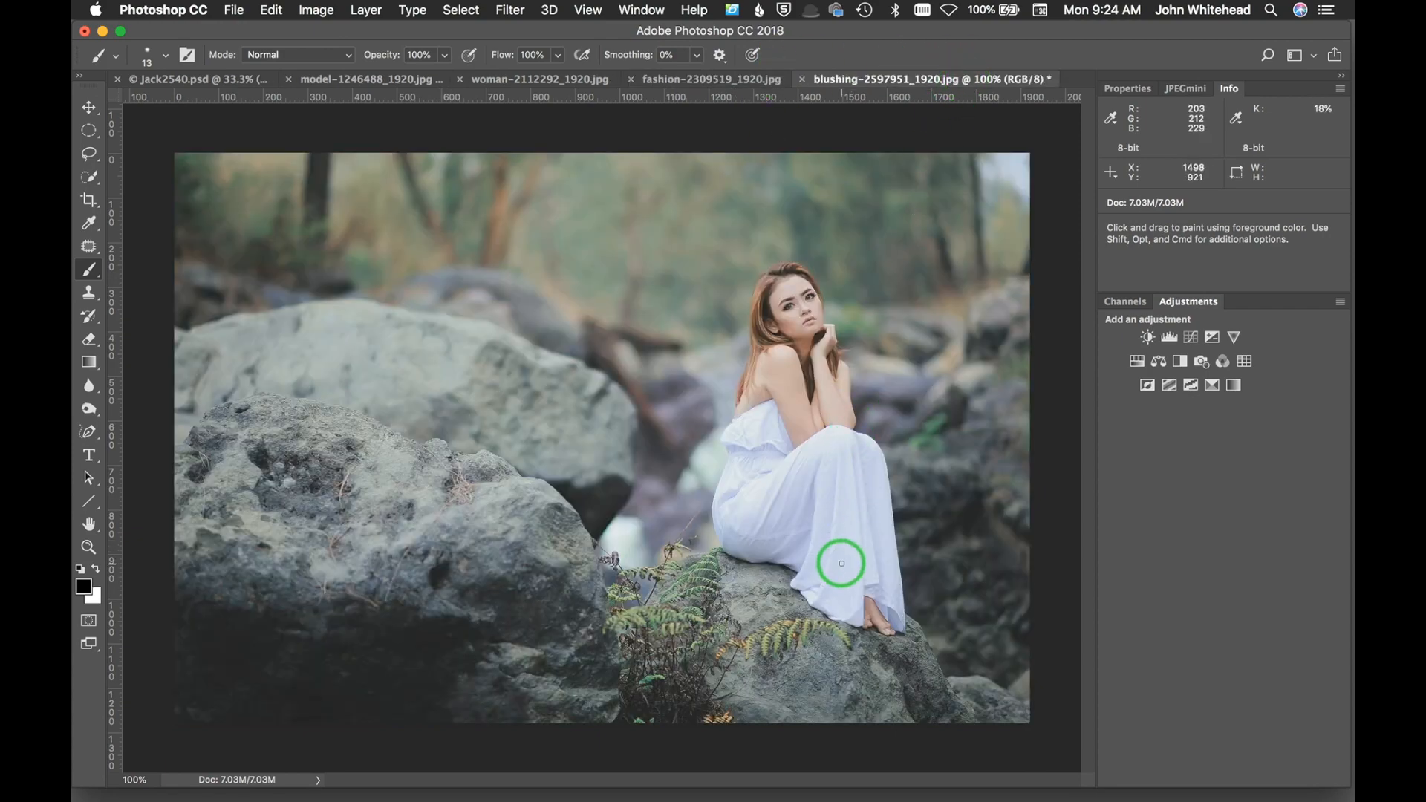
mouse_move(848, 499)
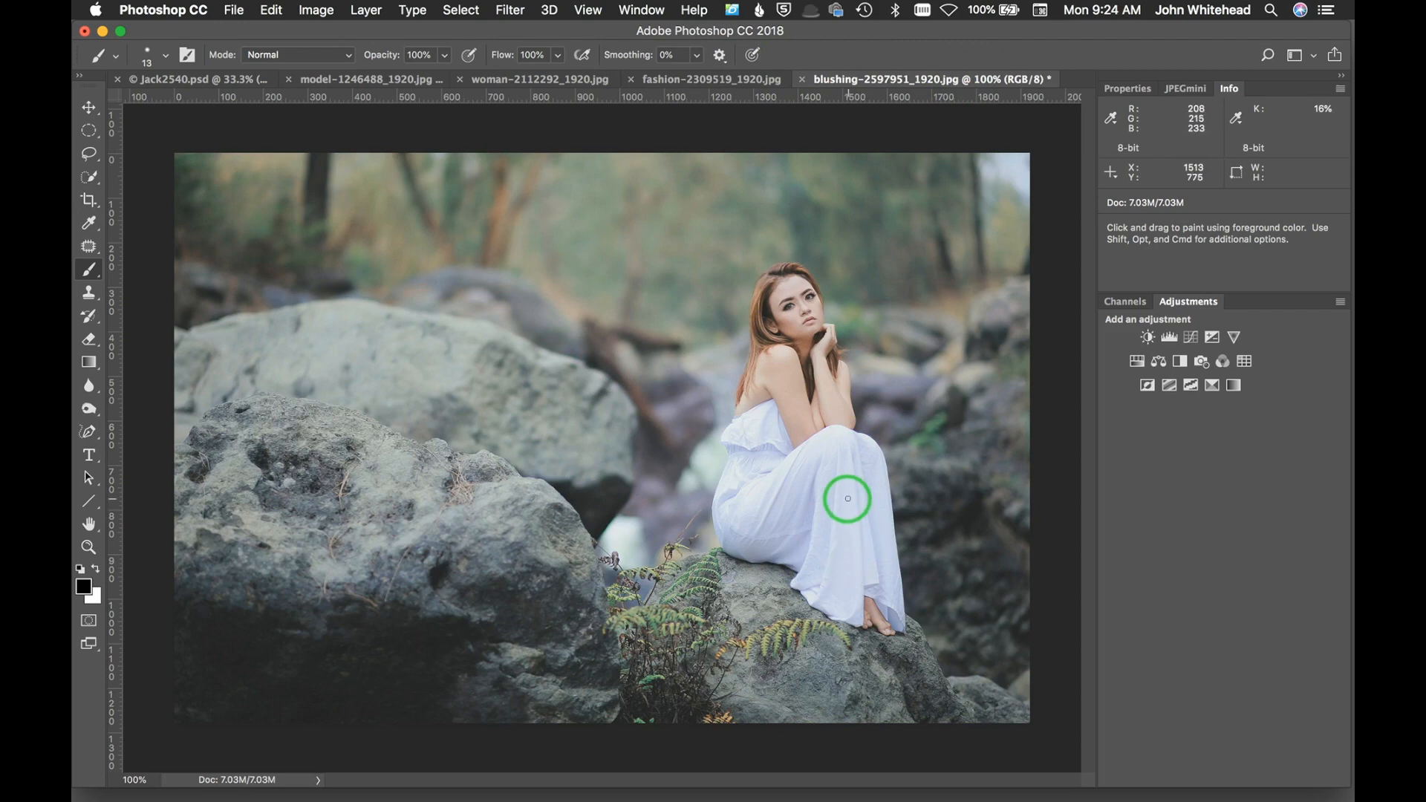
mouse_move(1056, 254)
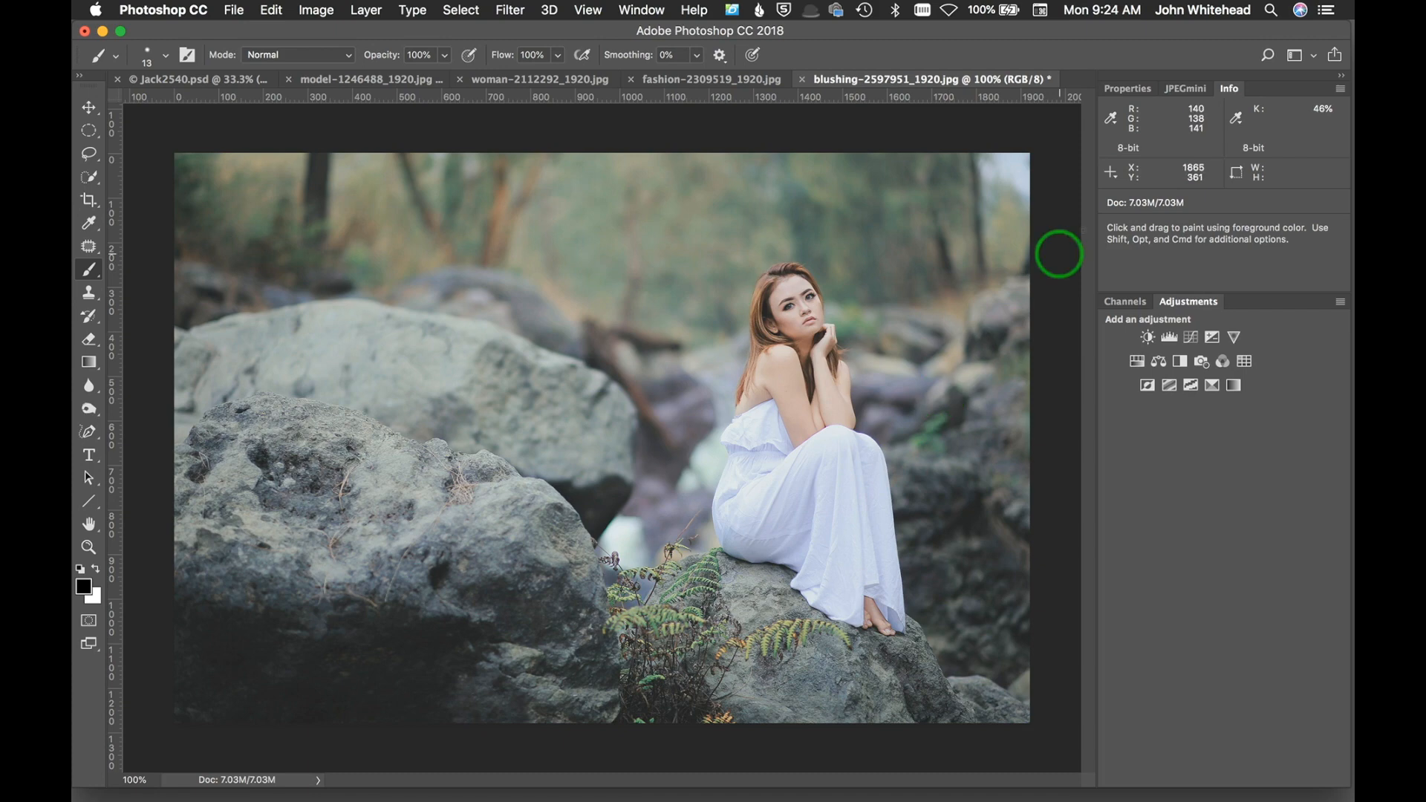
mouse_move(809, 513)
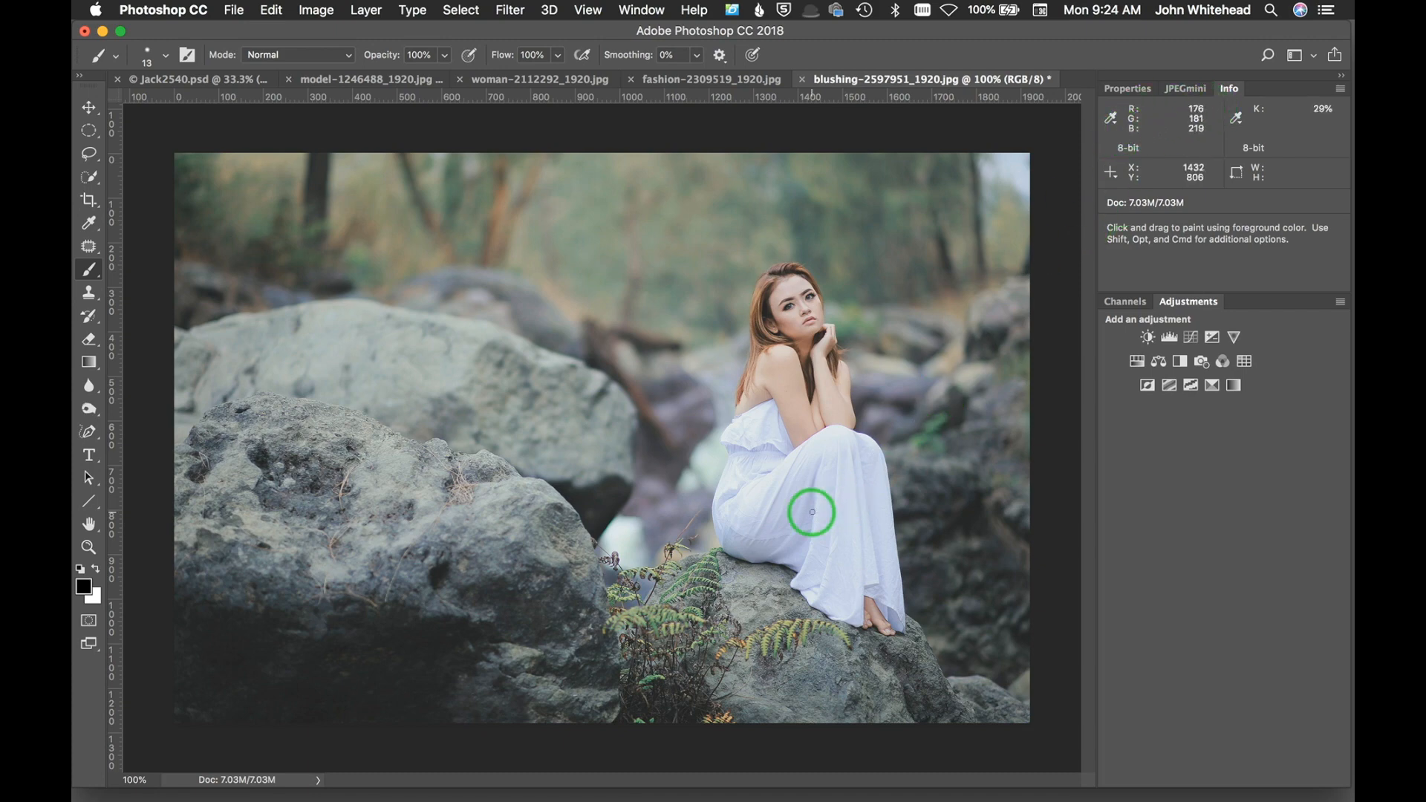
mouse_move(834, 500)
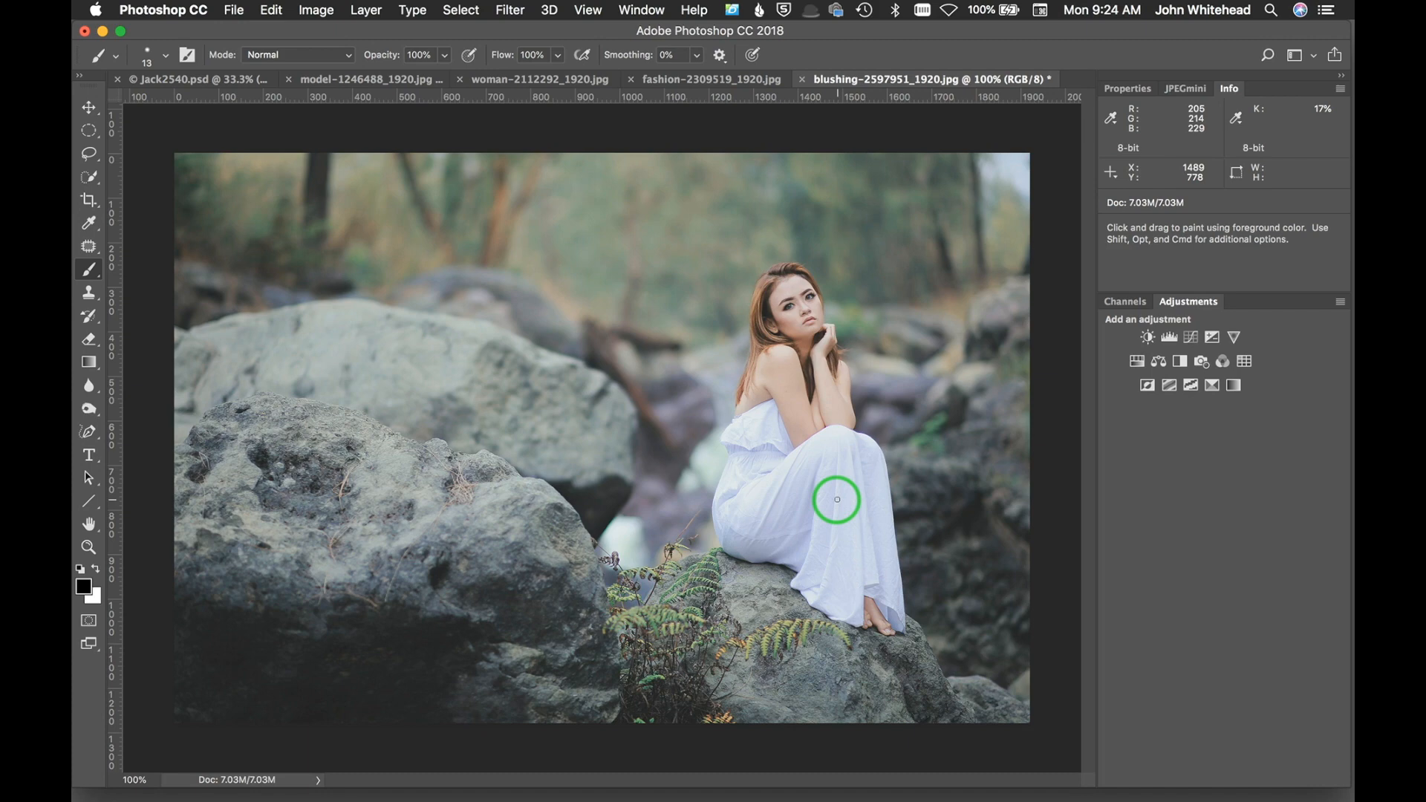
mouse_move(810, 499)
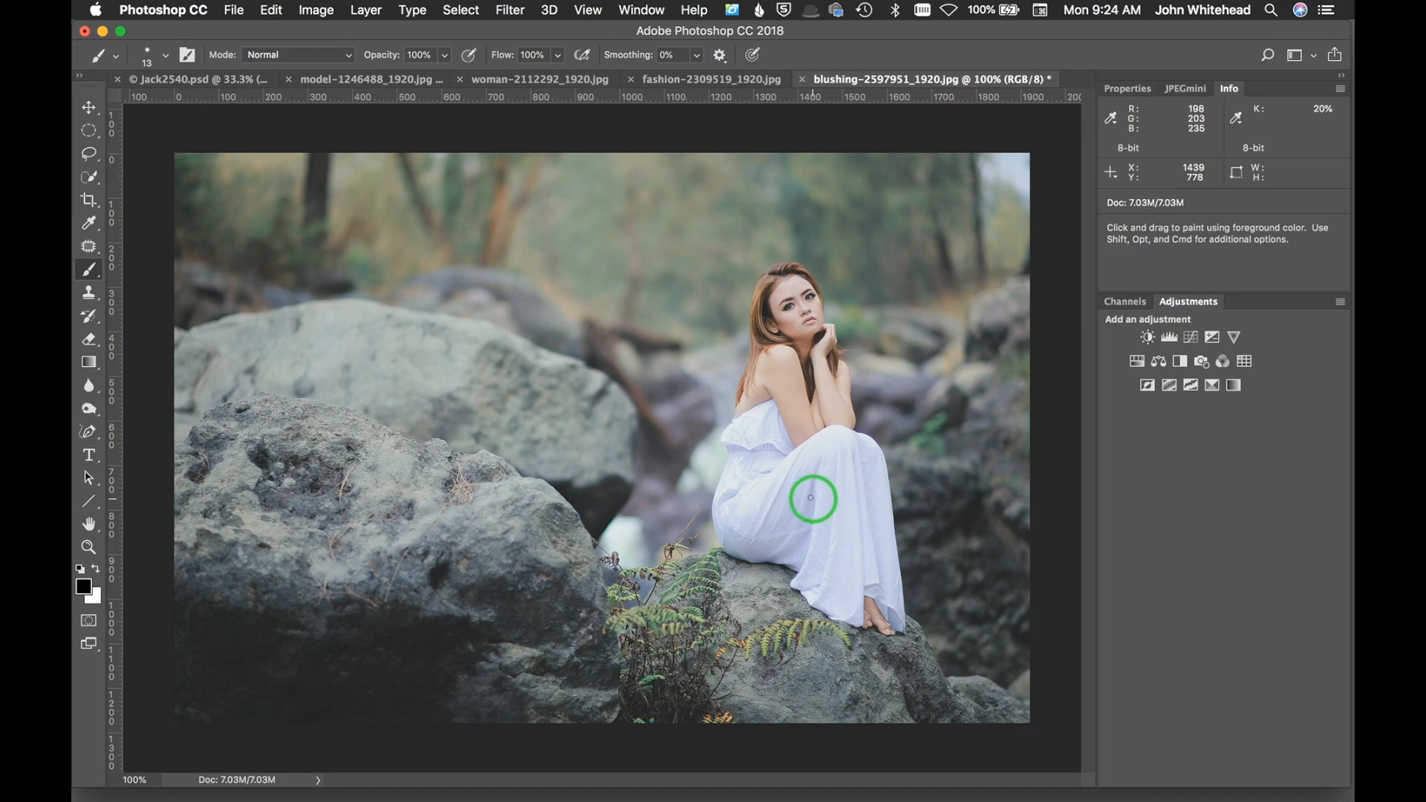
mouse_move(818, 501)
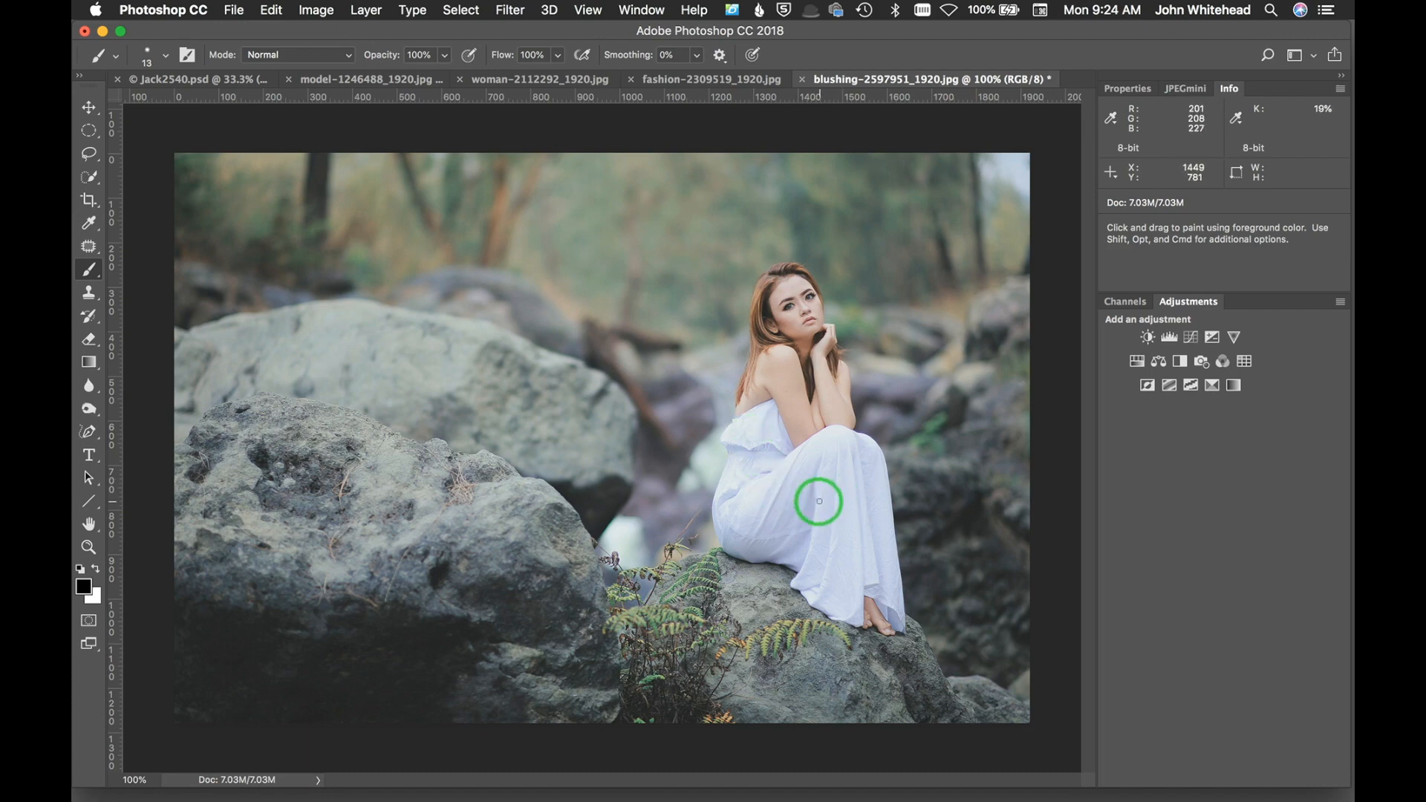
mouse_move(830, 503)
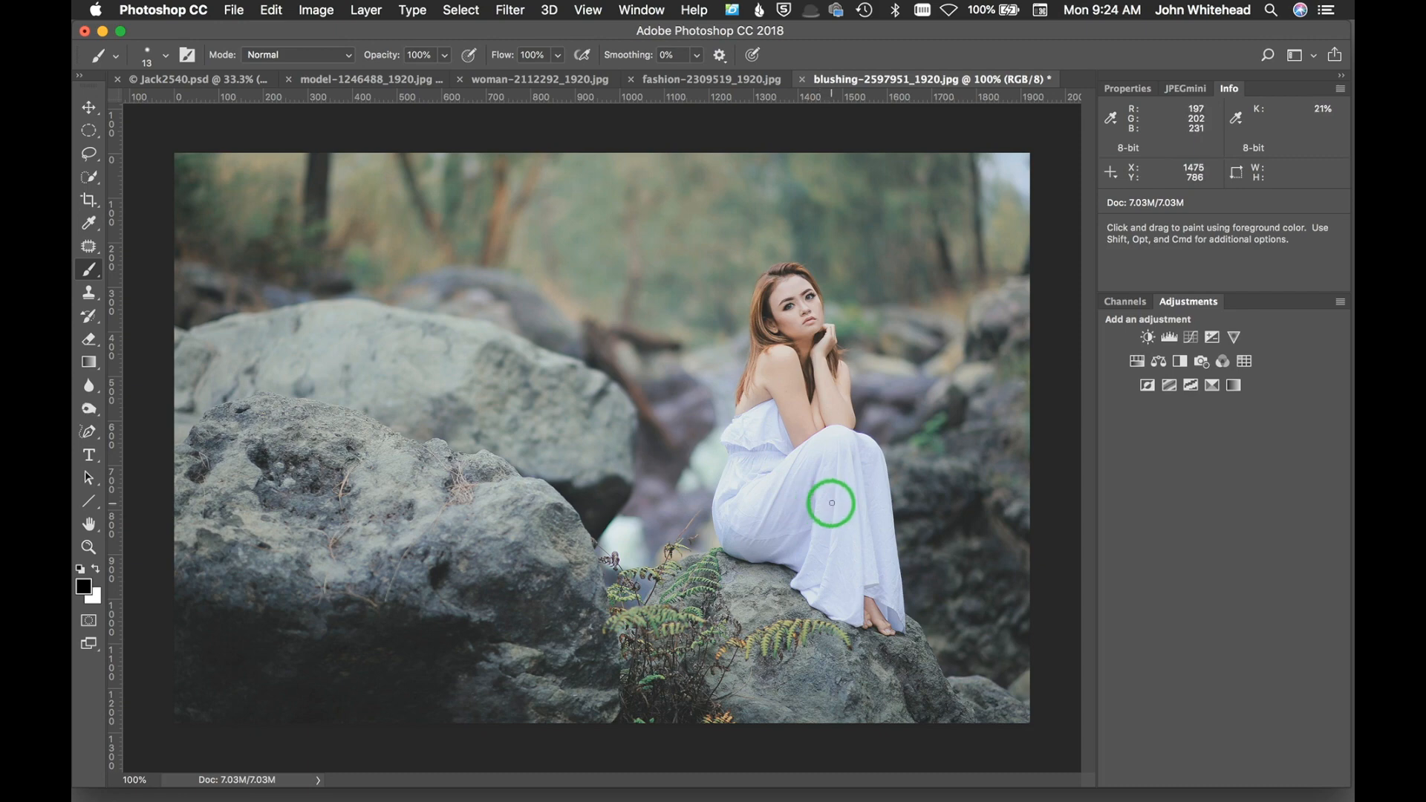
mouse_move(1132, 141)
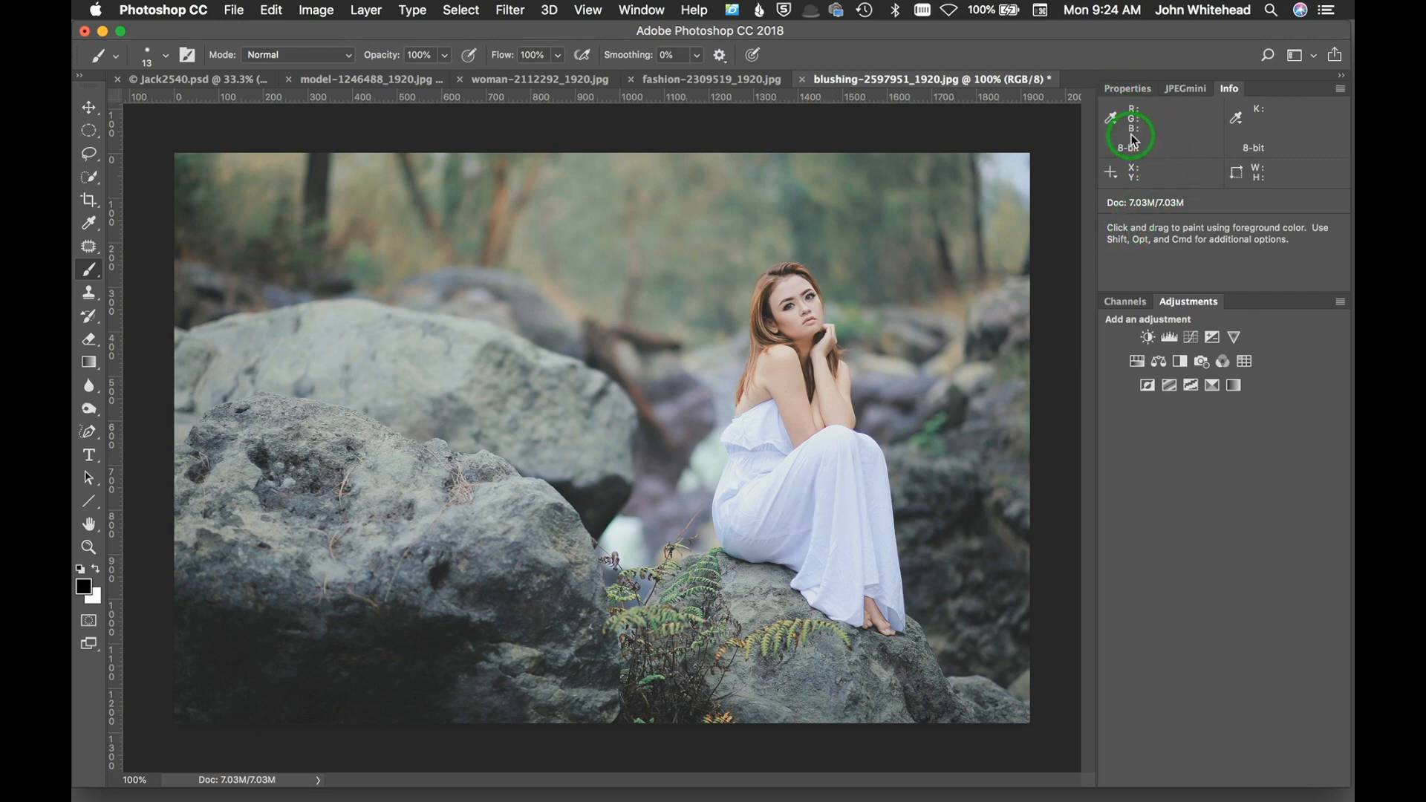
mouse_move(813, 522)
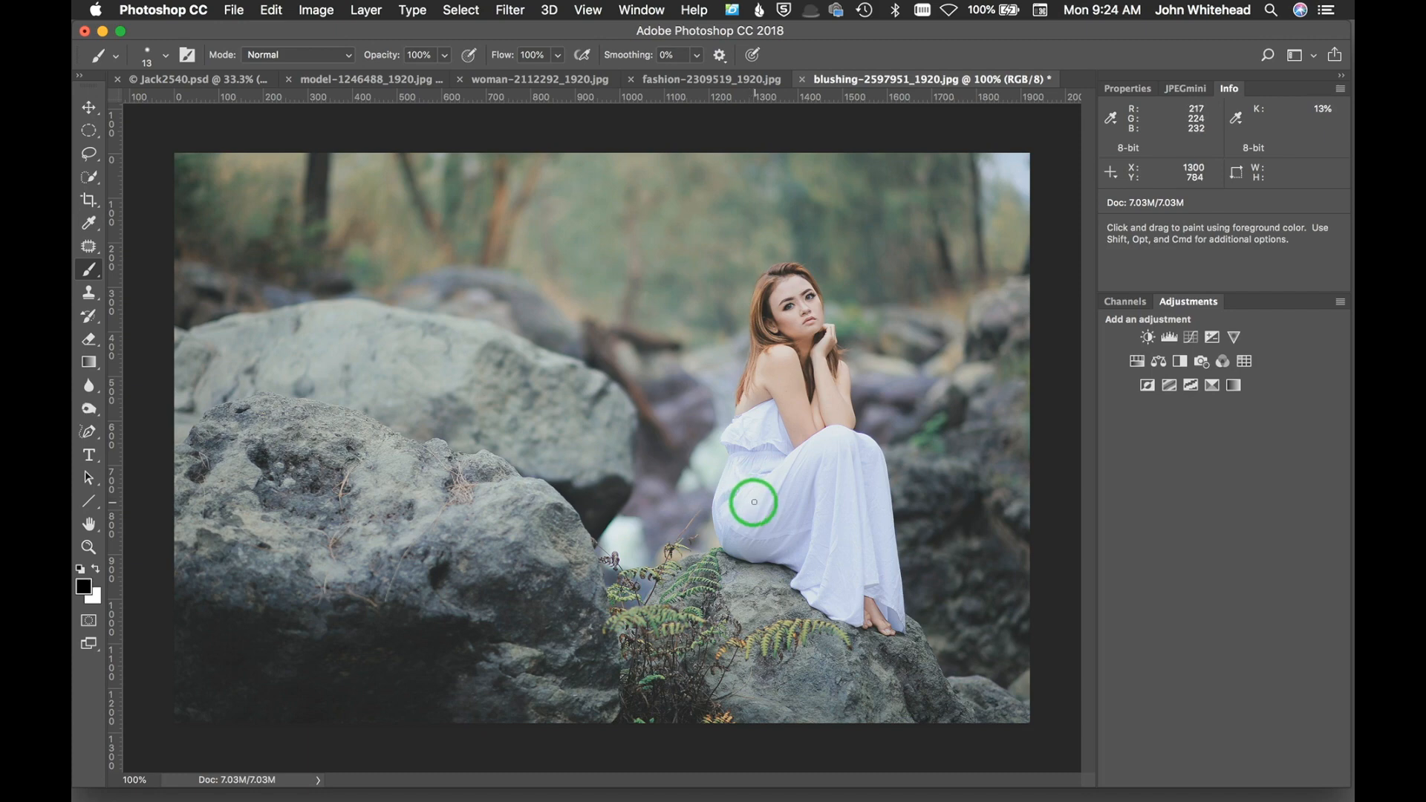
mouse_move(833, 438)
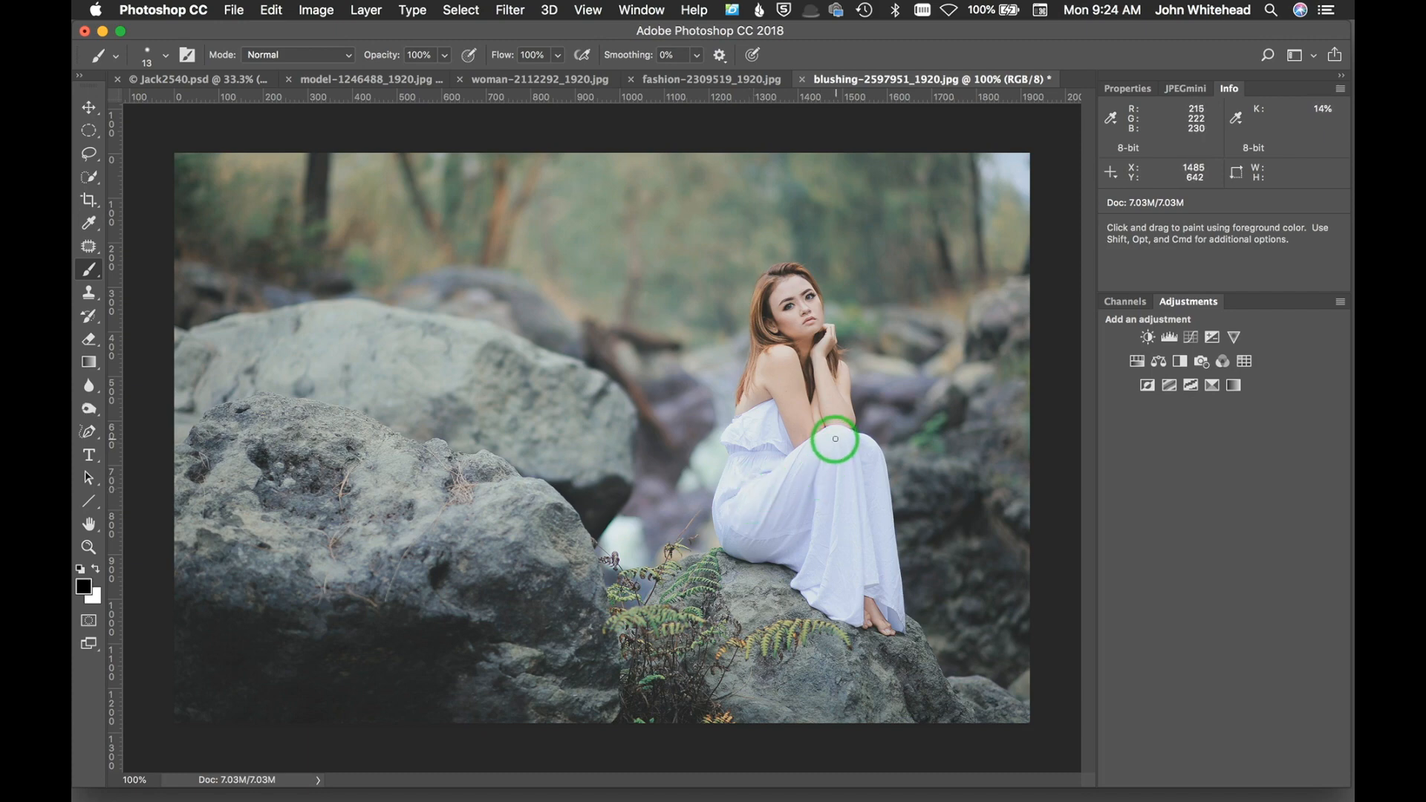
mouse_move(832, 310)
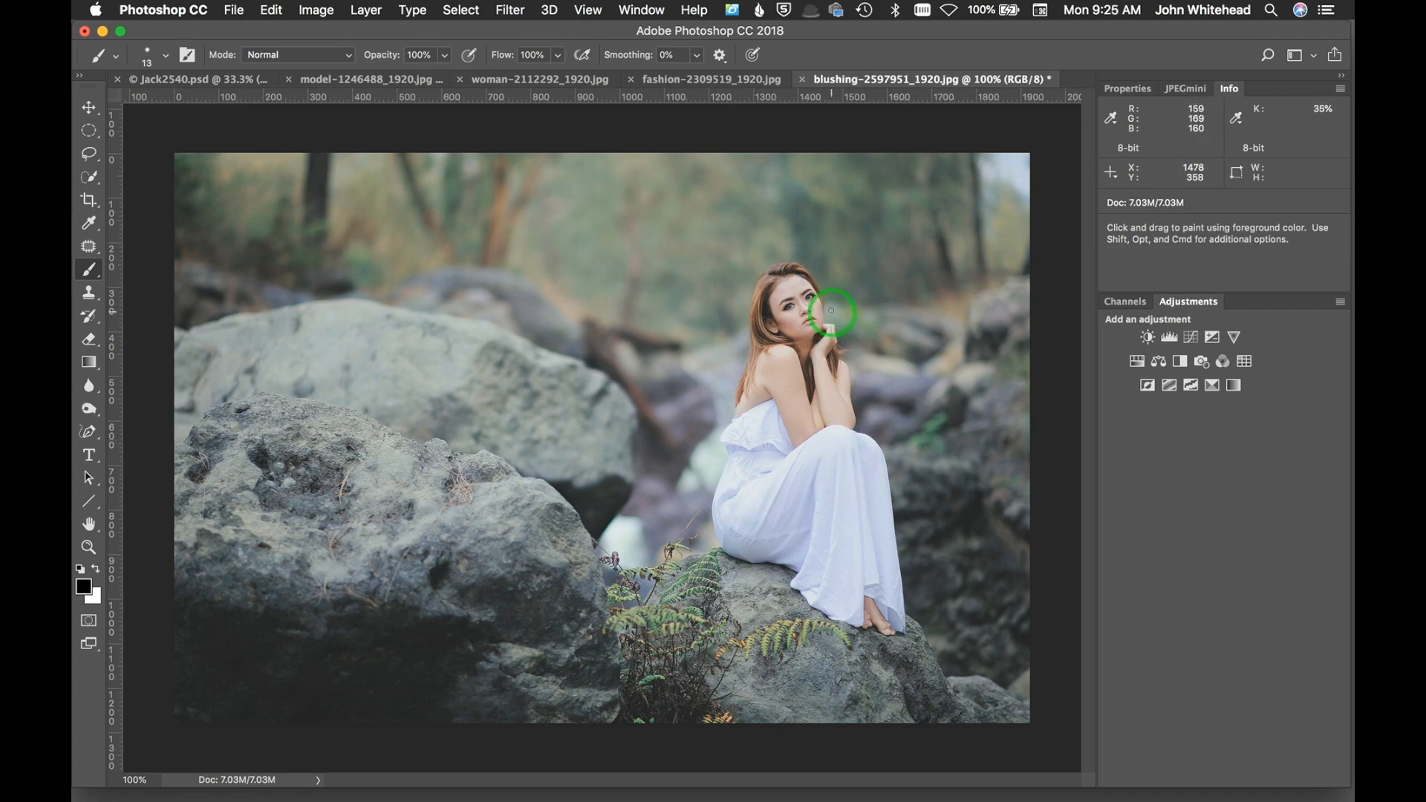
mouse_move(814, 308)
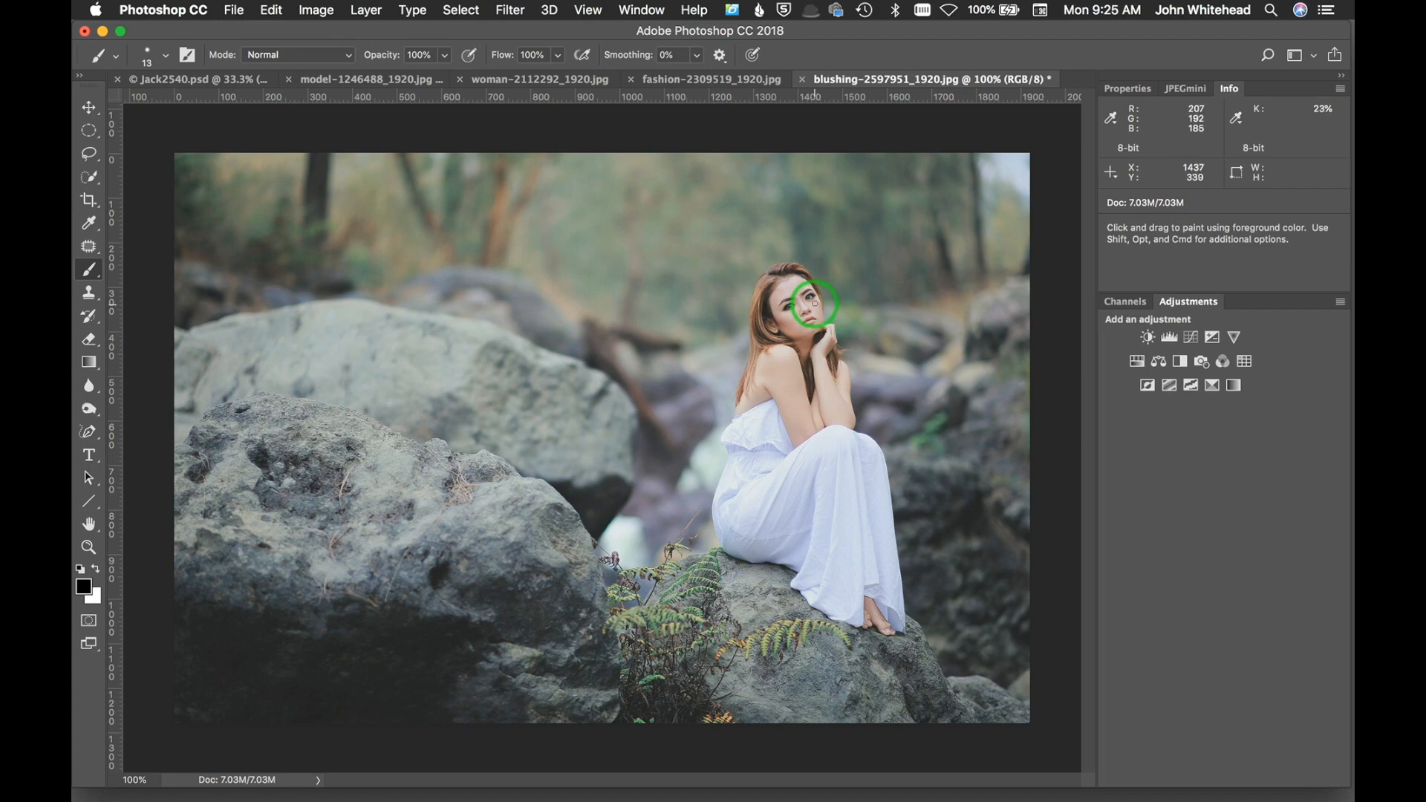
mouse_move(800, 316)
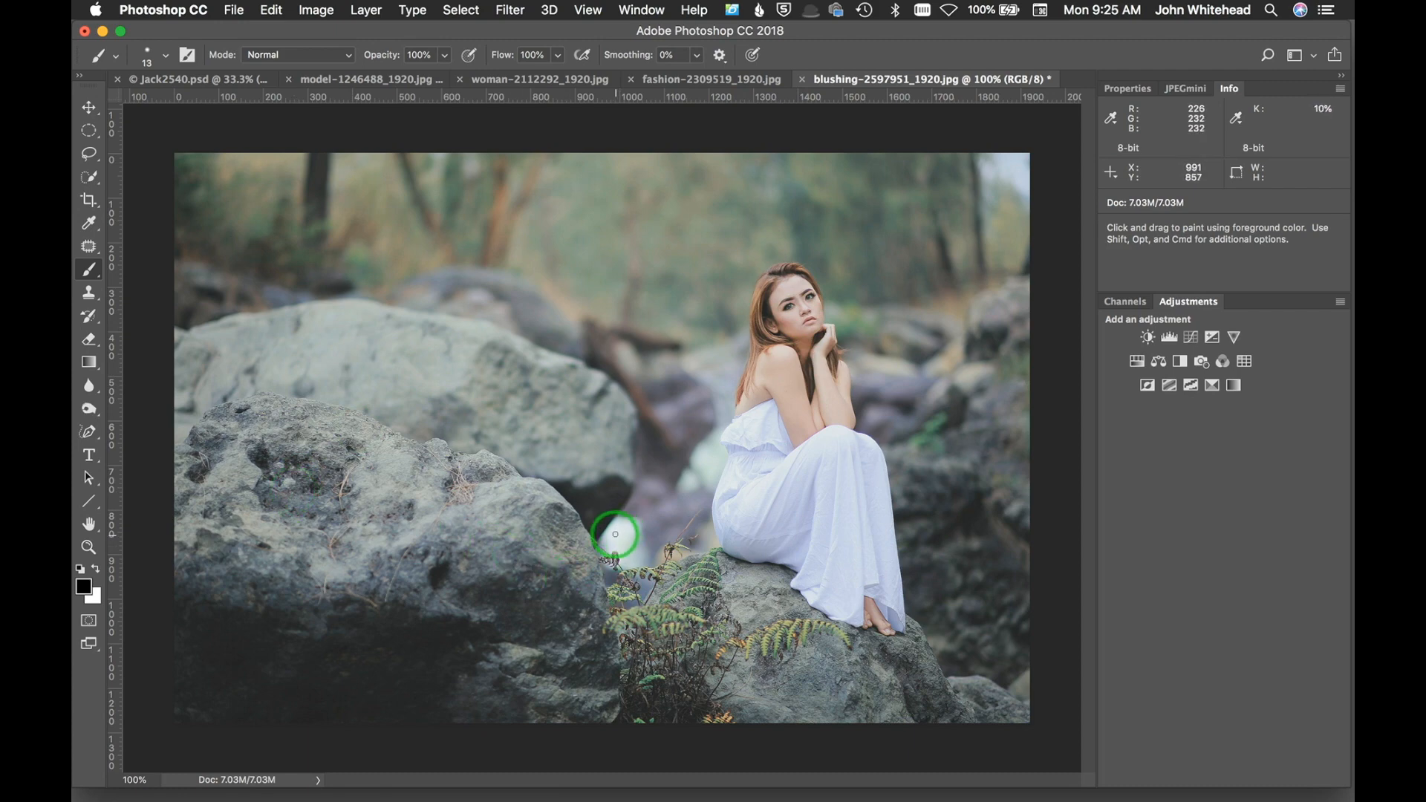
mouse_move(621, 516)
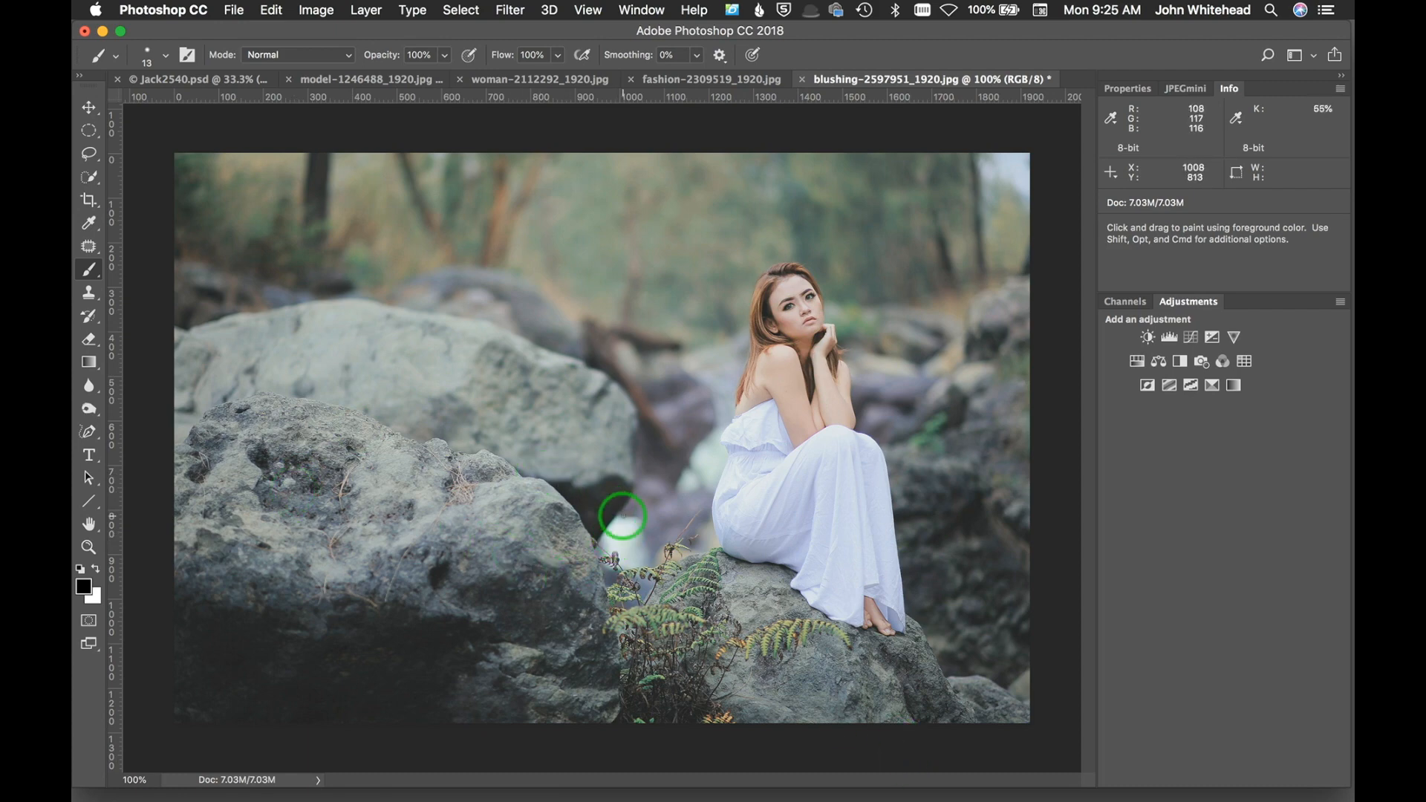
mouse_move(627, 545)
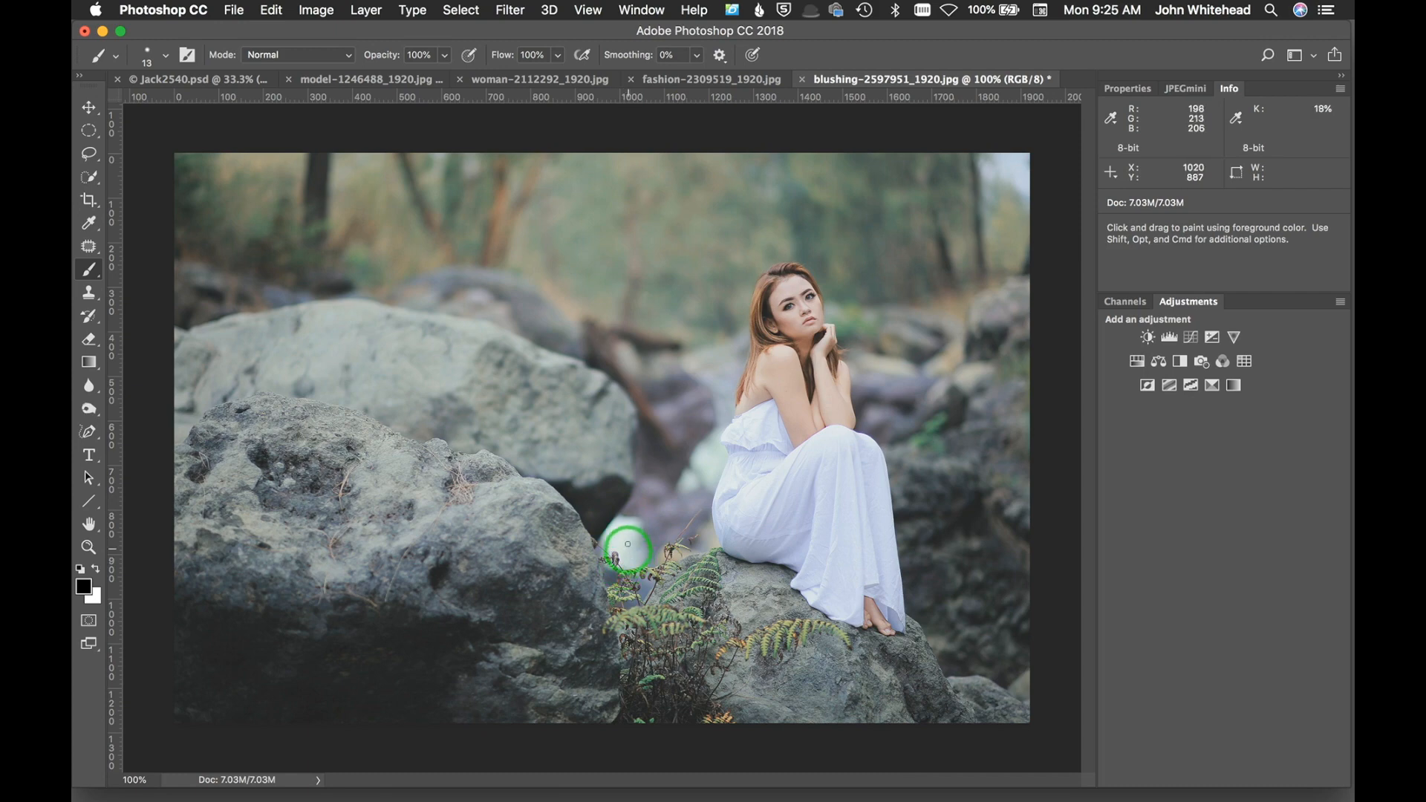
mouse_move(599, 554)
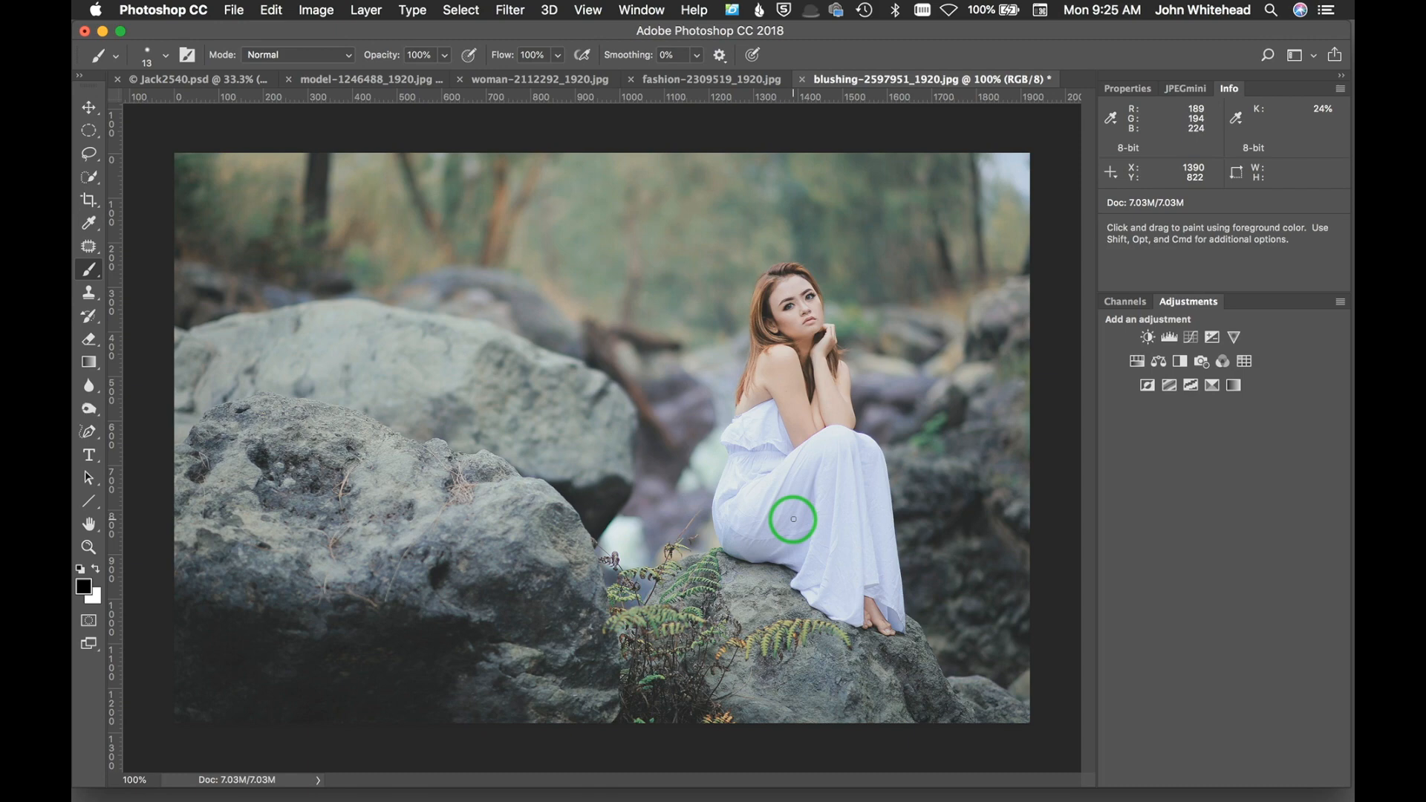
mouse_move(798, 521)
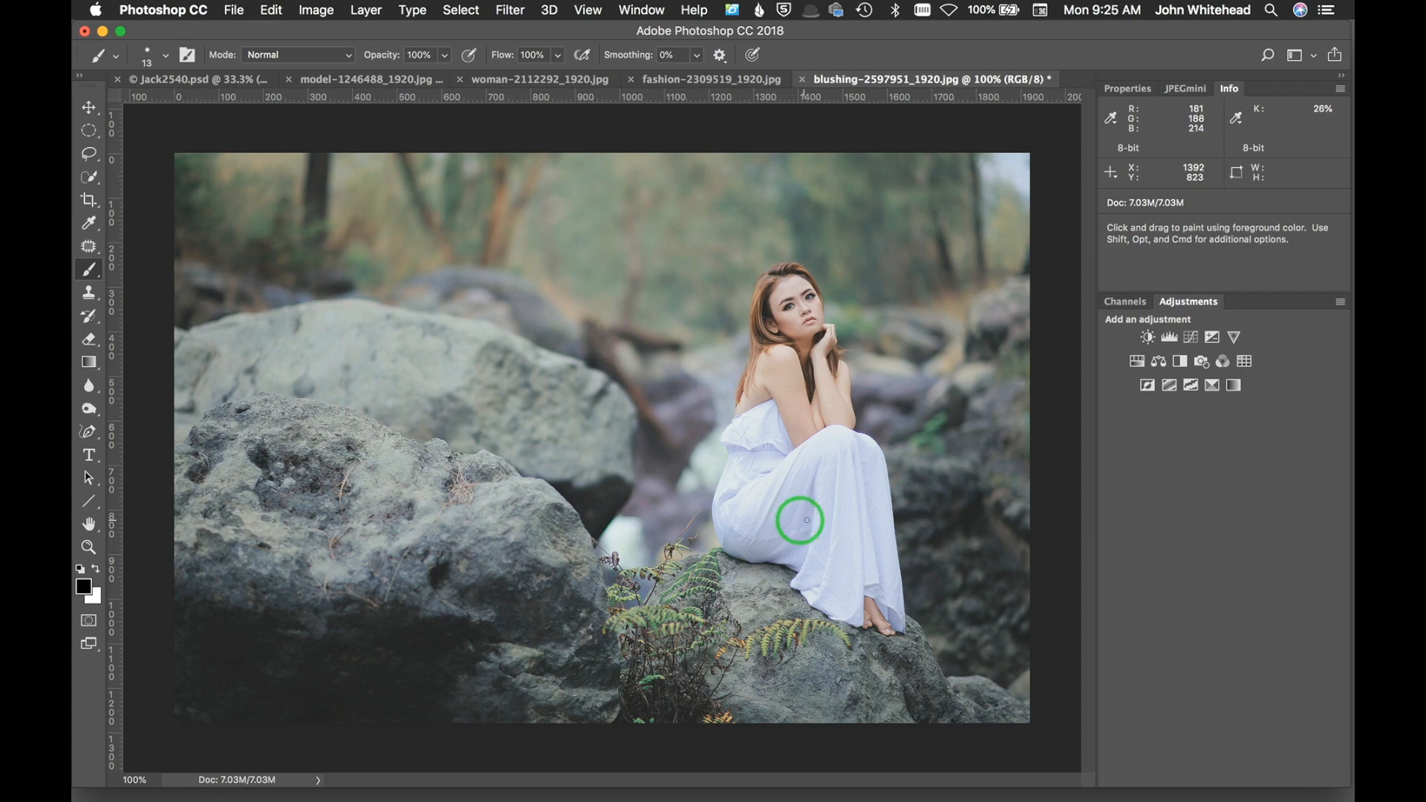
mouse_move(821, 504)
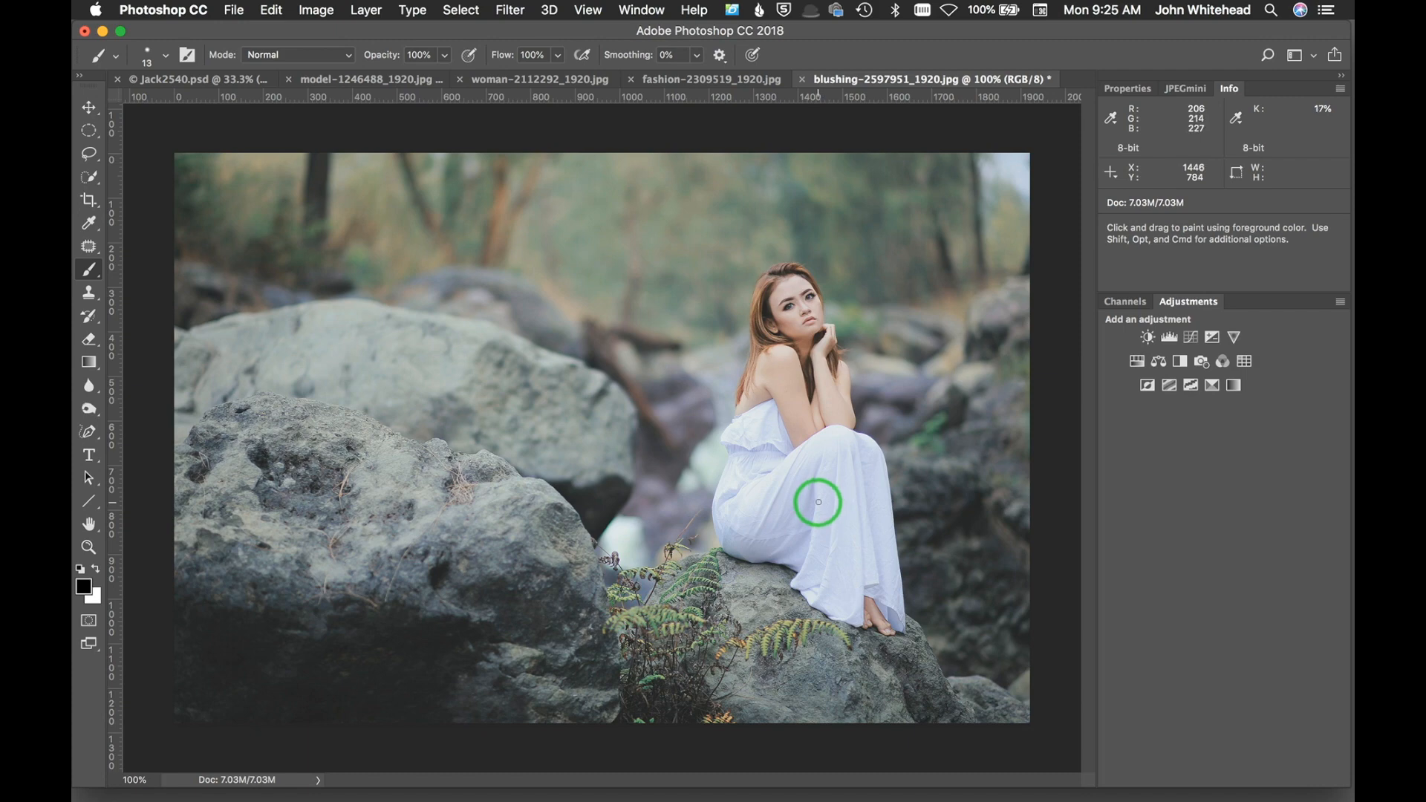
mouse_move(831, 506)
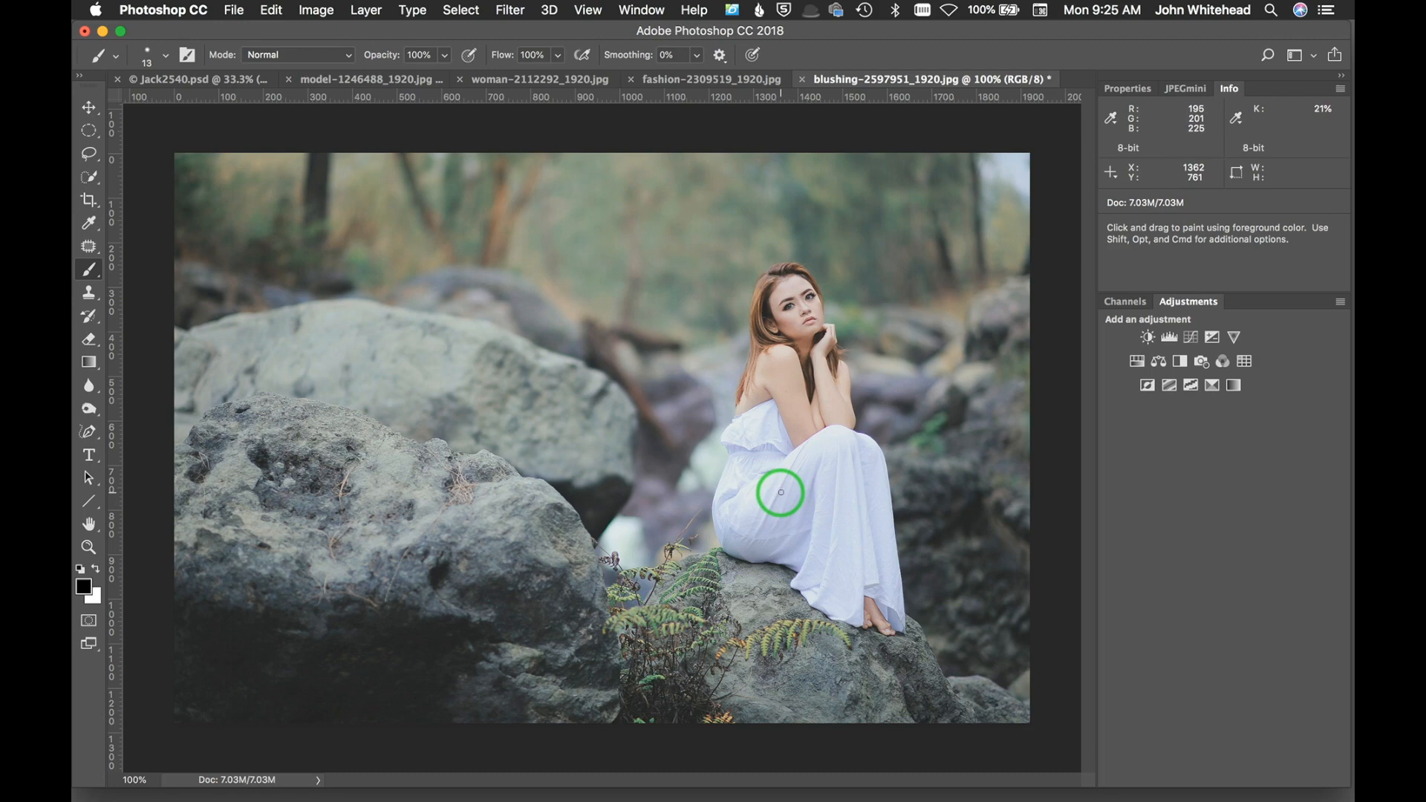
mouse_move(365, 206)
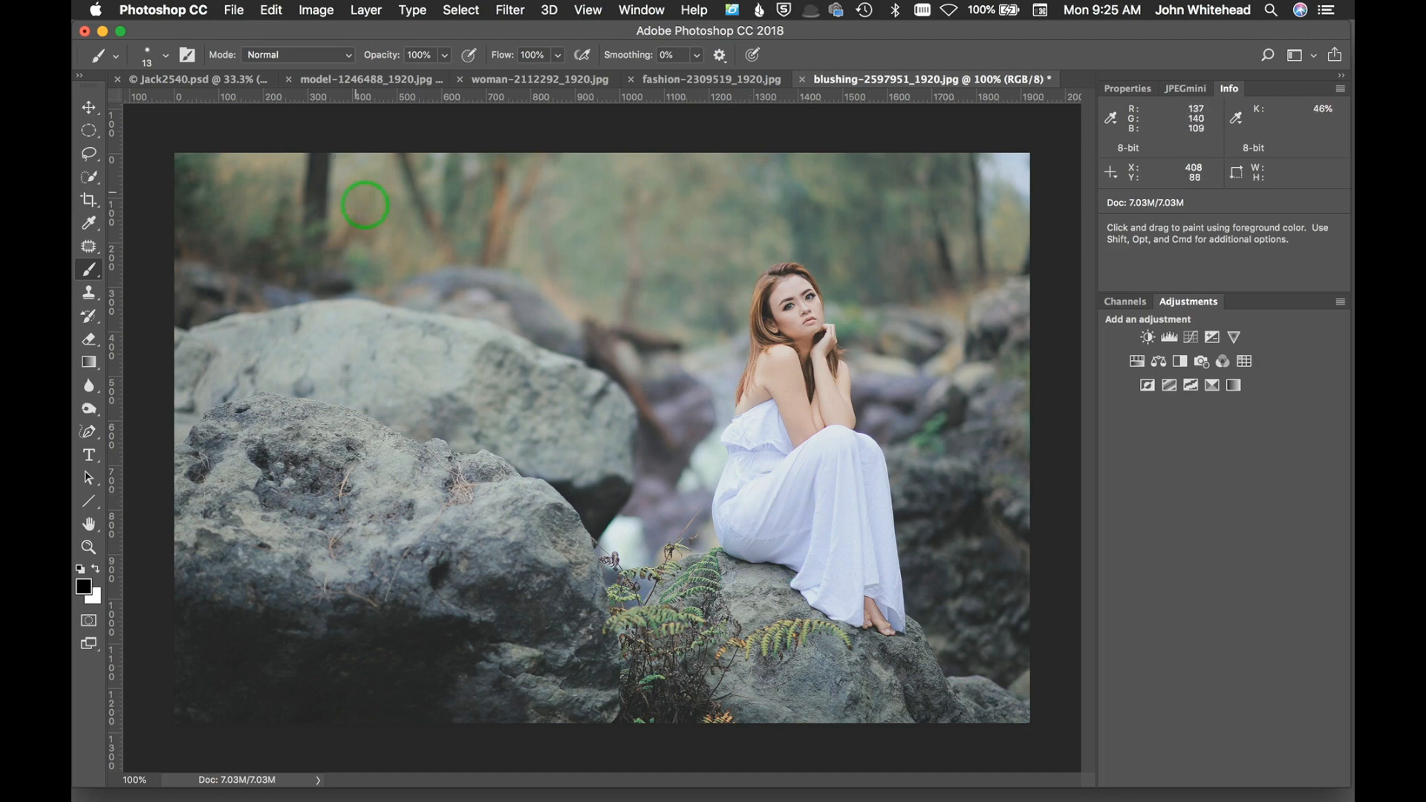
left_click(201, 79)
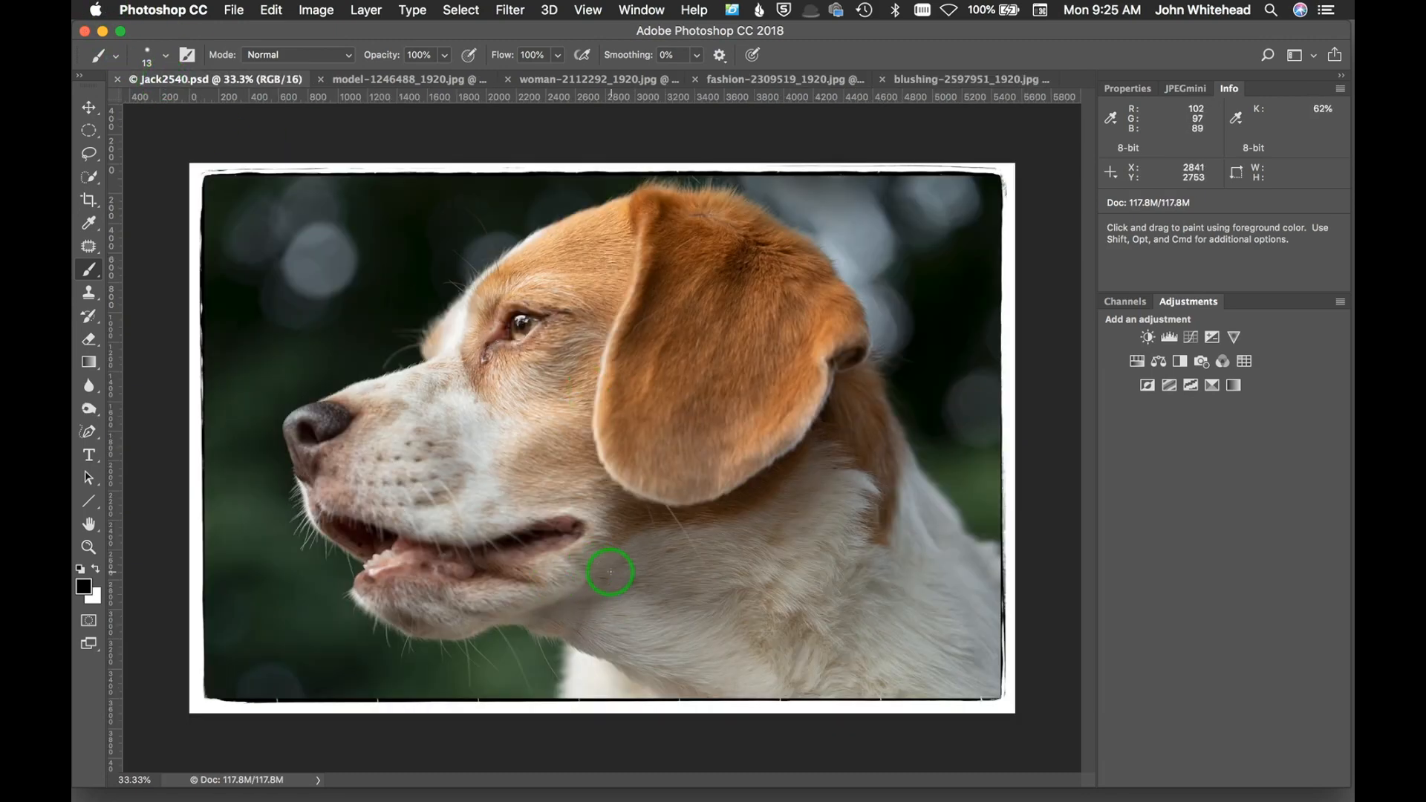
mouse_move(455, 327)
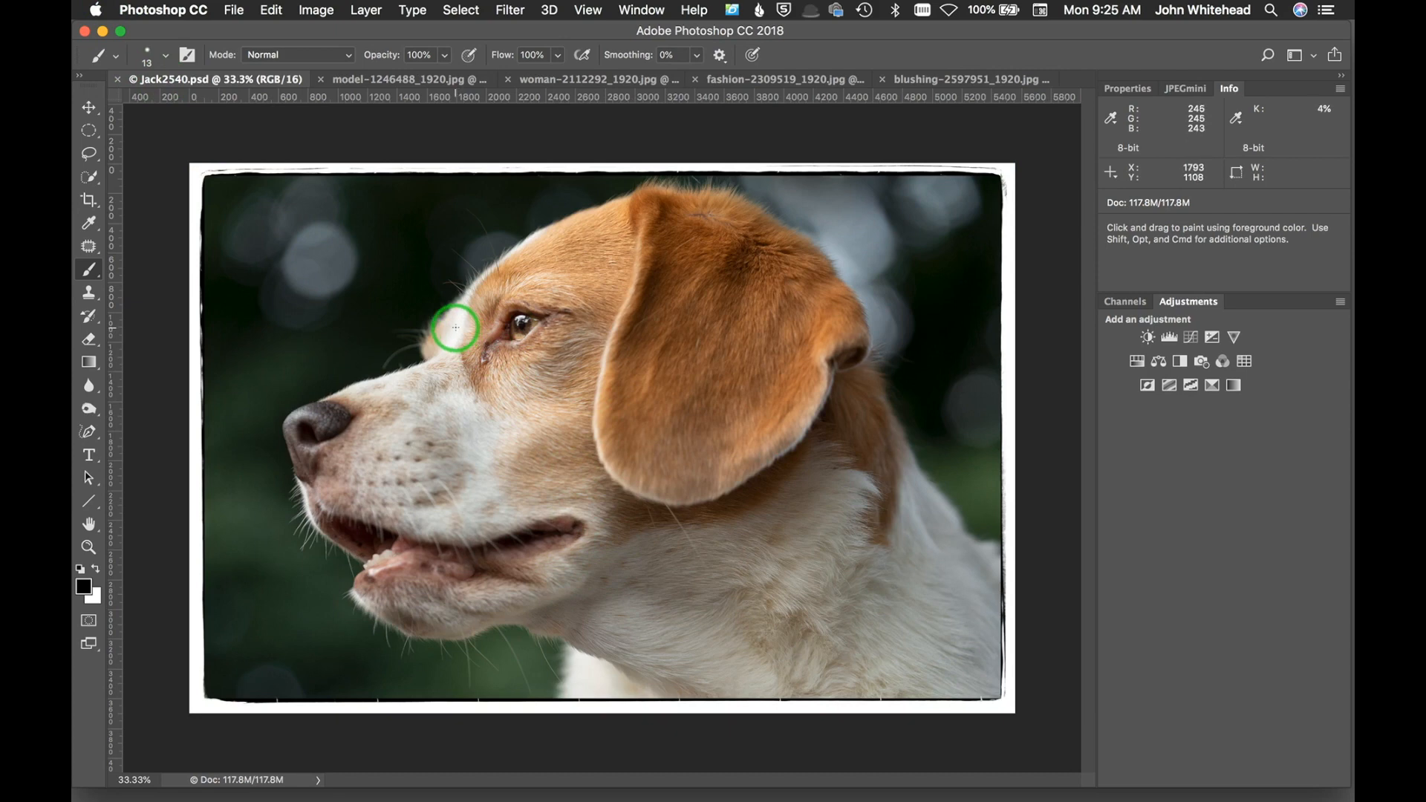
mouse_move(368, 389)
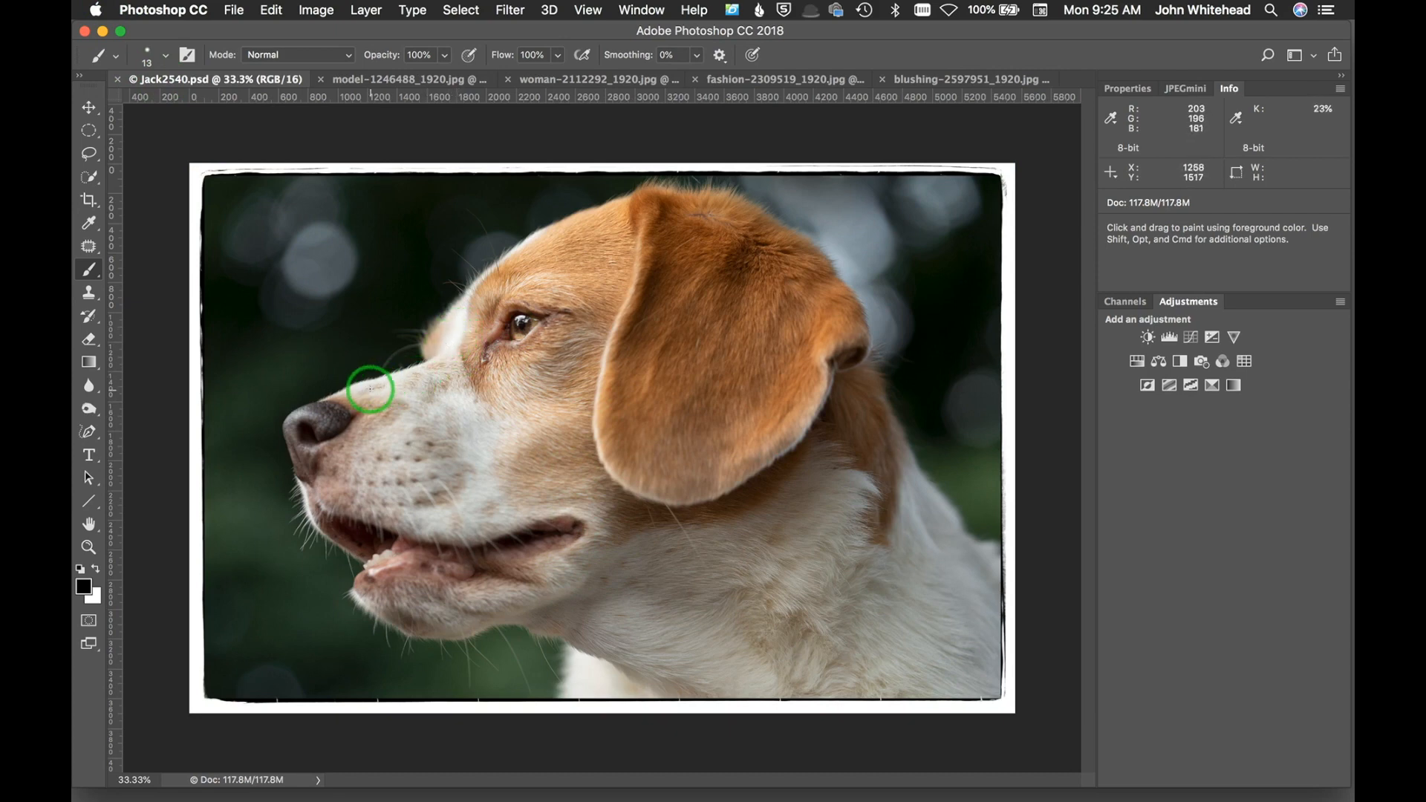
mouse_move(348, 390)
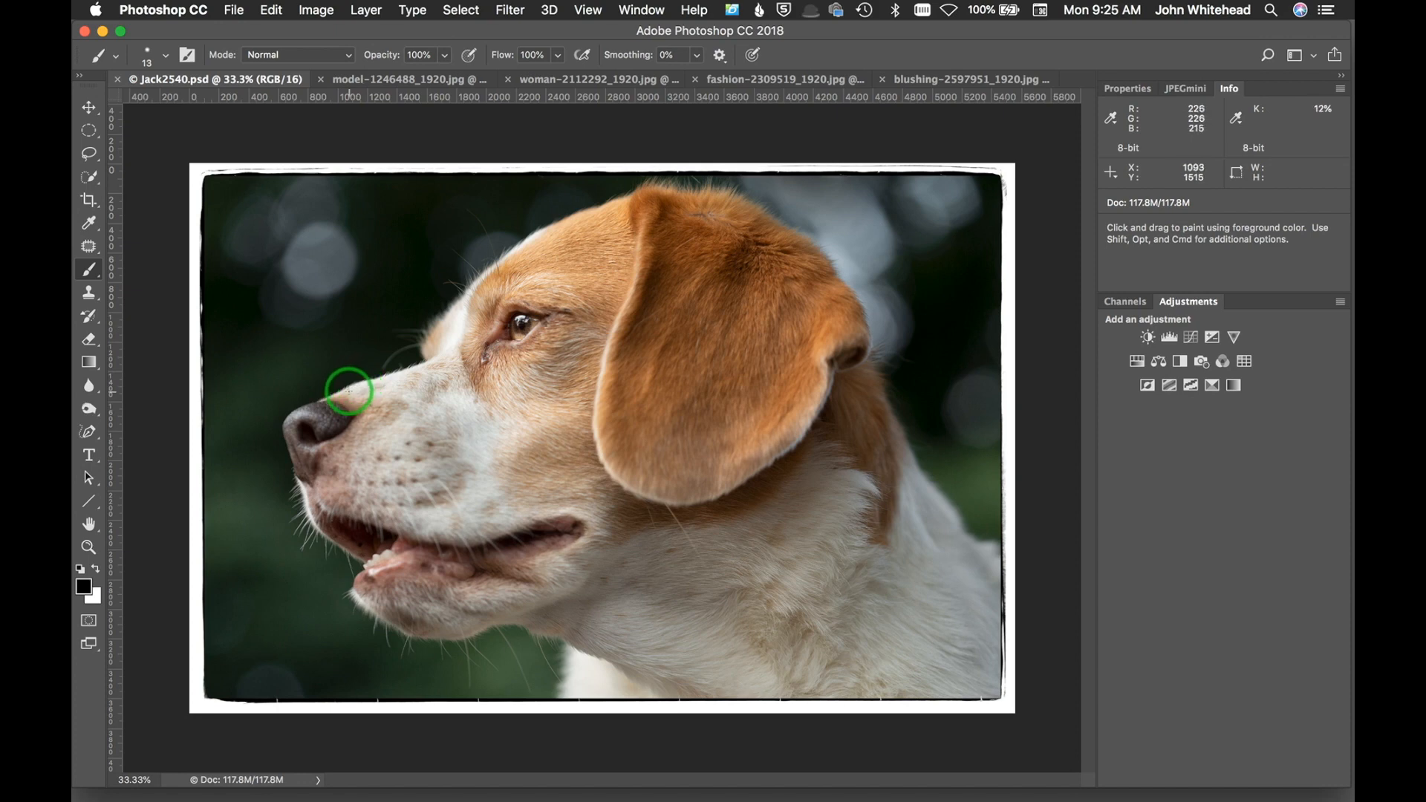
mouse_move(576, 642)
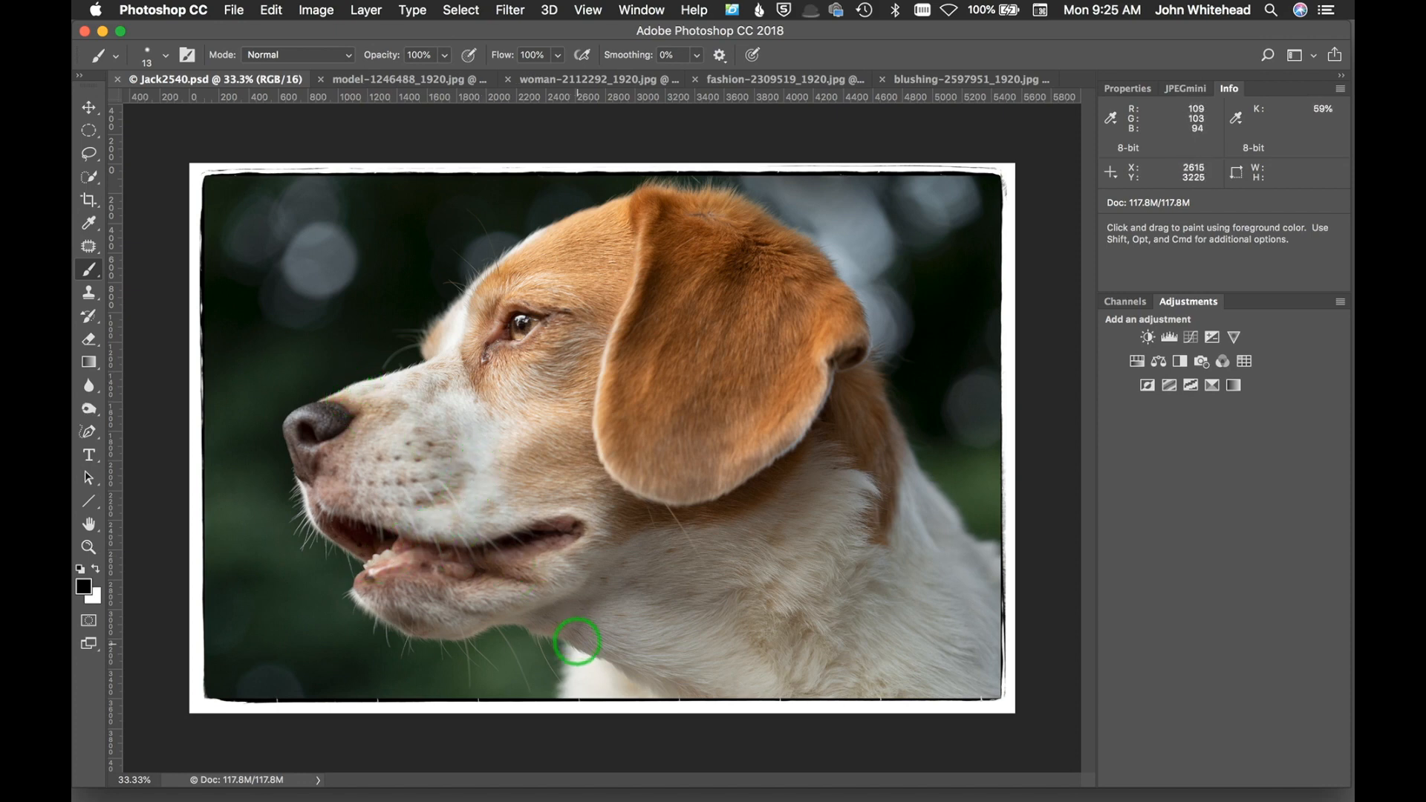
mouse_move(785, 318)
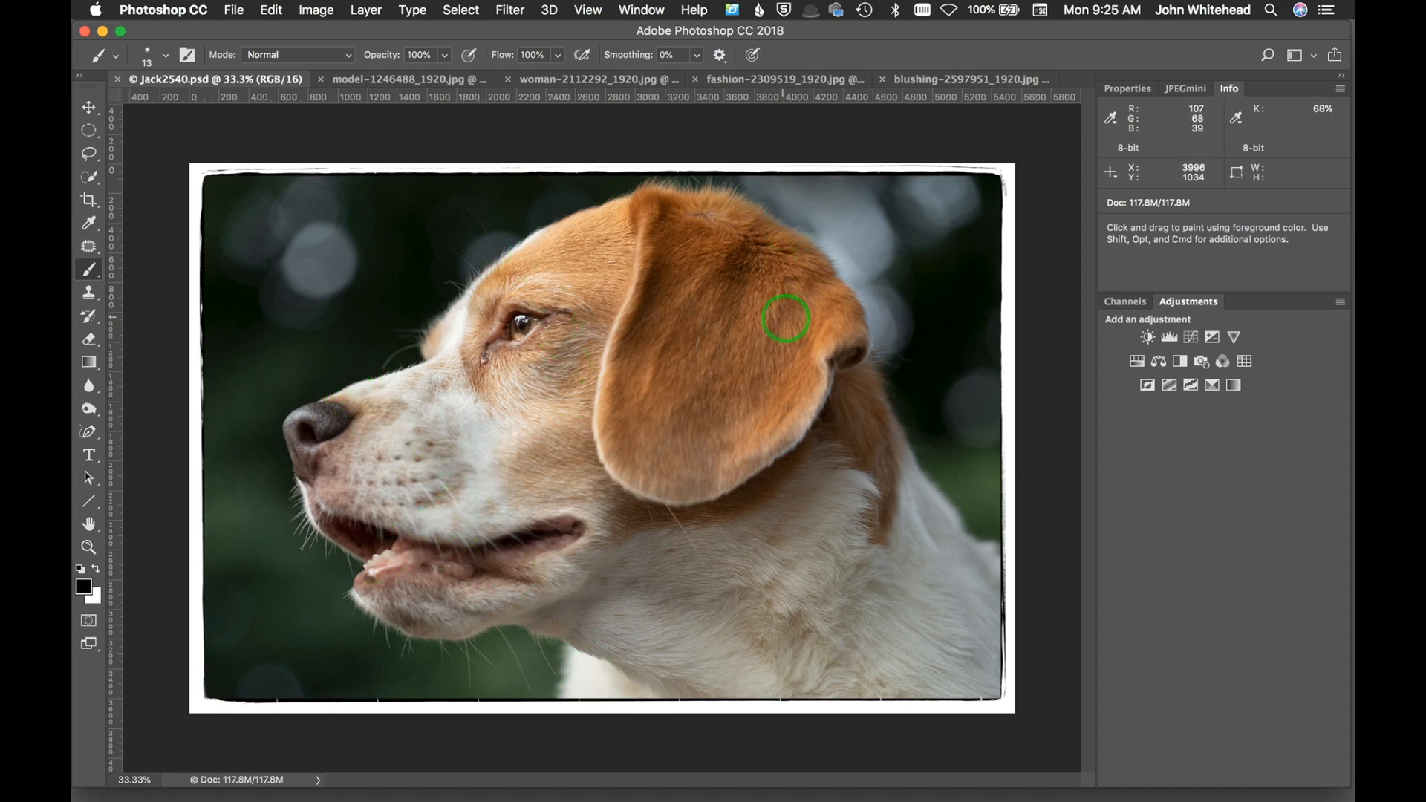
mouse_move(469, 322)
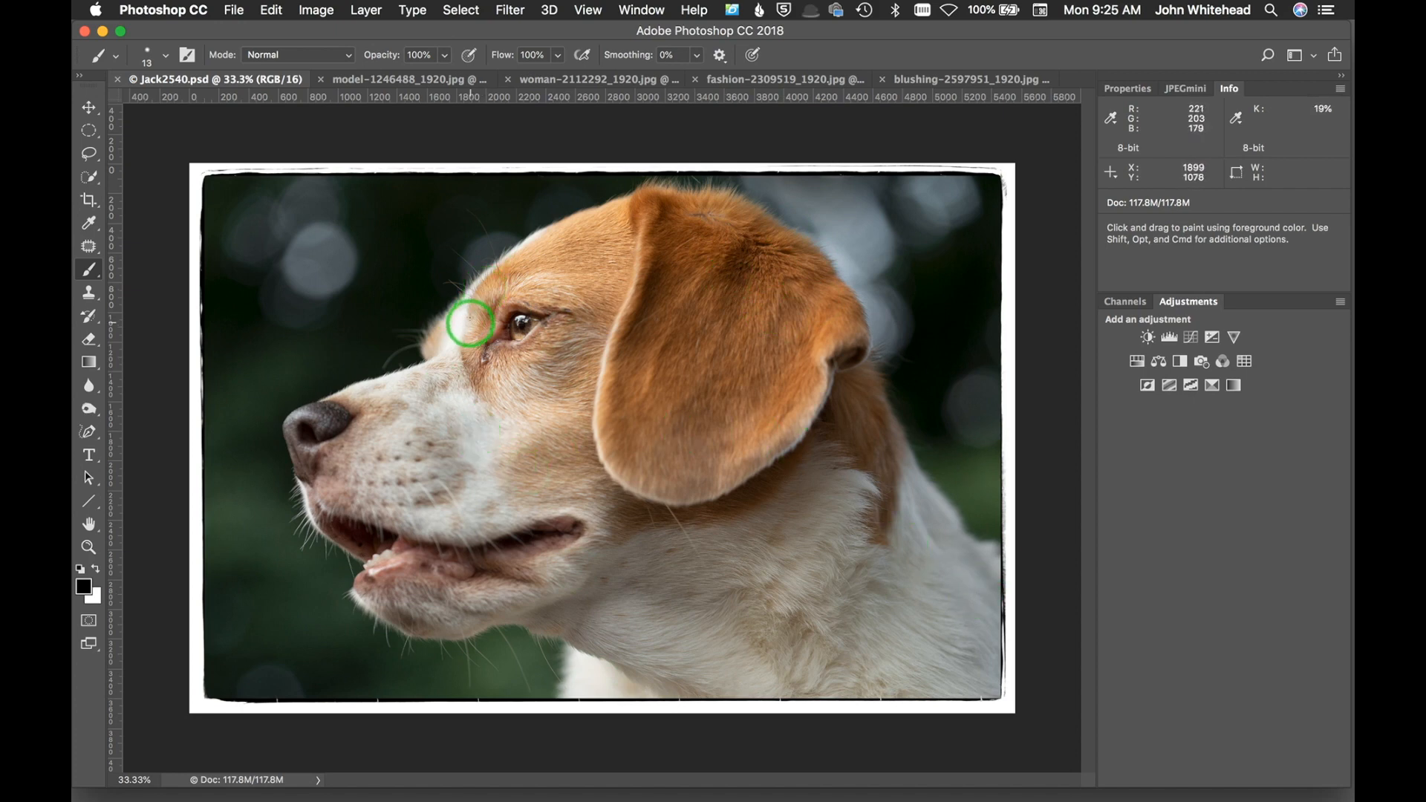
mouse_move(197, 168)
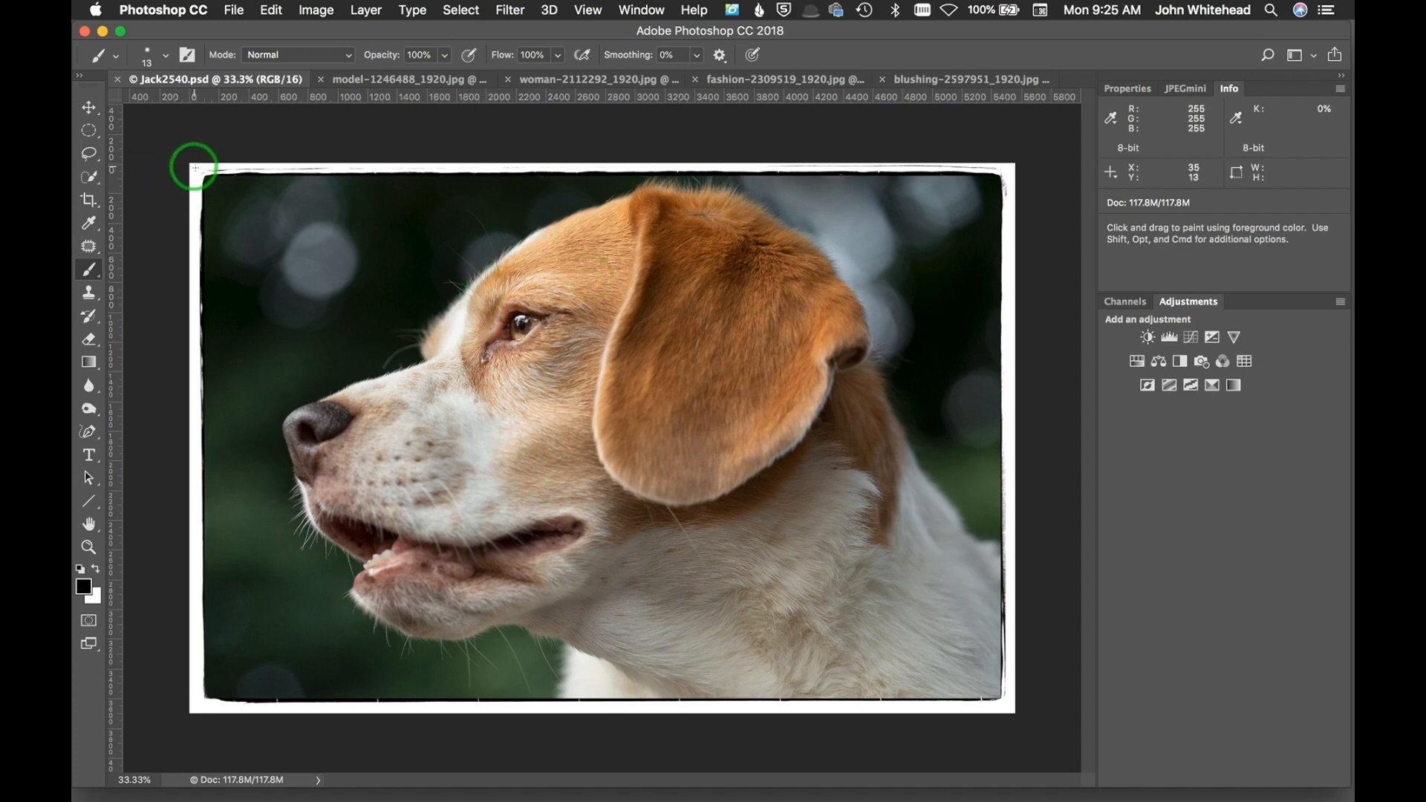
mouse_move(193, 168)
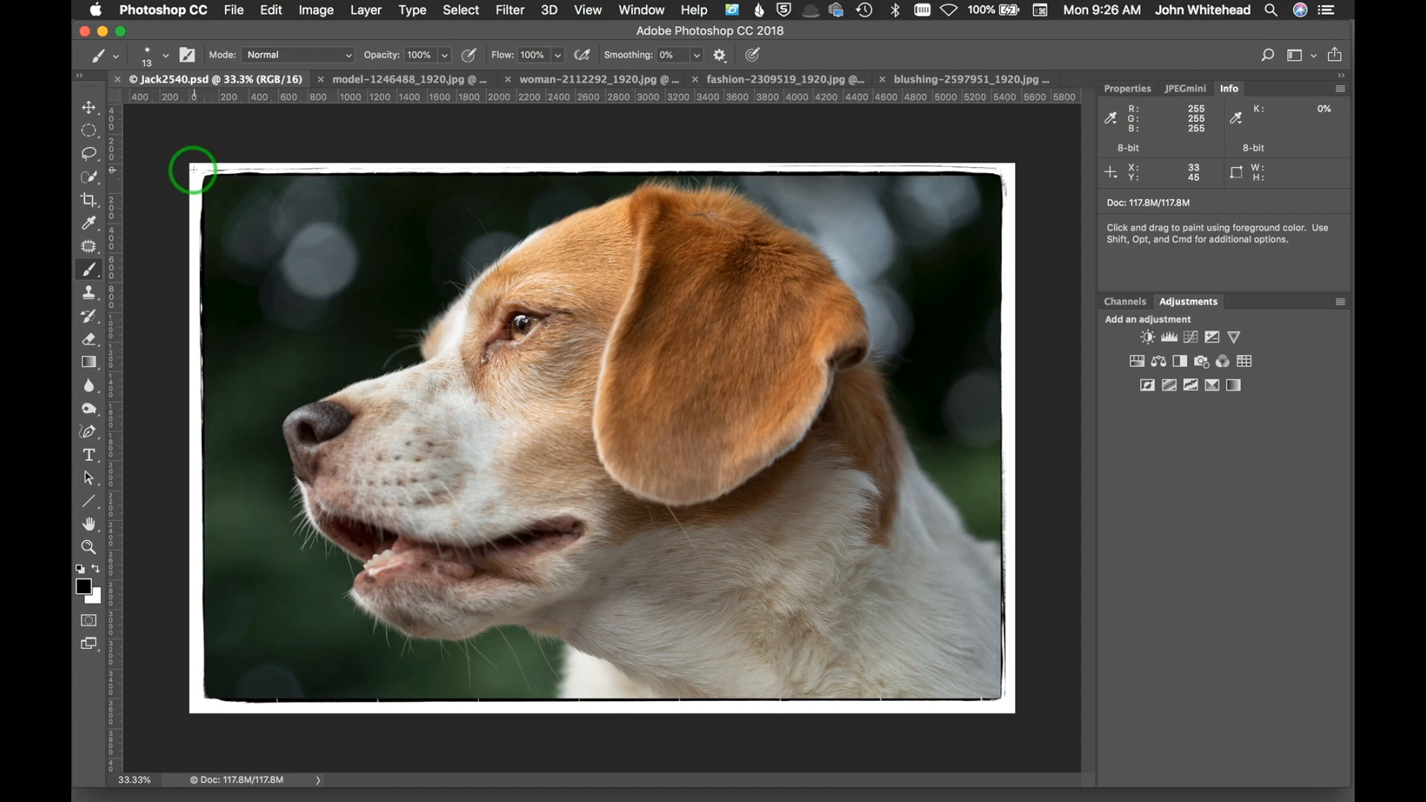
mouse_move(284, 413)
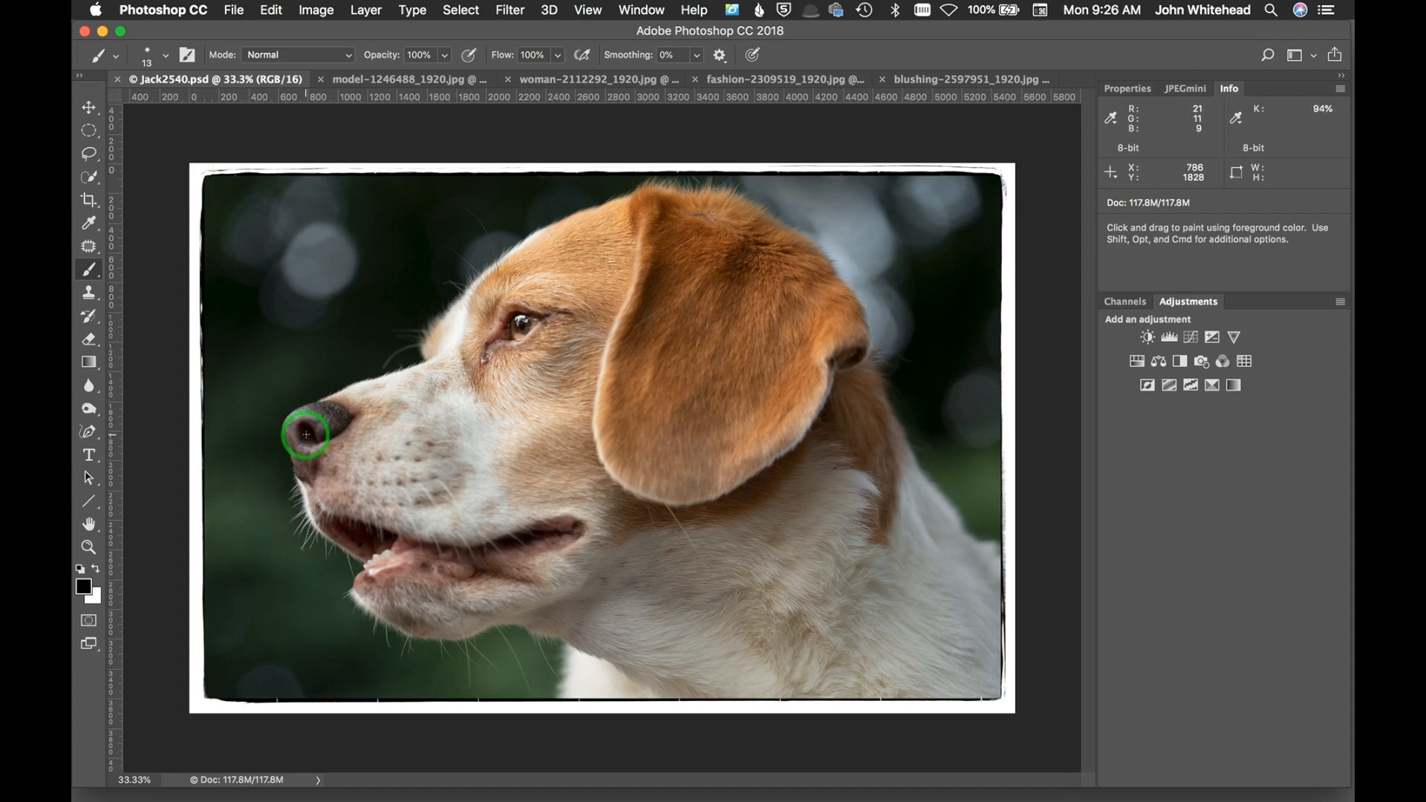
mouse_move(661, 282)
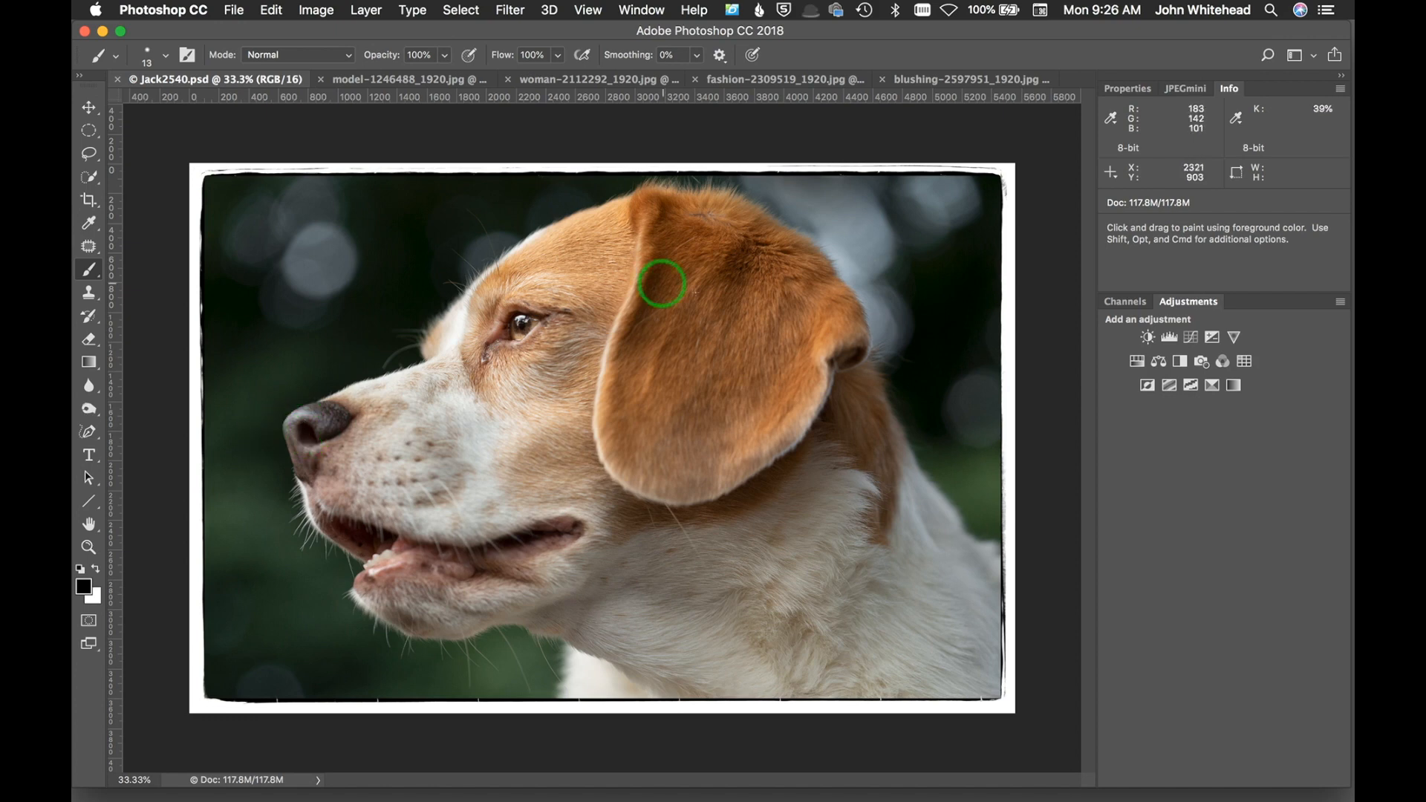
mouse_move(681, 370)
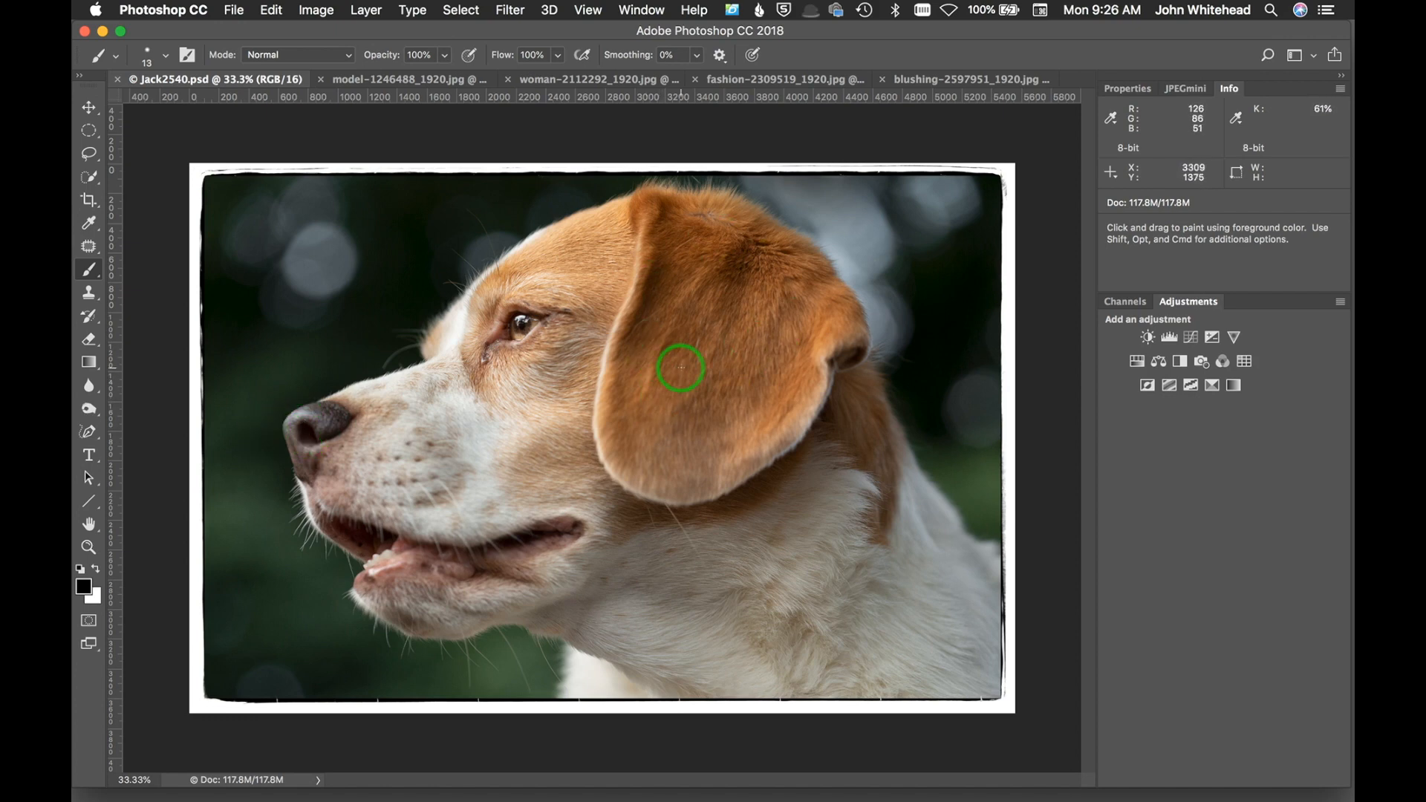
mouse_move(677, 356)
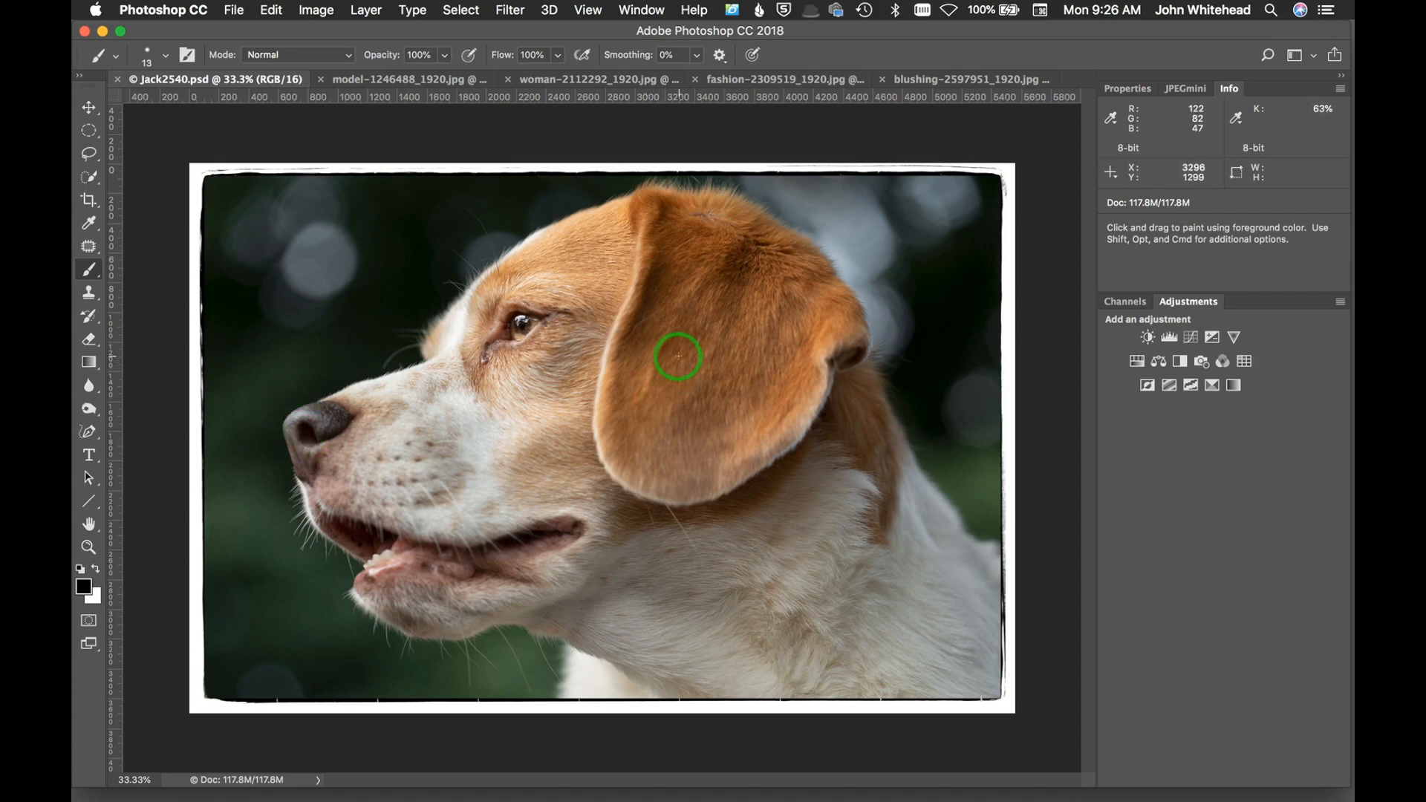